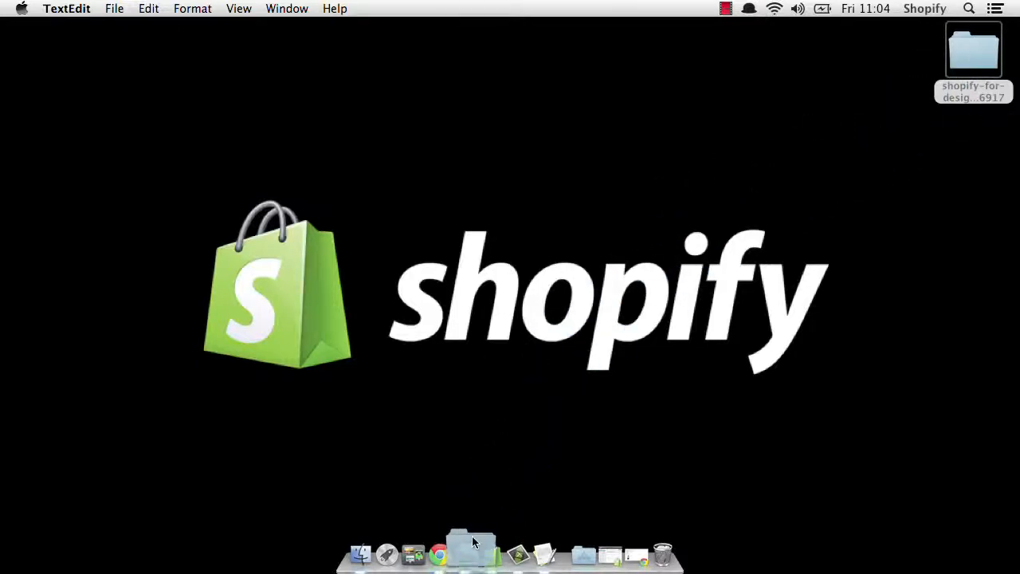
- Launch Sublime Text and open product.liquid from the theme's templates folder in the sidebar
click(469, 552)
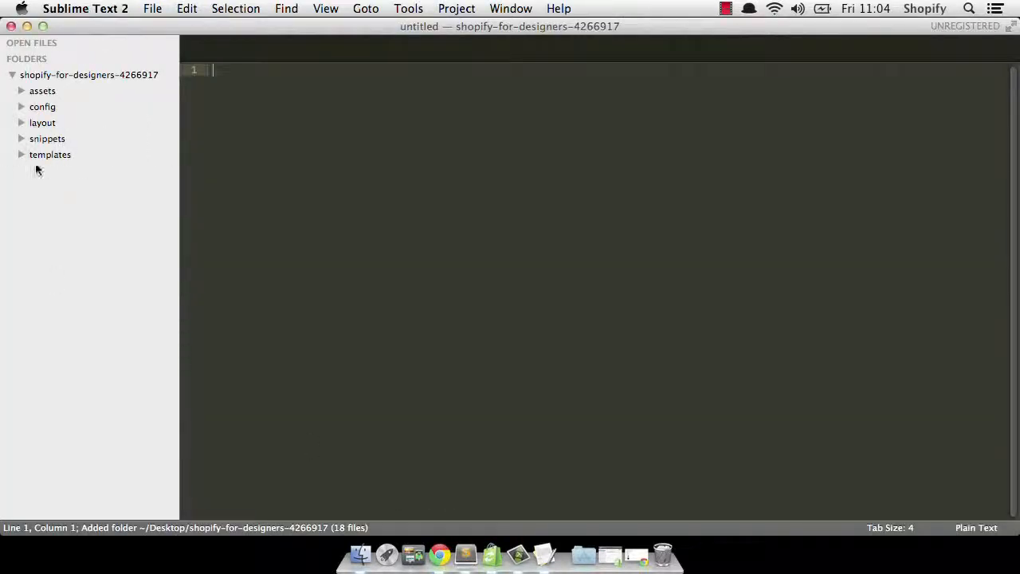
click(51, 154)
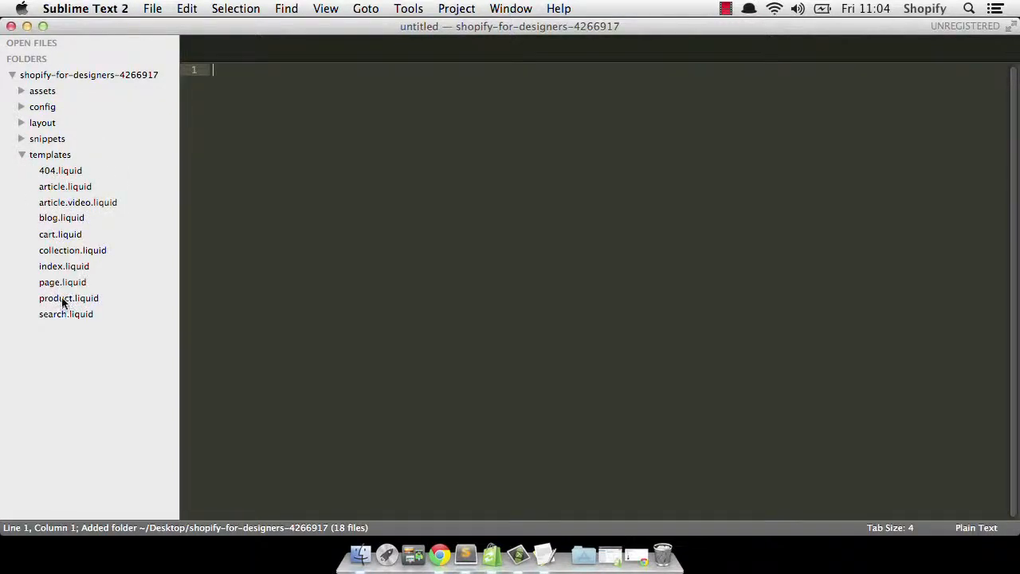
double_click(68, 297)
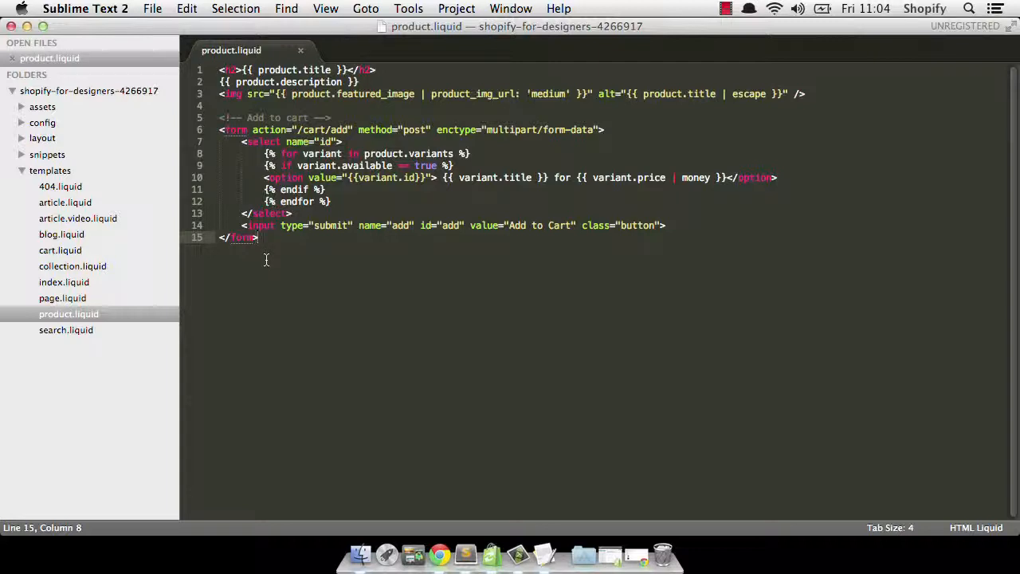
mouse_move(291, 246)
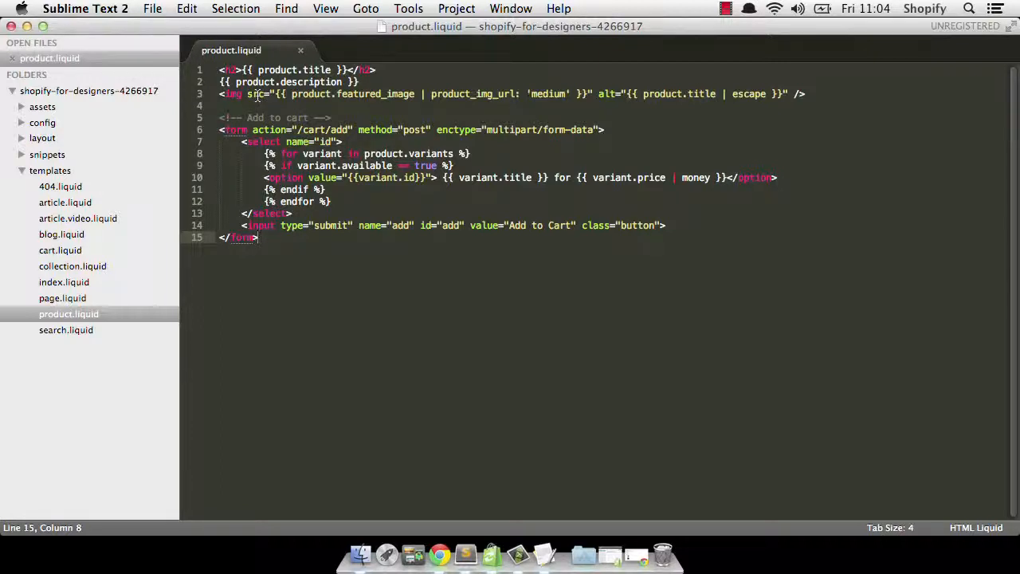
mouse_move(439, 553)
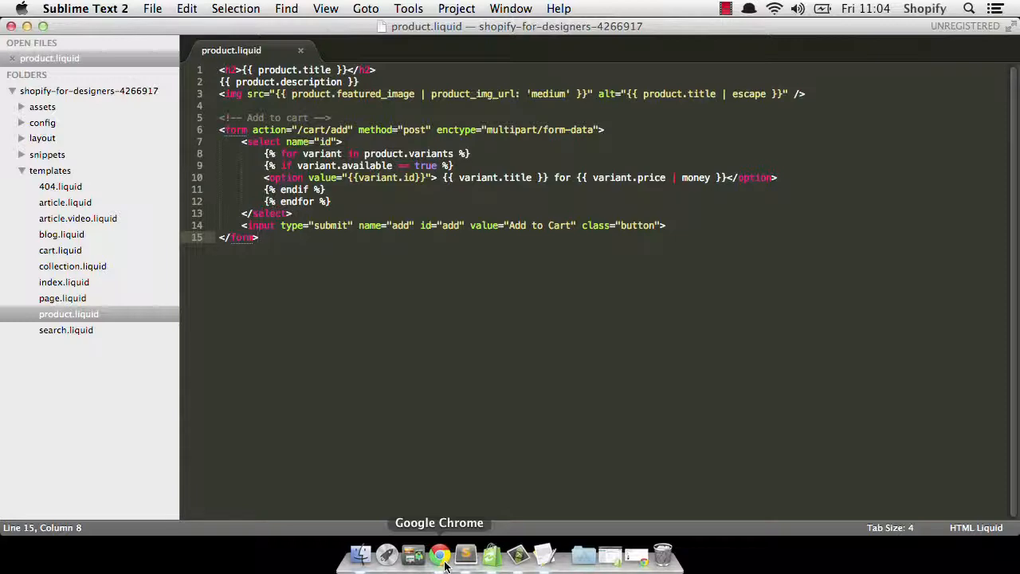
- Bring up Chrome's 'Shopify Themes – product' docs tab at the top of the attributes list
click(439, 554)
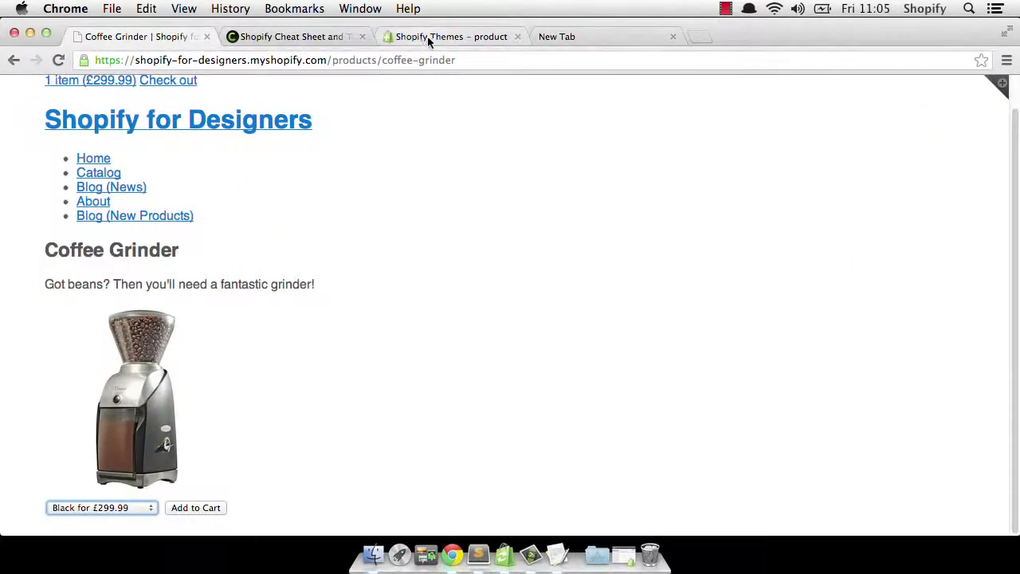
click(451, 37)
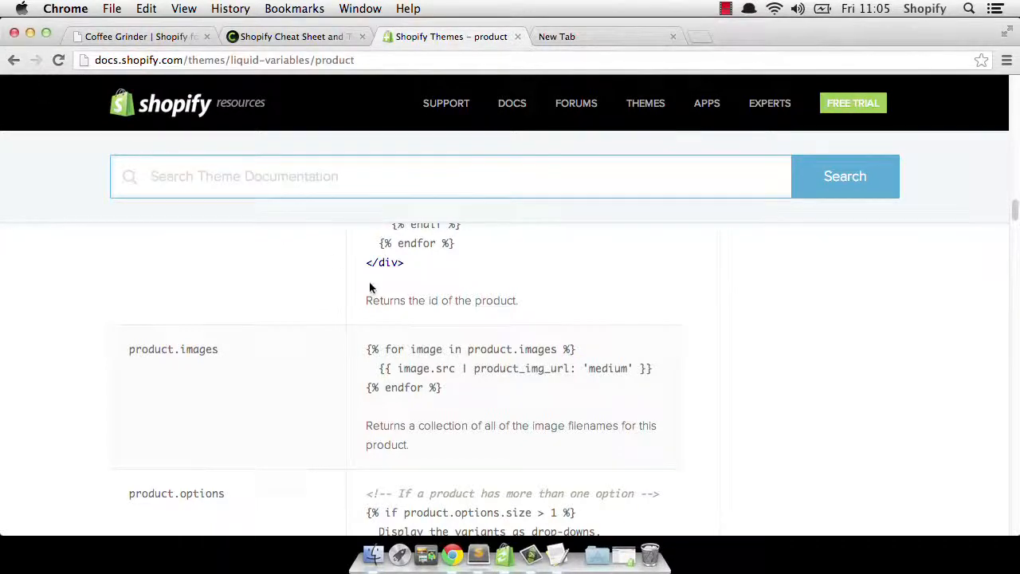
scroll(up, 3)
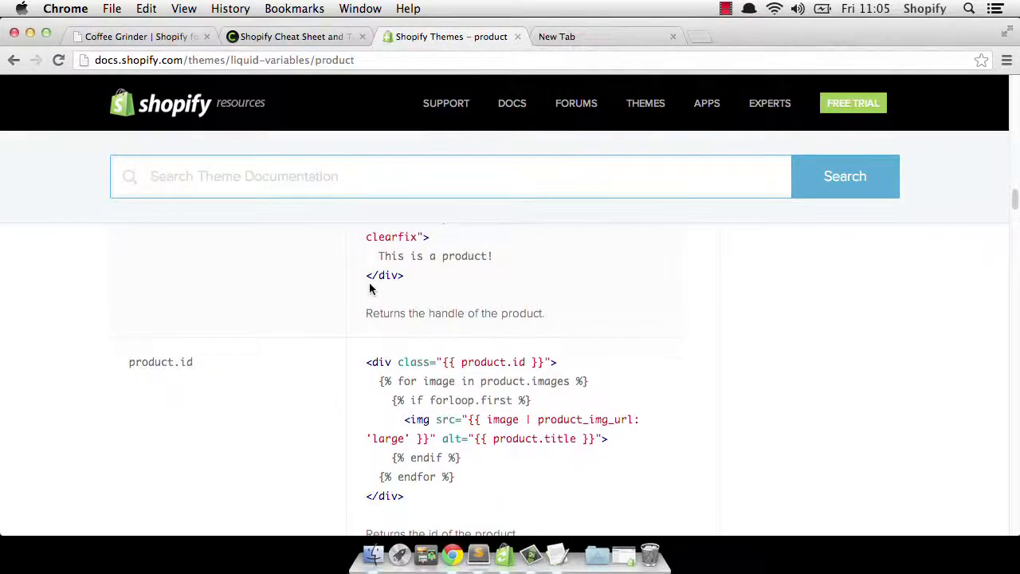
scroll(down, 3)
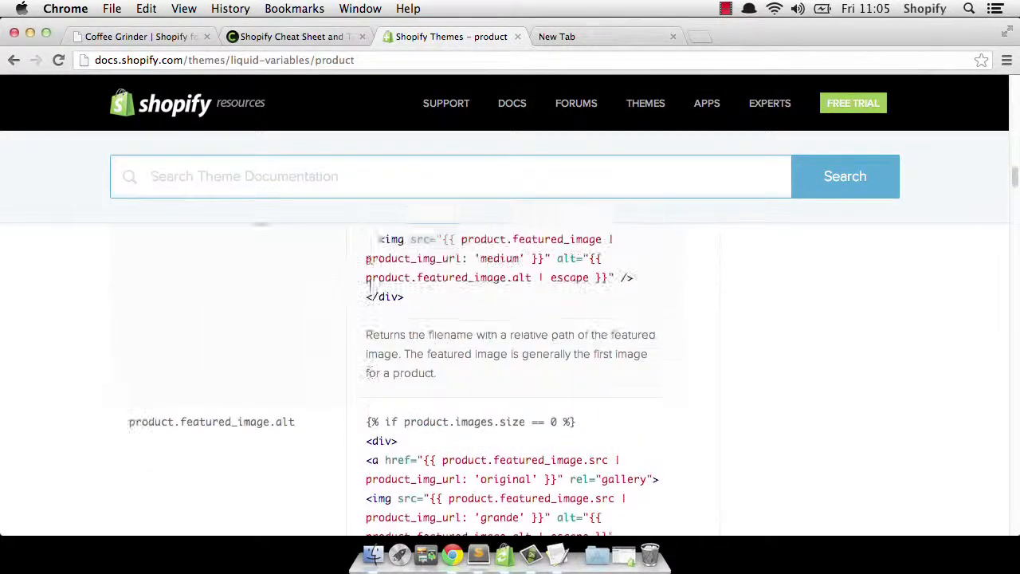
scroll(down, 3)
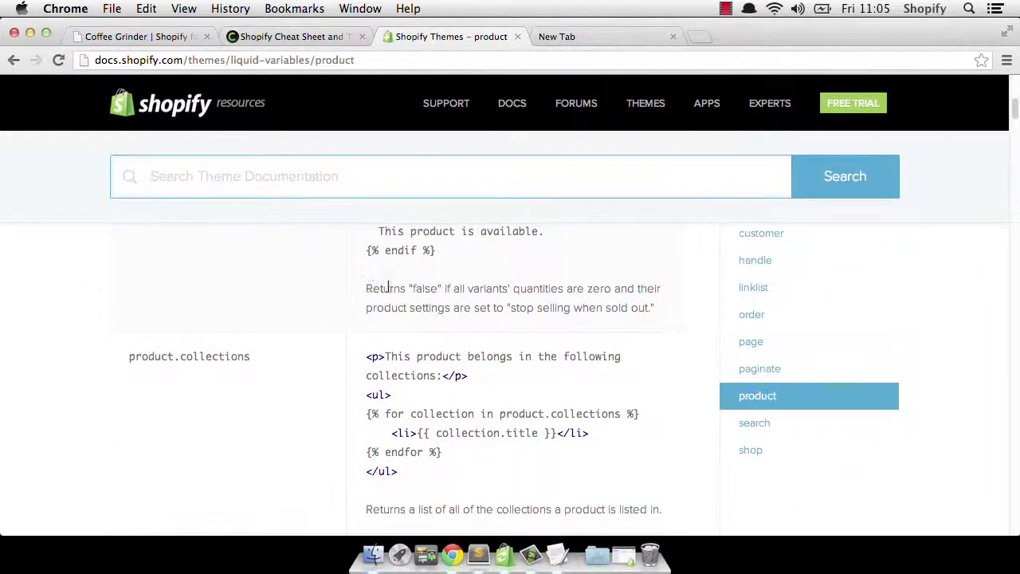
scroll(up, 3)
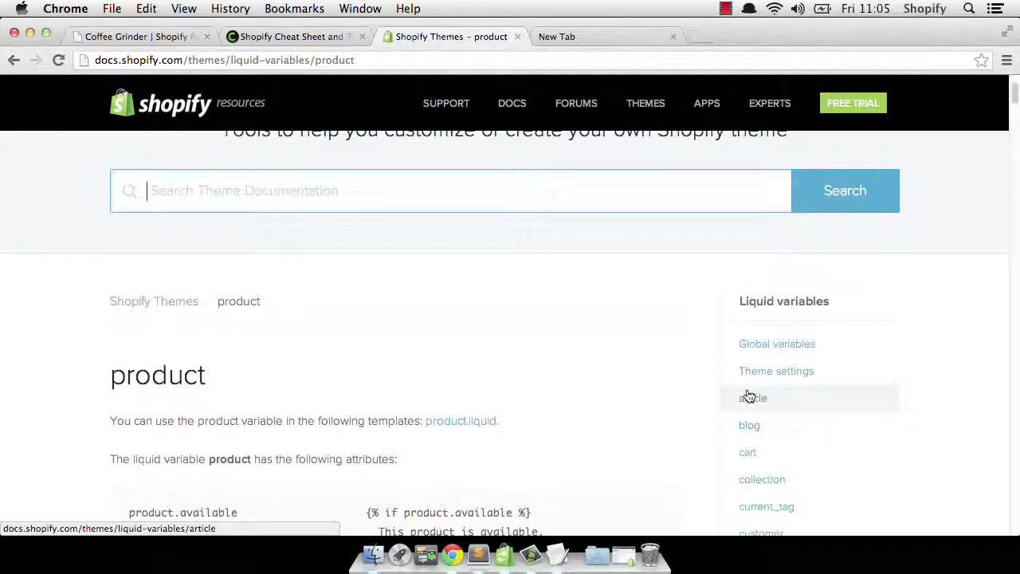
scroll(down, 3)
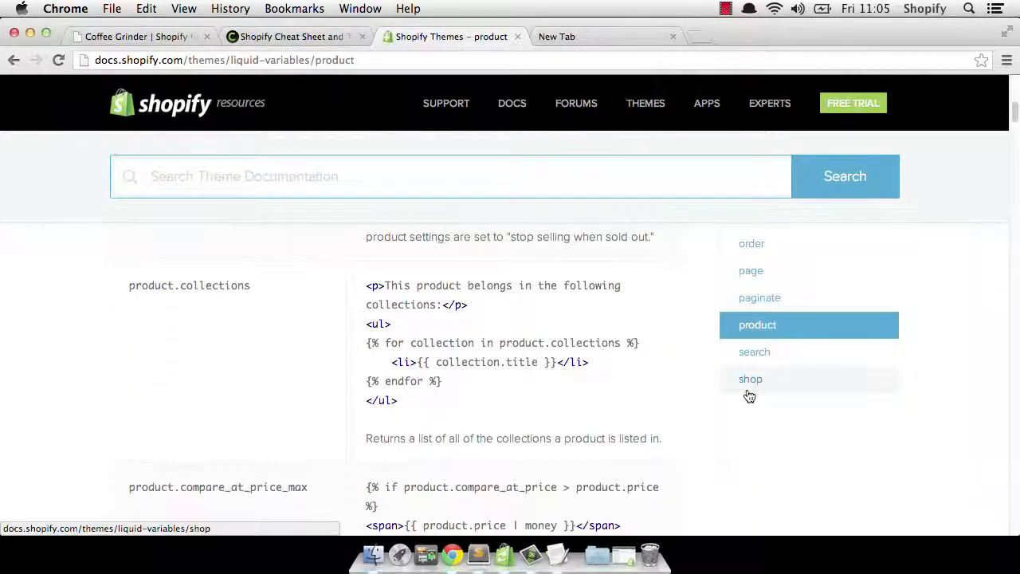
scroll(up, 3)
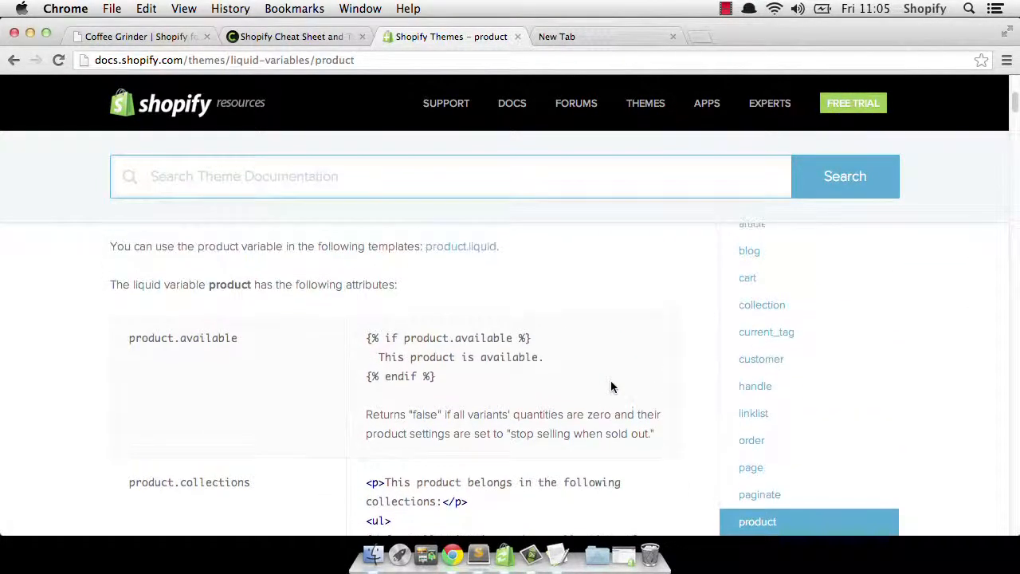
click(450, 176)
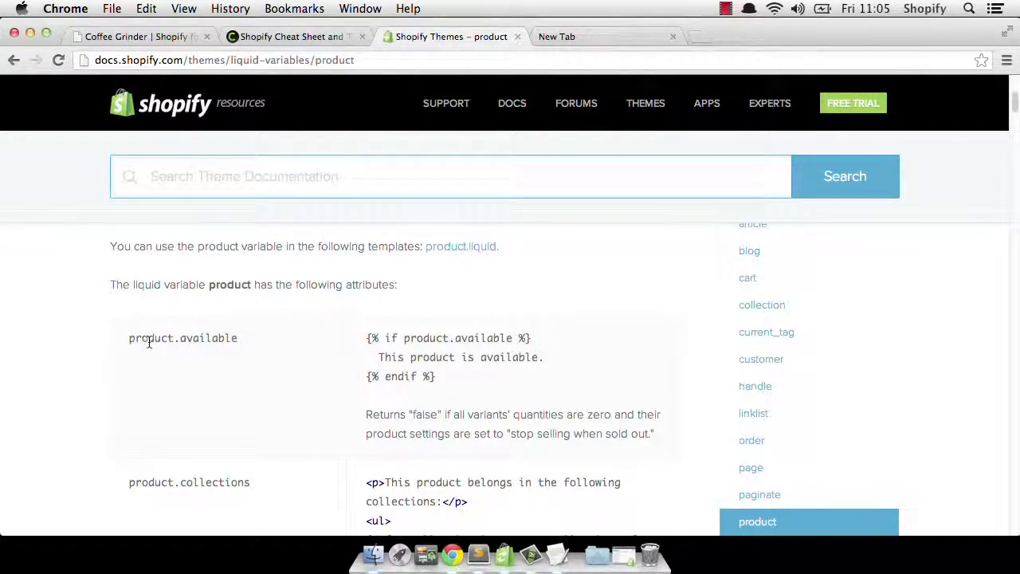
mouse_move(270, 345)
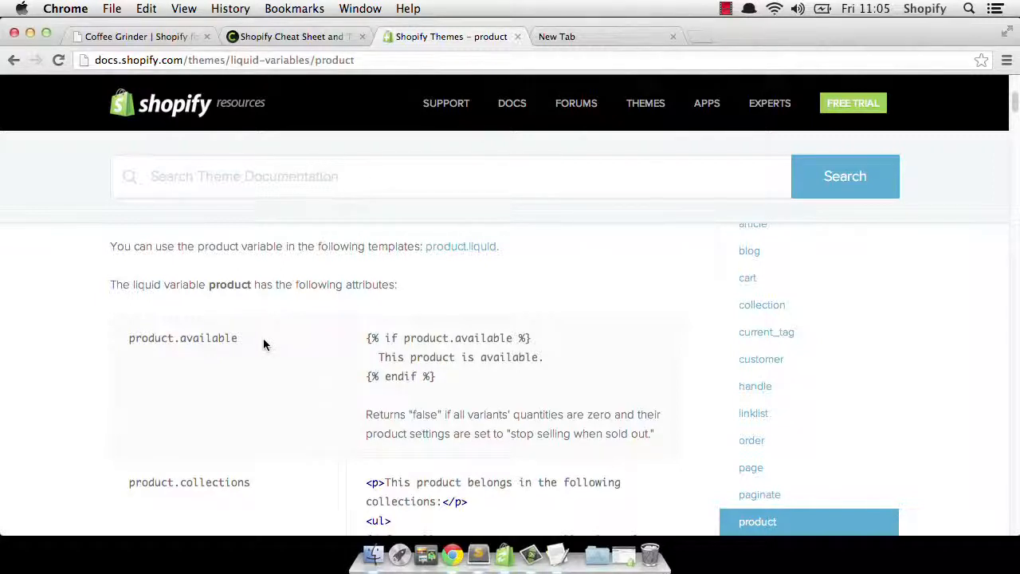
mouse_move(255, 340)
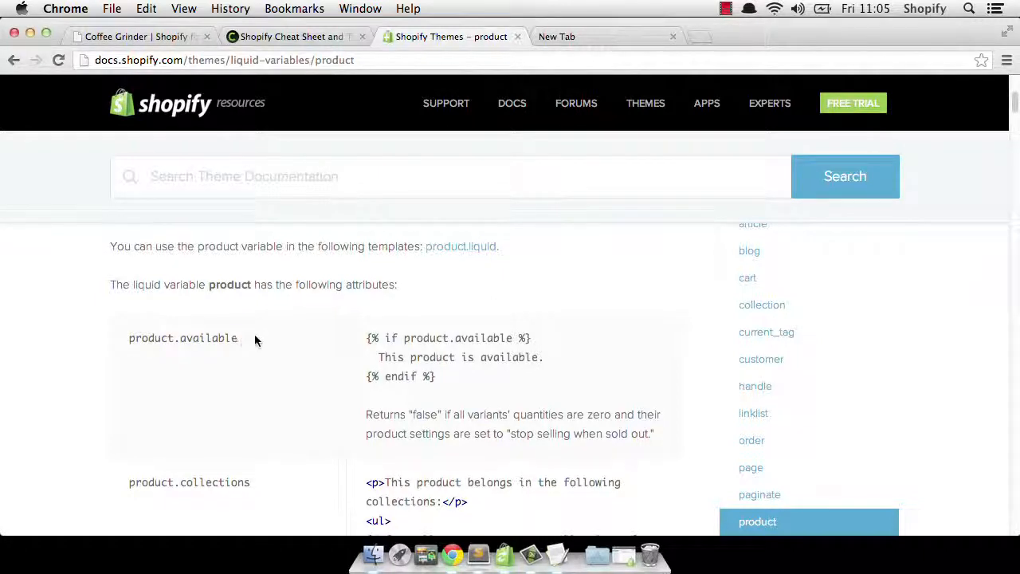
mouse_move(300, 338)
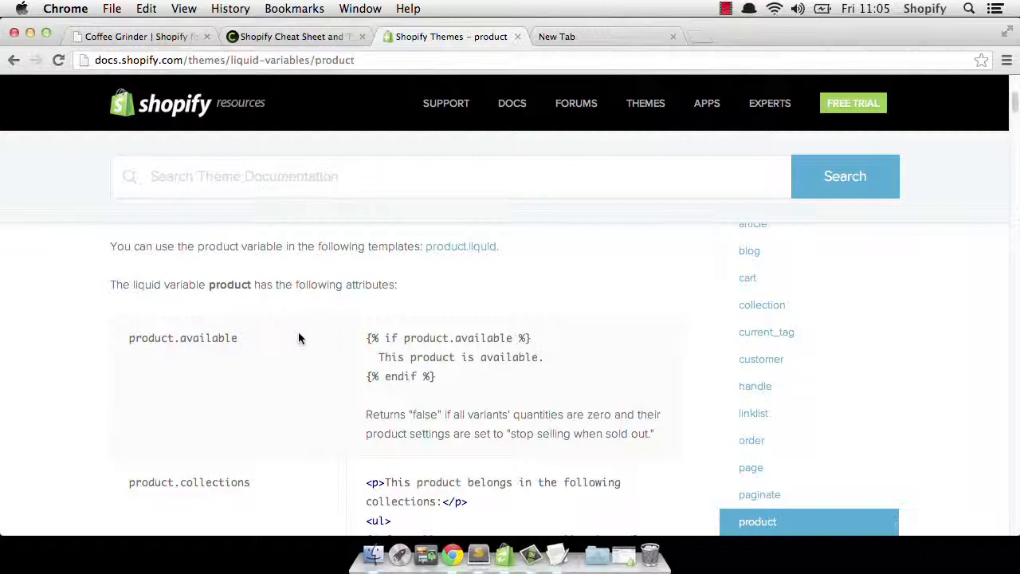
mouse_move(304, 343)
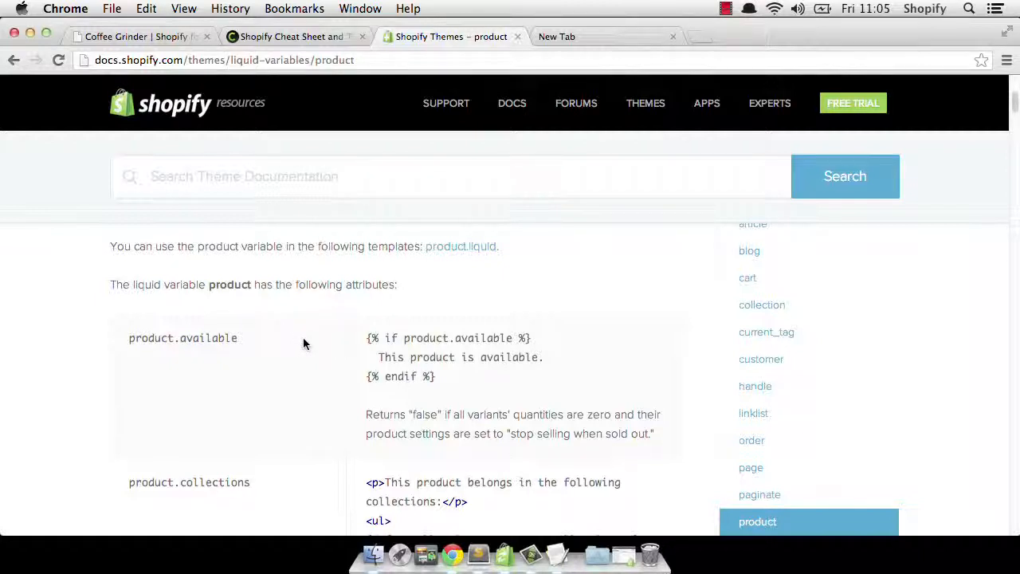
- Scroll past product.featured_image, product.handle and product.id down to the product.images example
scroll(down, 3)
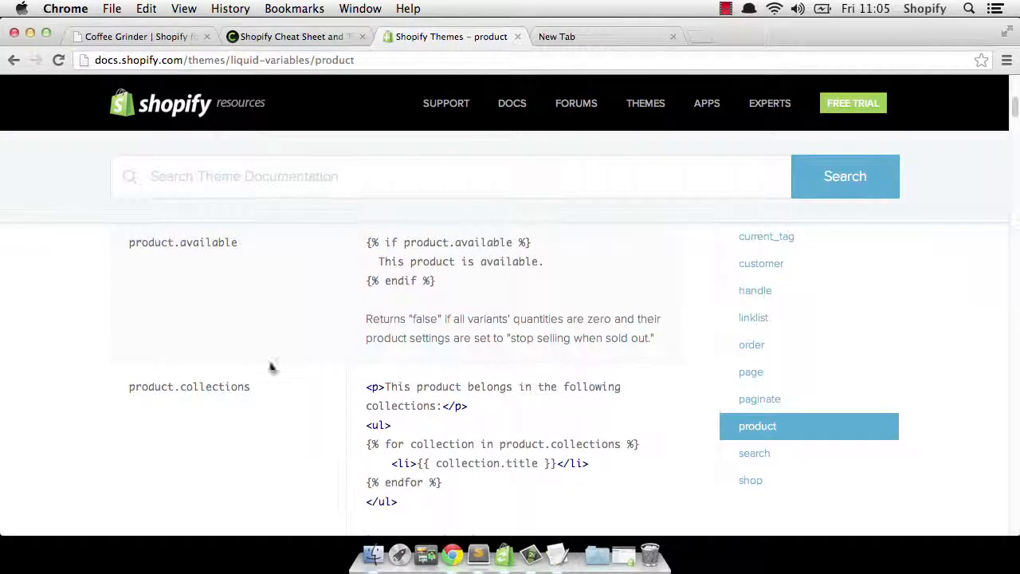
mouse_move(257, 389)
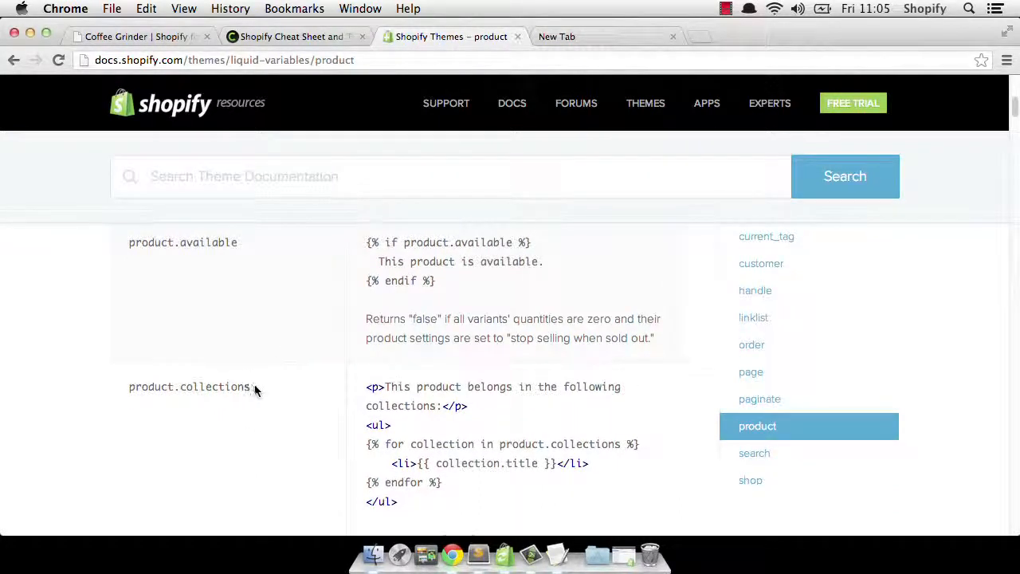
mouse_move(275, 394)
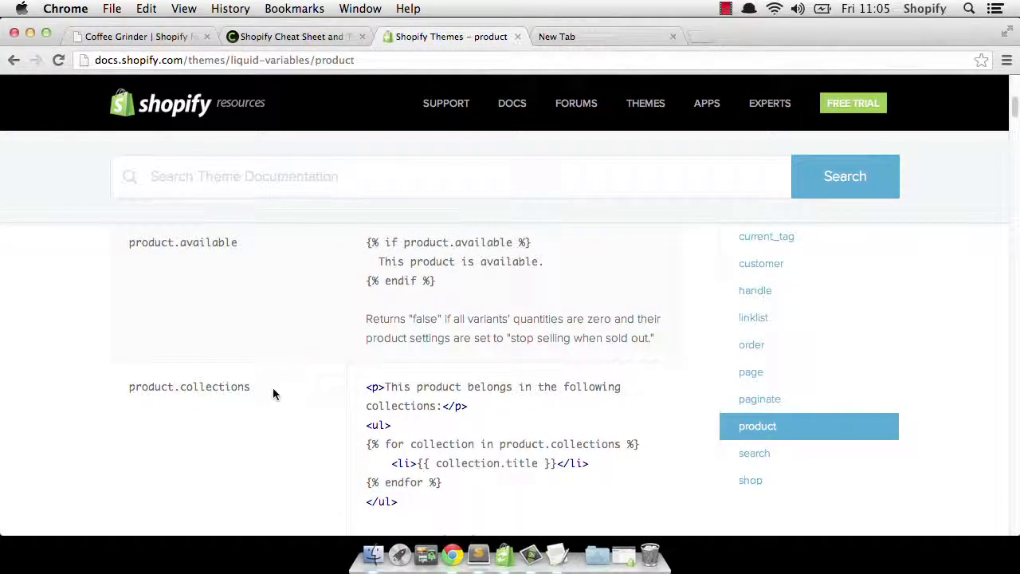
mouse_move(314, 407)
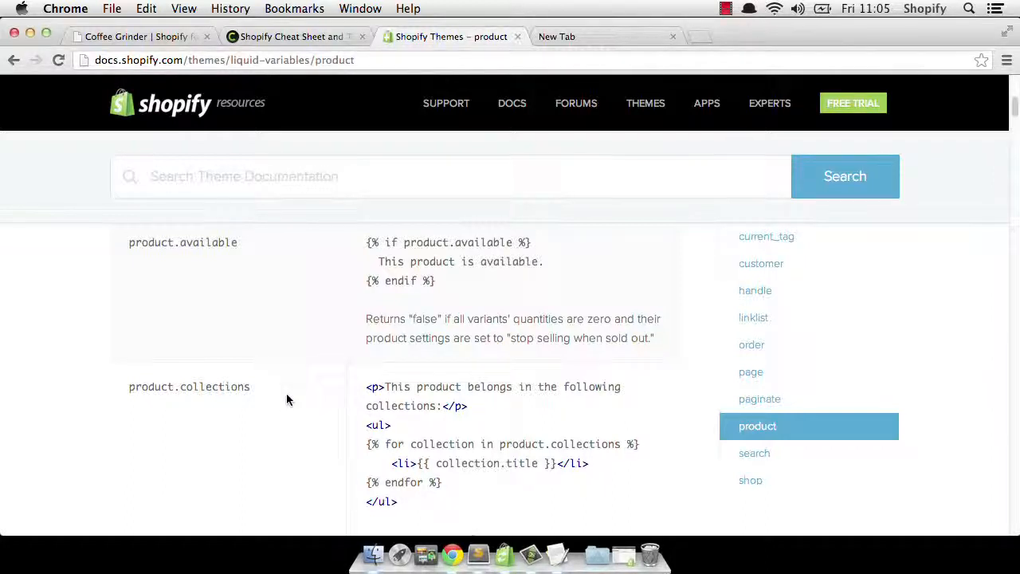
scroll(down, 3)
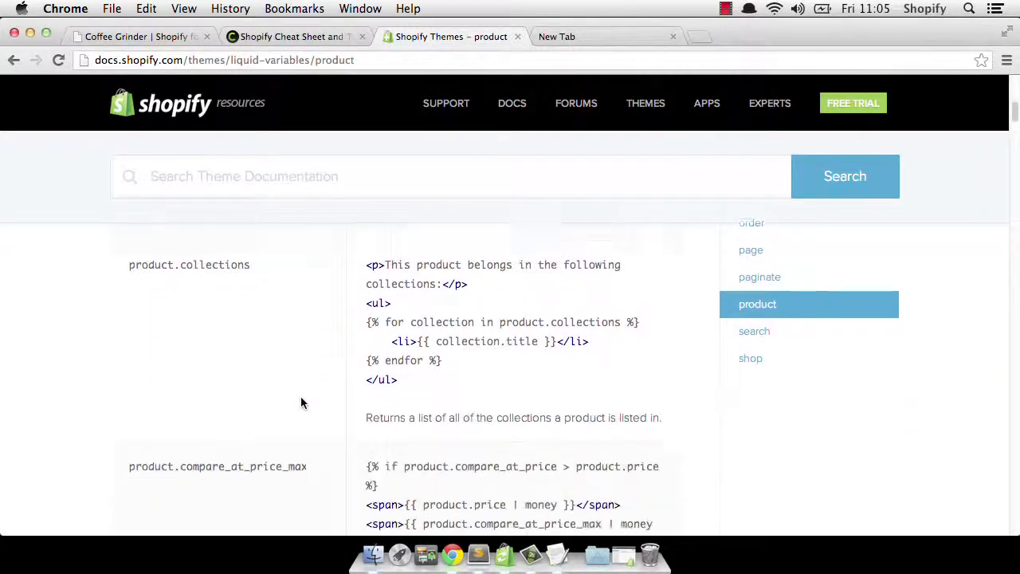
scroll(down, 3)
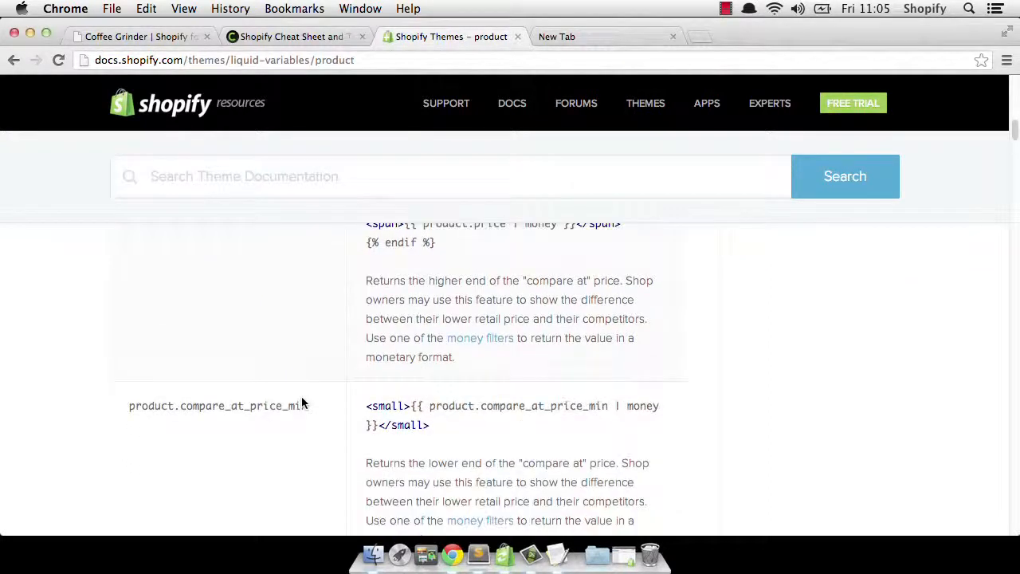
scroll(down, 3)
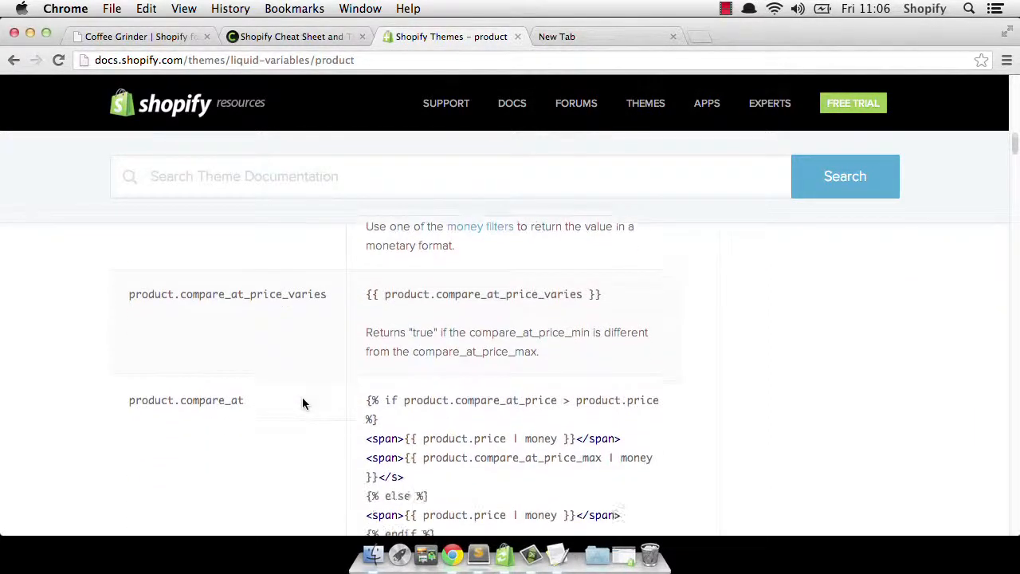
scroll(down, 3)
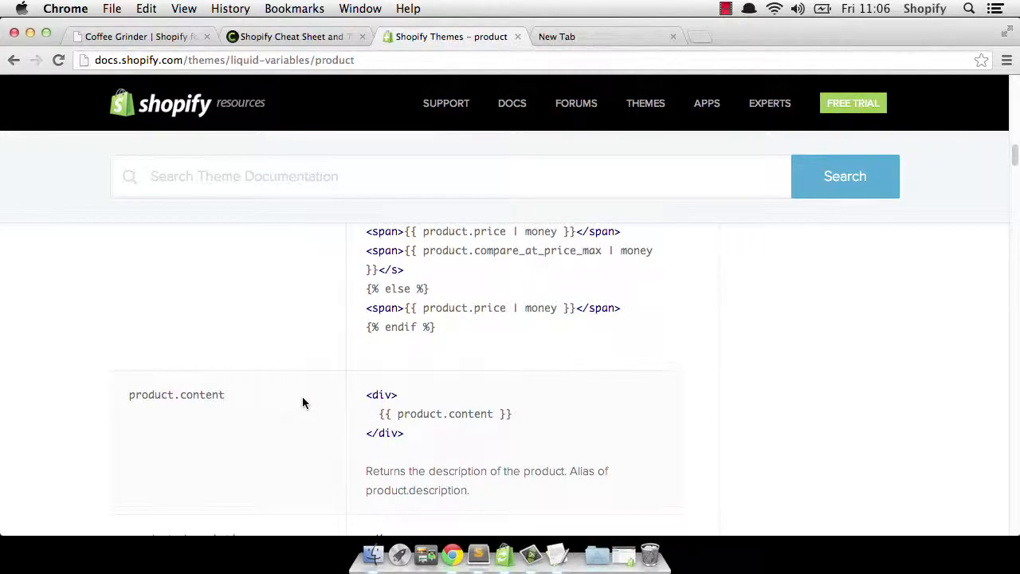
scroll(down, 3)
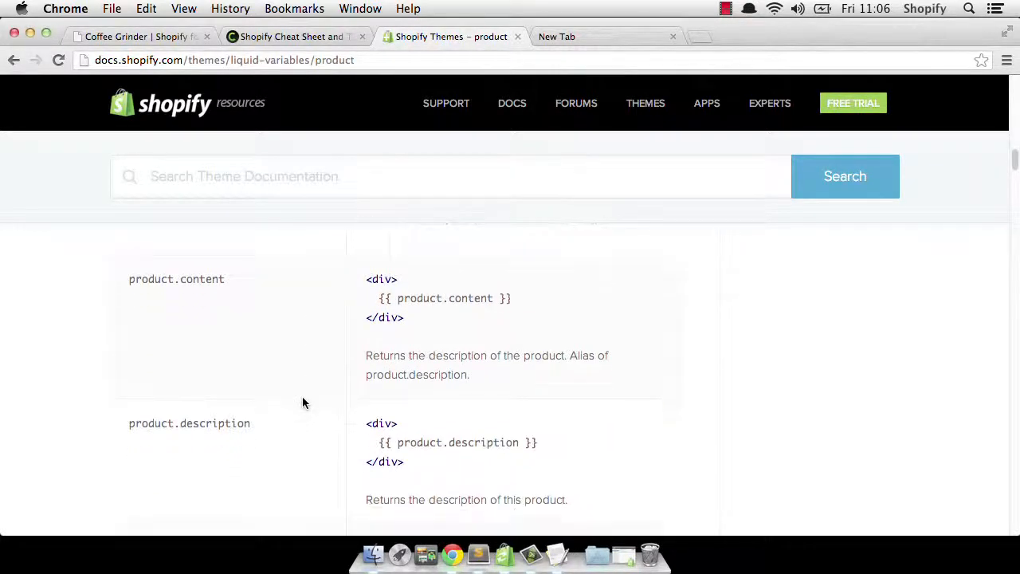
scroll(down, 3)
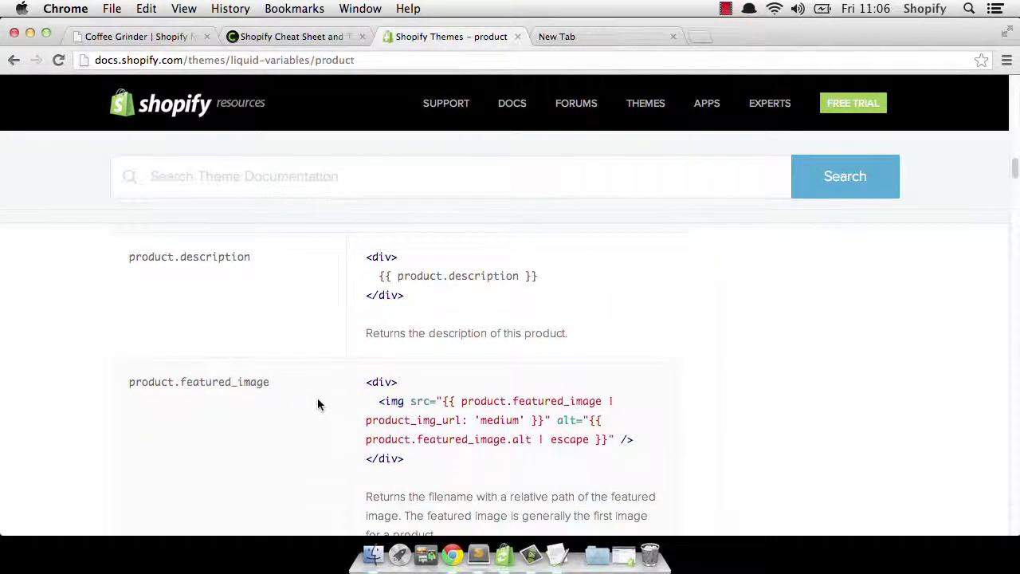
scroll(down, 3)
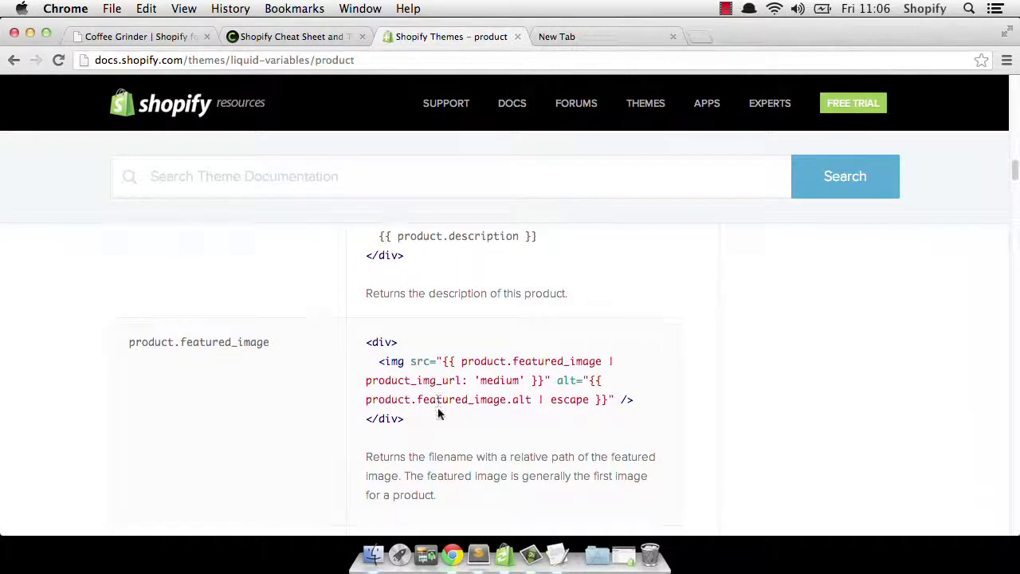
mouse_move(444, 418)
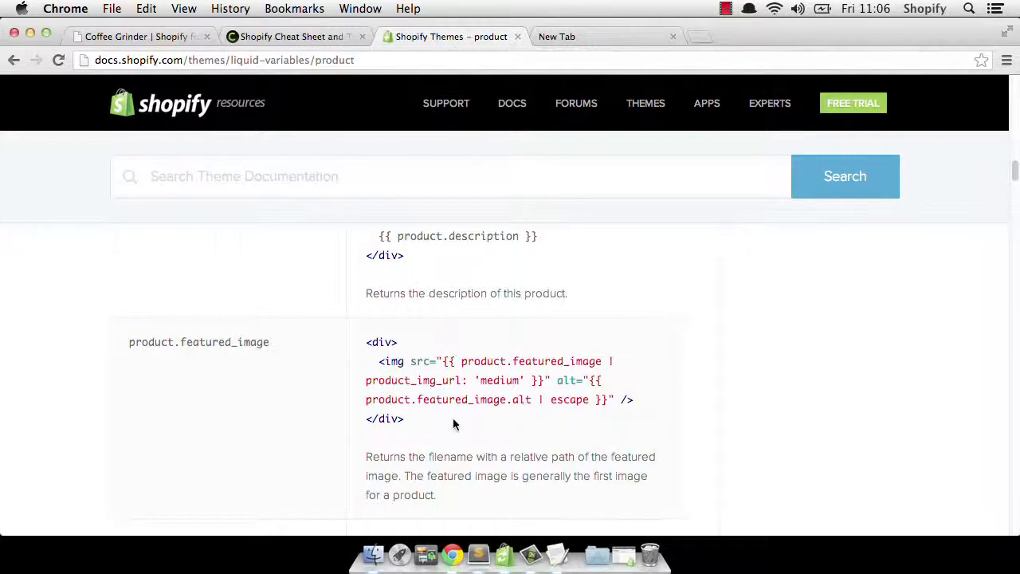
scroll(down, 3)
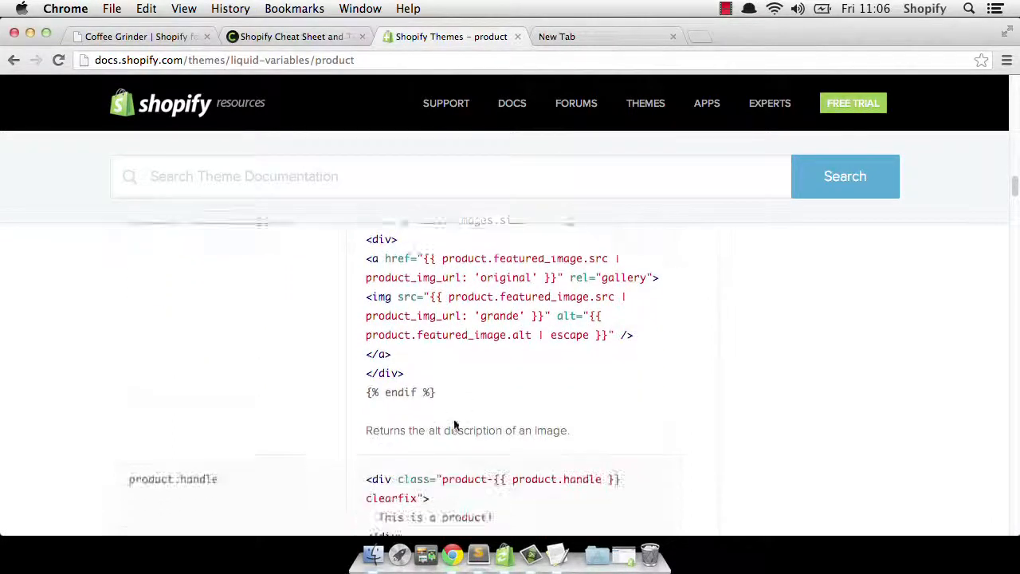
scroll(down, 3)
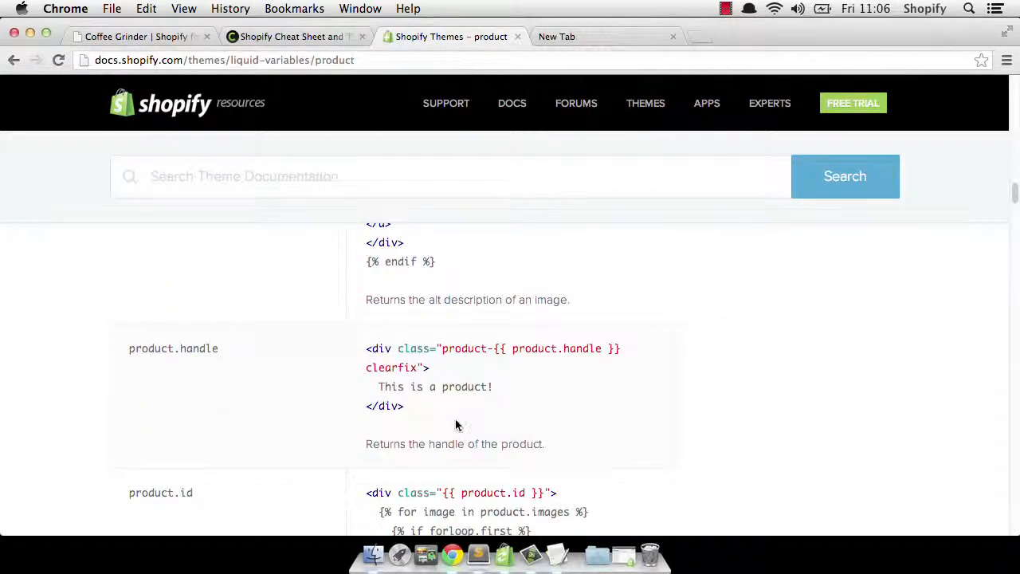
mouse_move(486, 353)
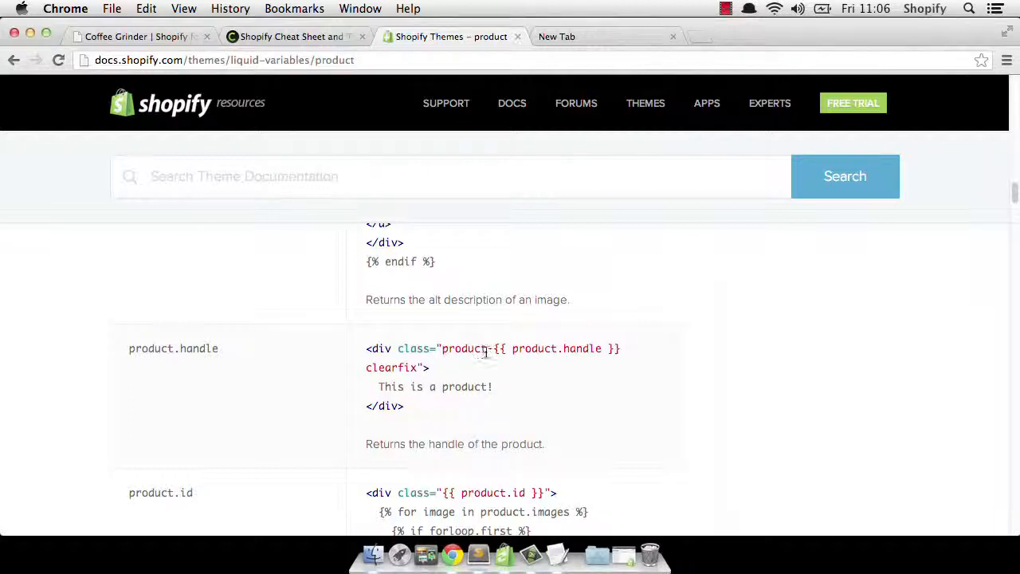
scroll(down, 3)
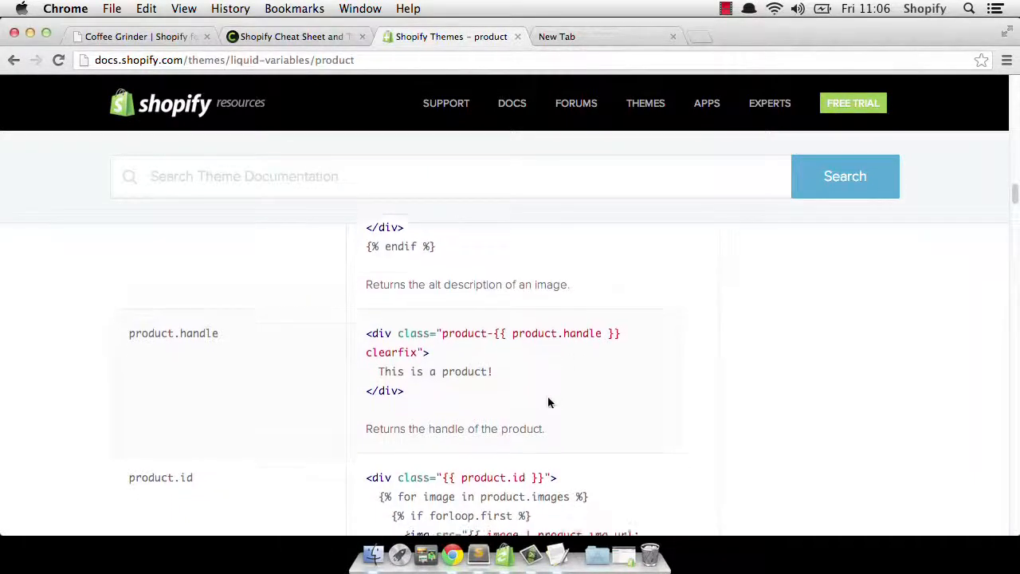
scroll(down, 3)
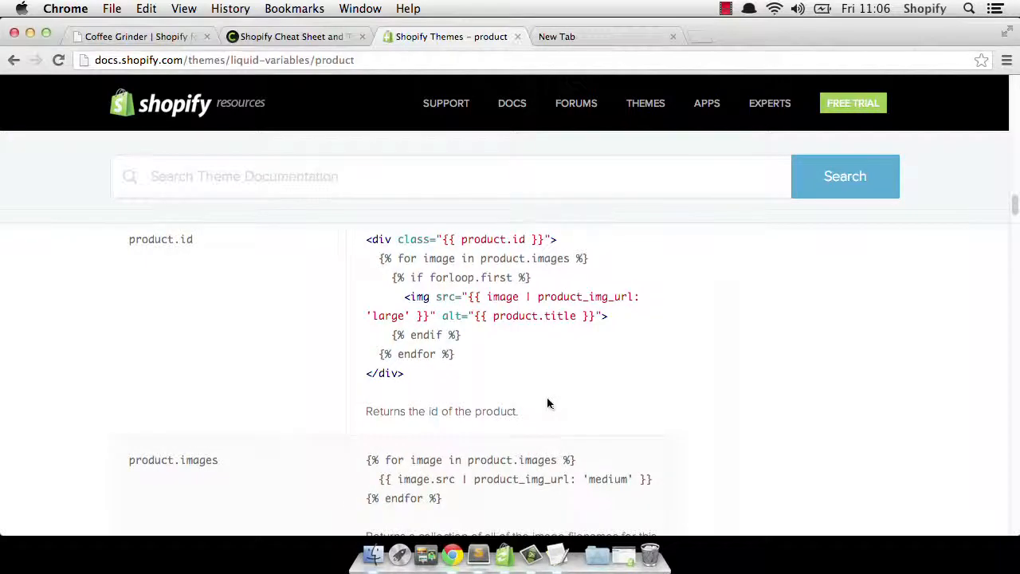
scroll(down, 3)
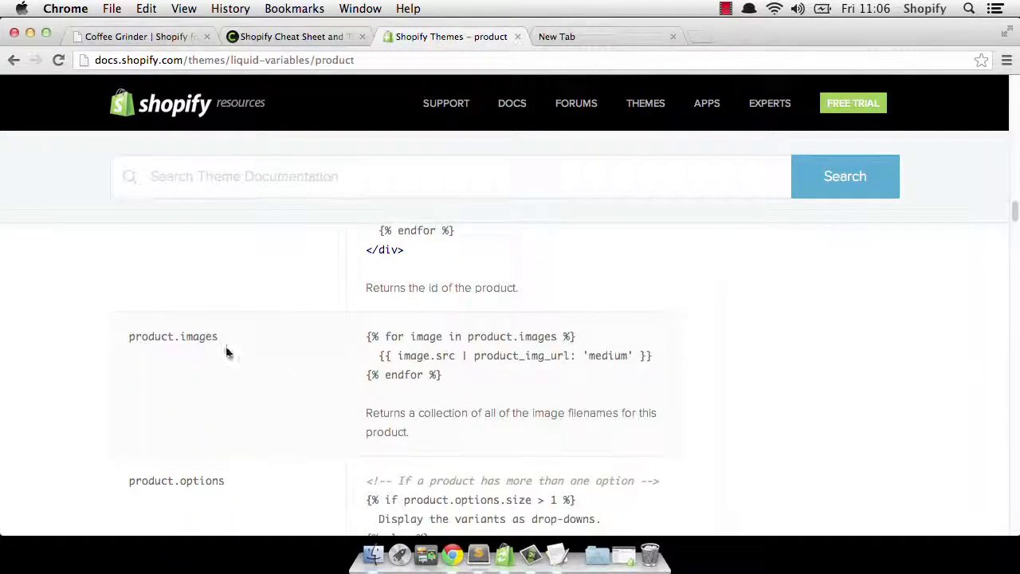
mouse_move(221, 347)
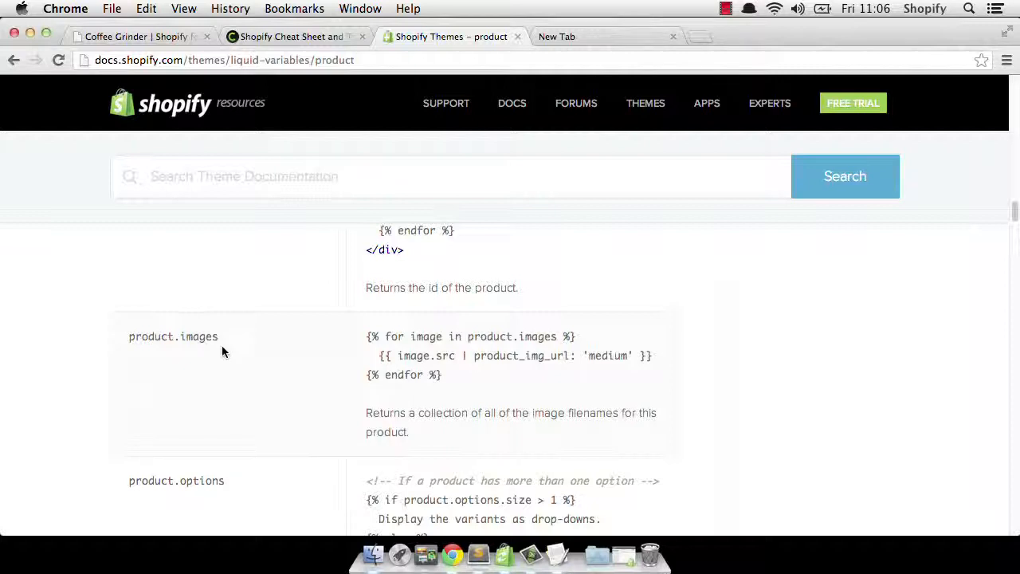
mouse_move(245, 356)
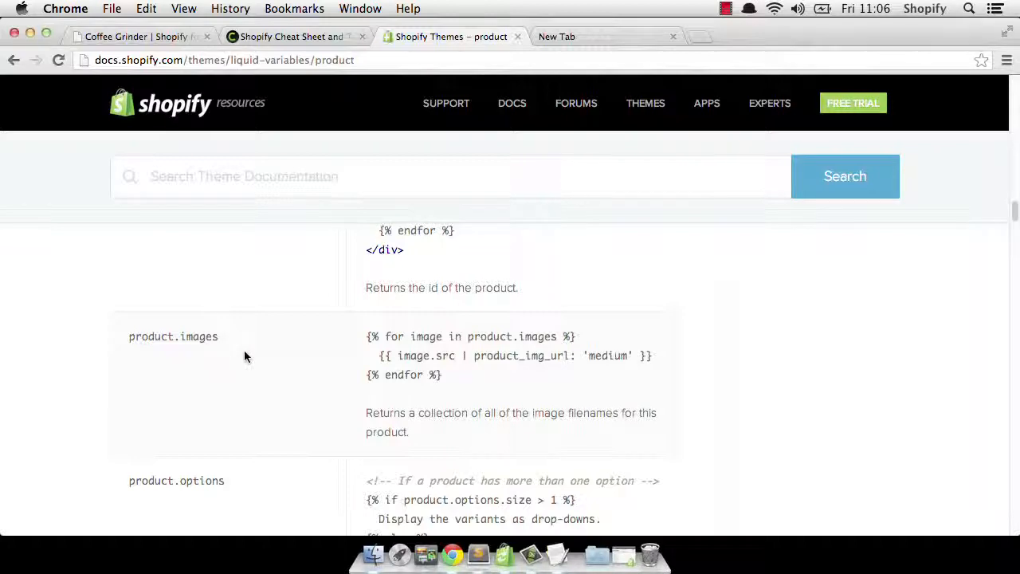
mouse_move(478, 554)
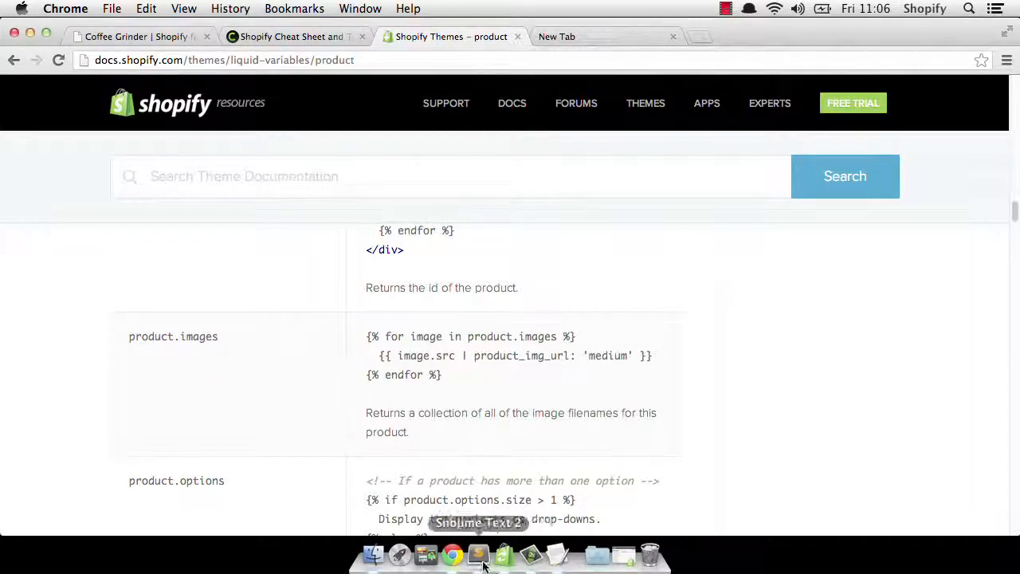
- Return to Sublime Text and place the cursor in the {{ product.description }} line
click(504, 554)
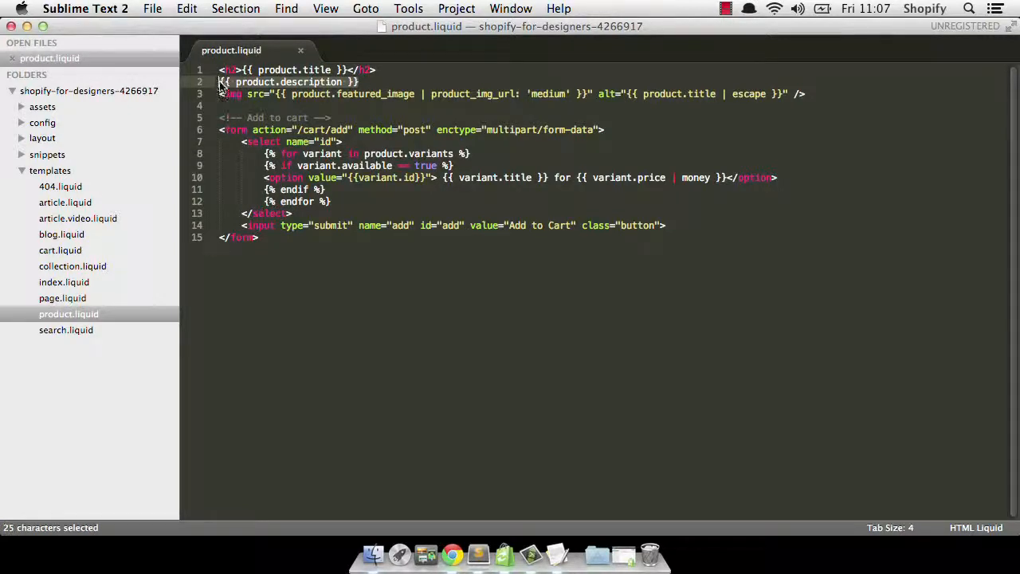
click(221, 81)
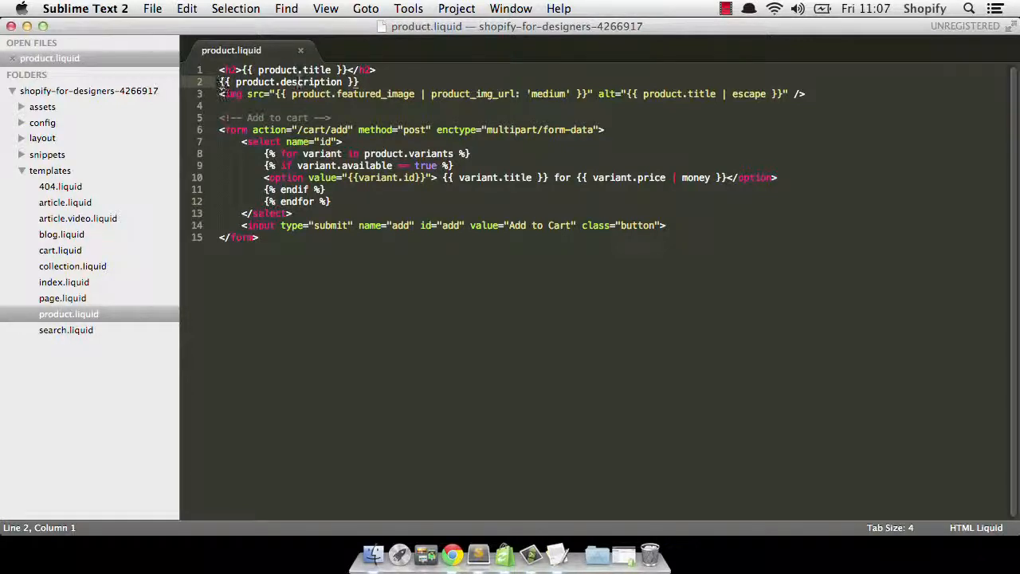
click(360, 81)
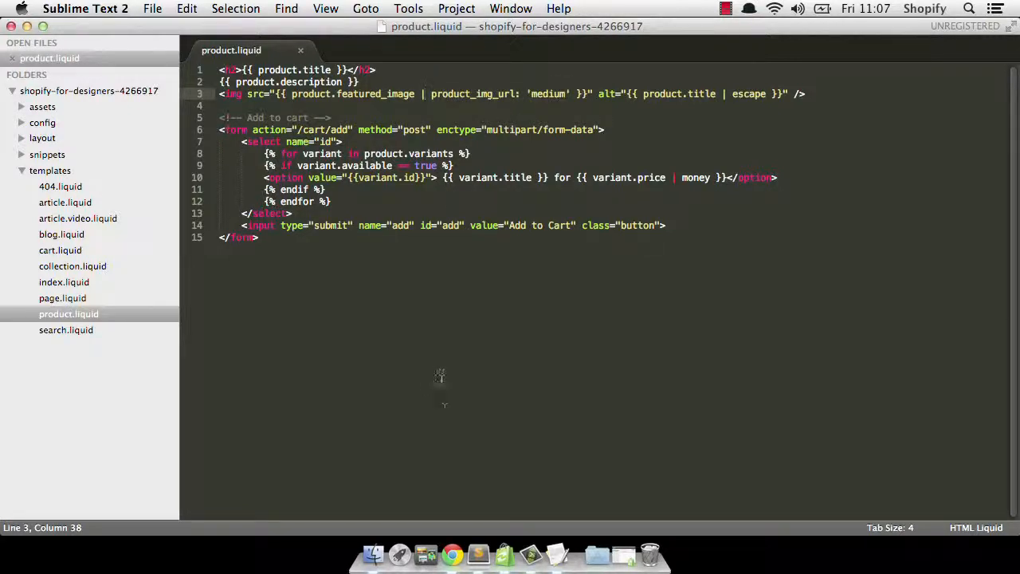
- Switch to Chrome's Shopify Cheat Sheet tab and scroll down the product variable list
click(451, 553)
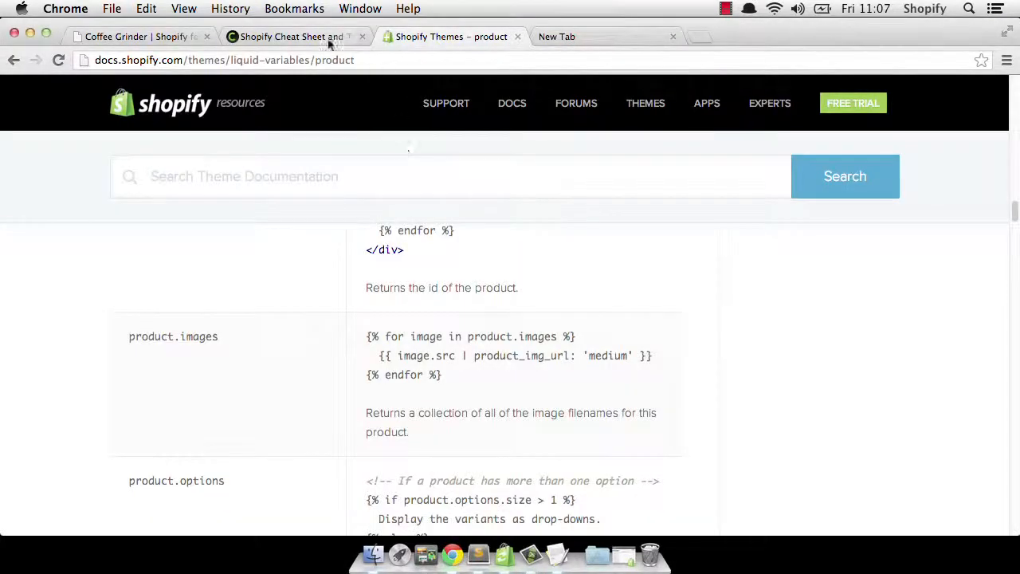
click(287, 36)
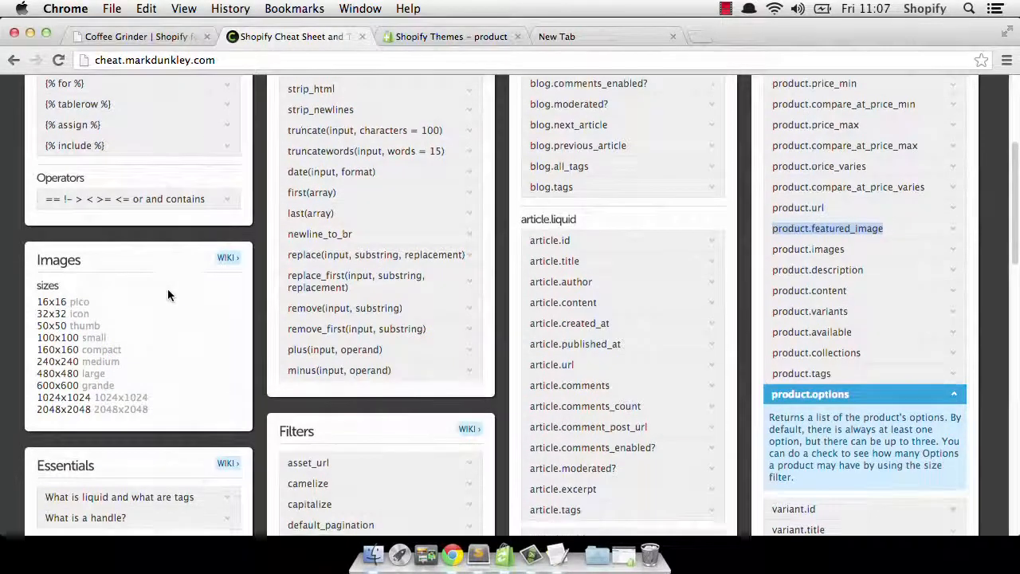
scroll(down, 3)
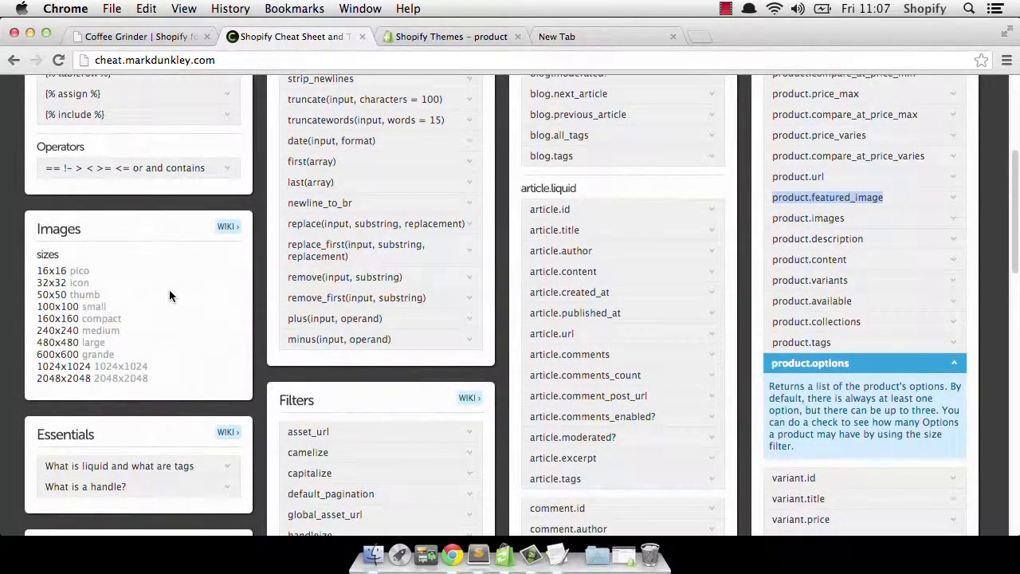
mouse_move(109, 382)
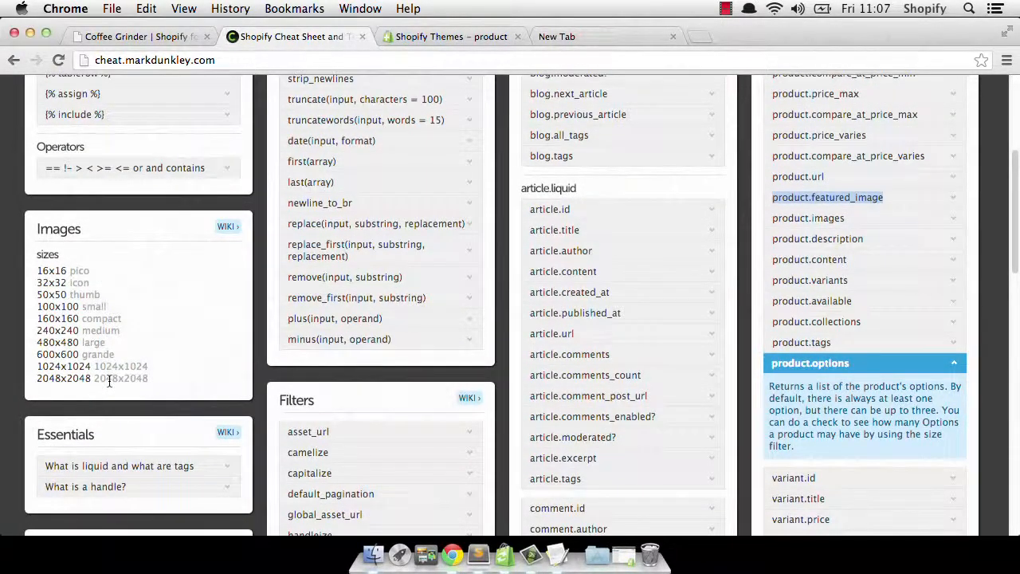
mouse_move(142, 341)
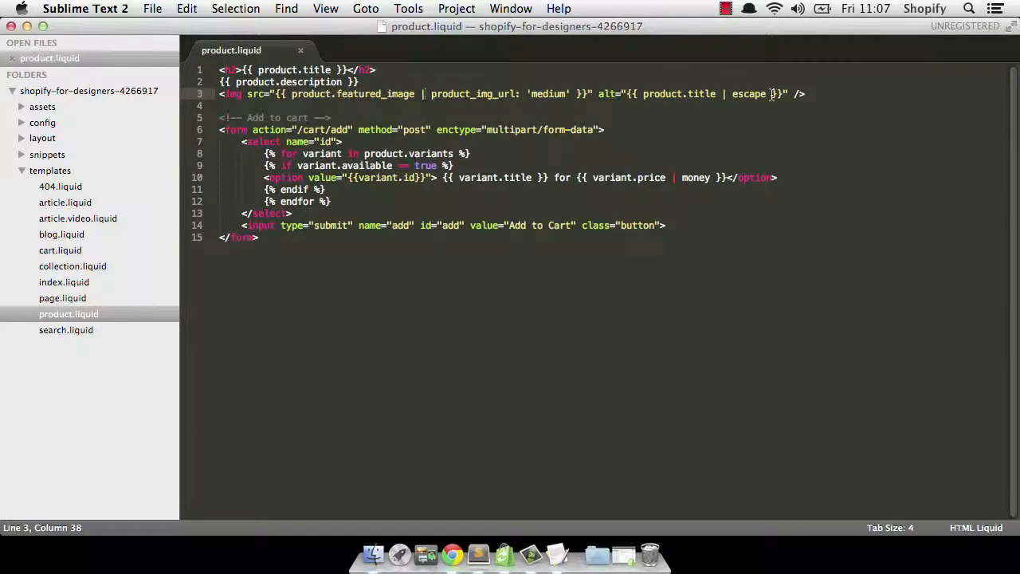
mouse_move(613, 94)
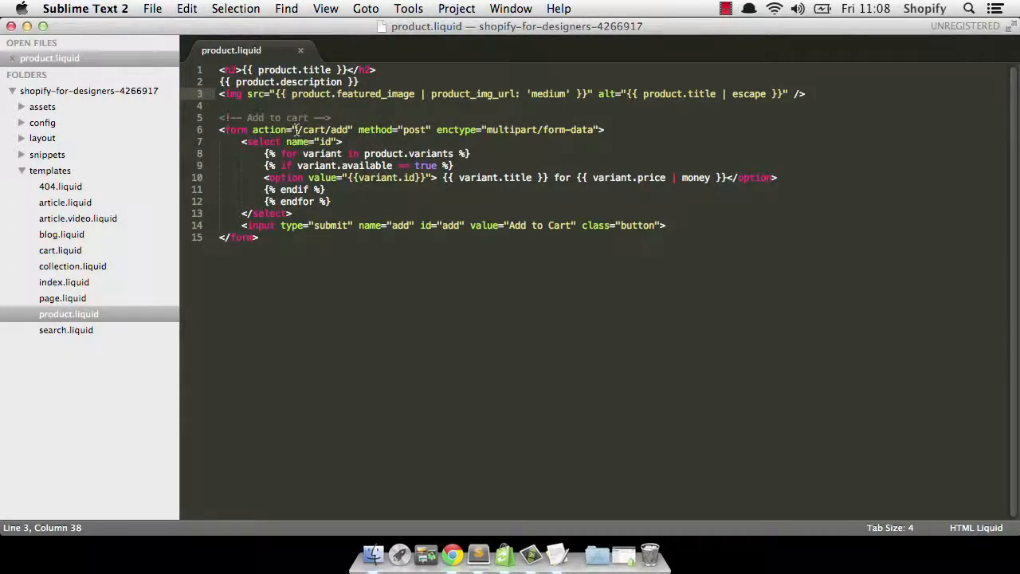
- Select the /cart/add action path in the line 6 form tag, then deselect it
double_click(319, 130)
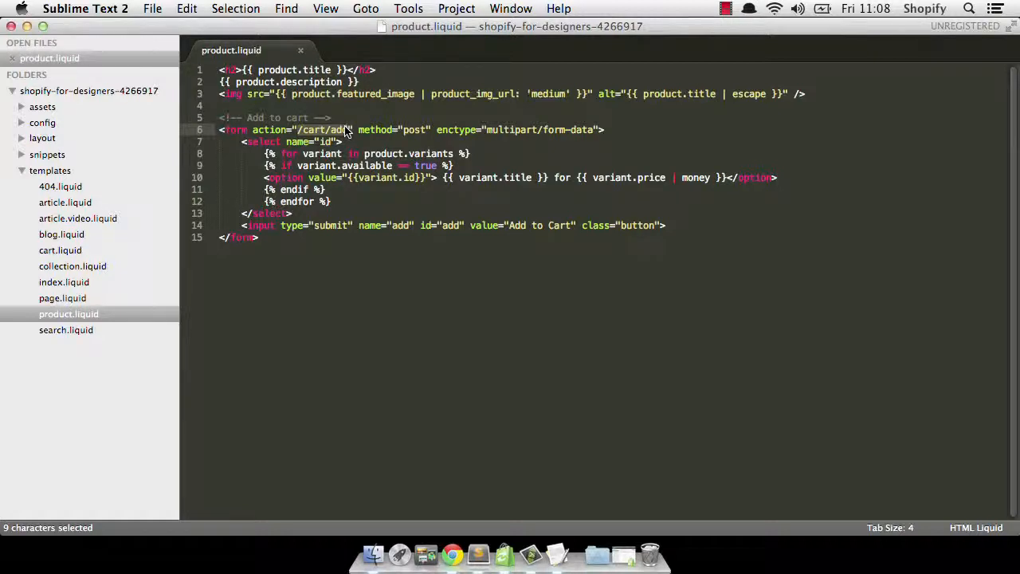
click(298, 129)
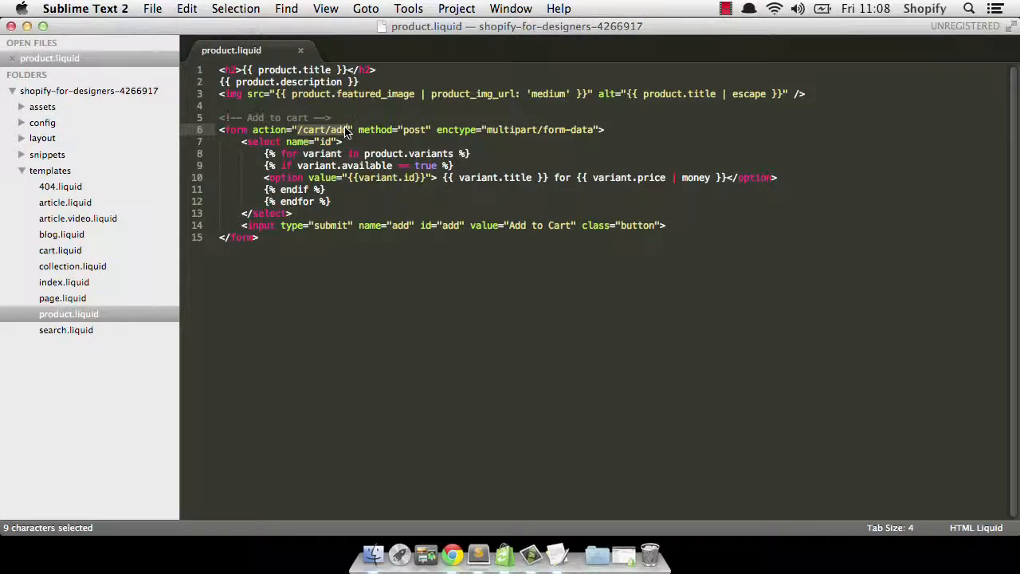
click(323, 130)
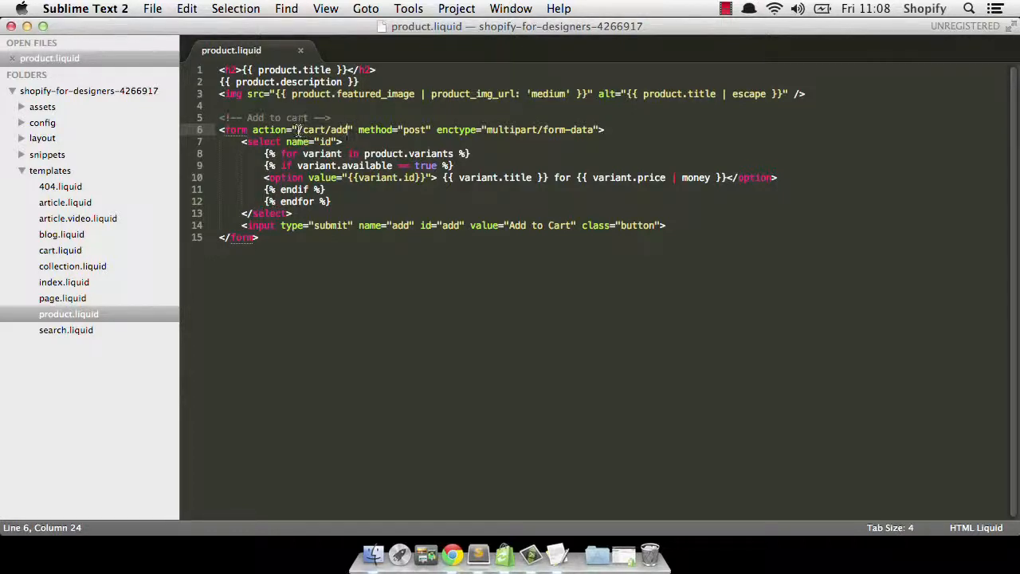
double_click(333, 129)
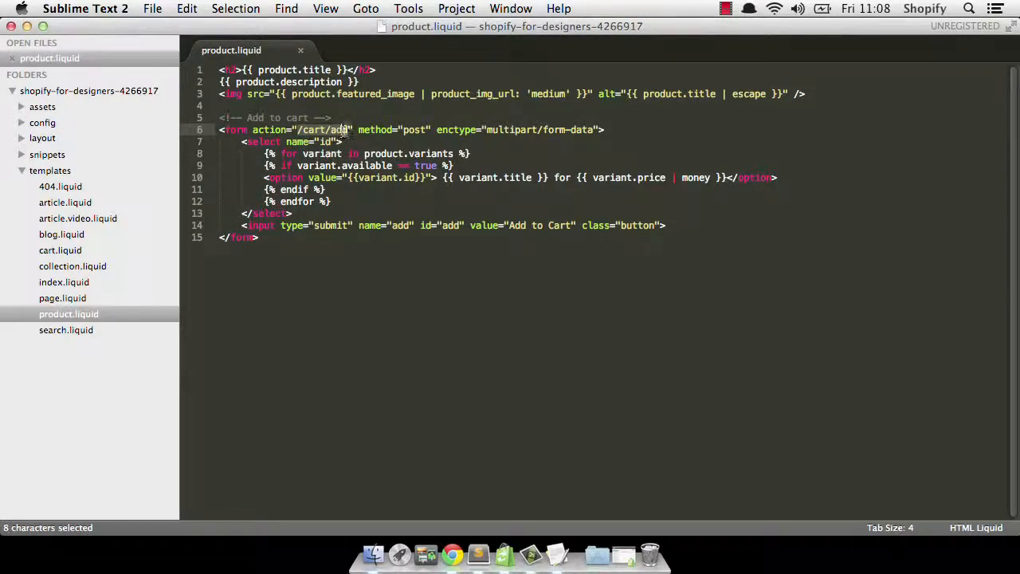
click(348, 130)
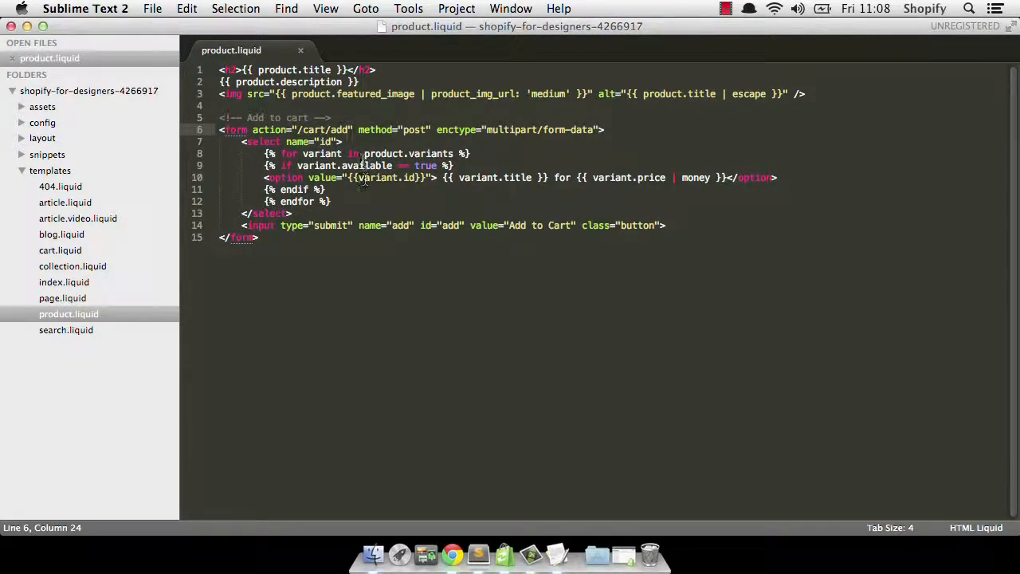
click(327, 141)
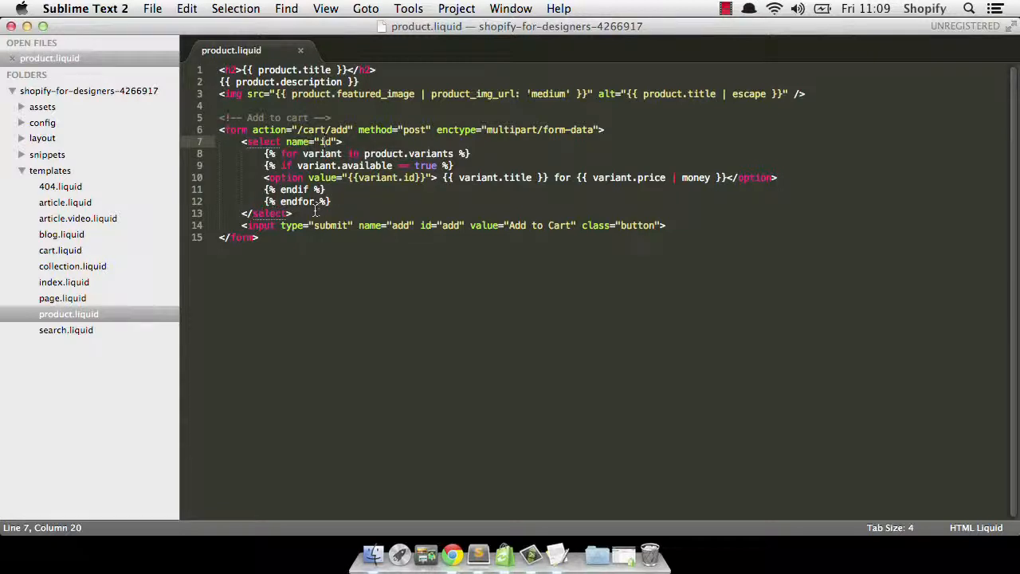
click(242, 213)
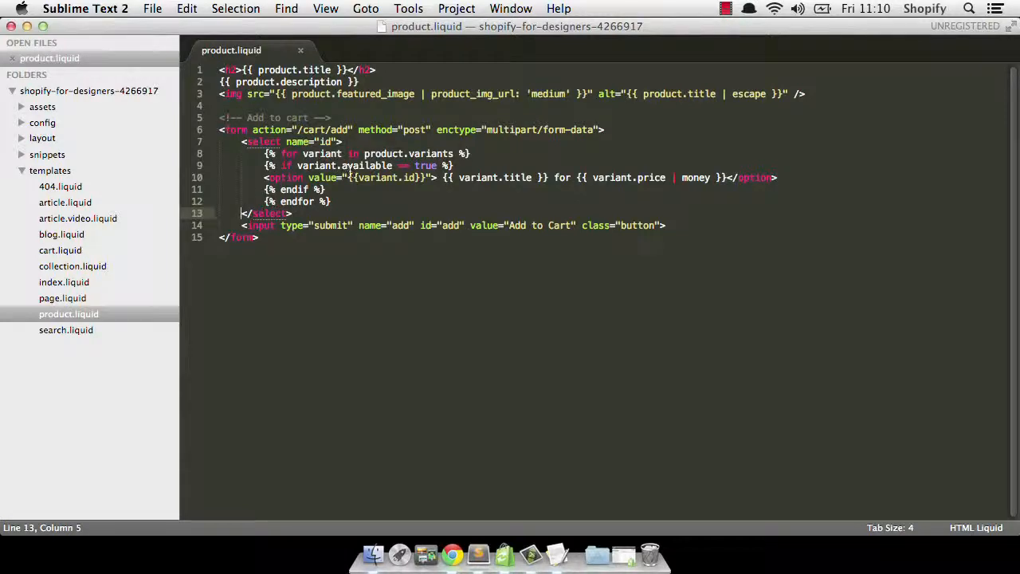
mouse_move(452, 552)
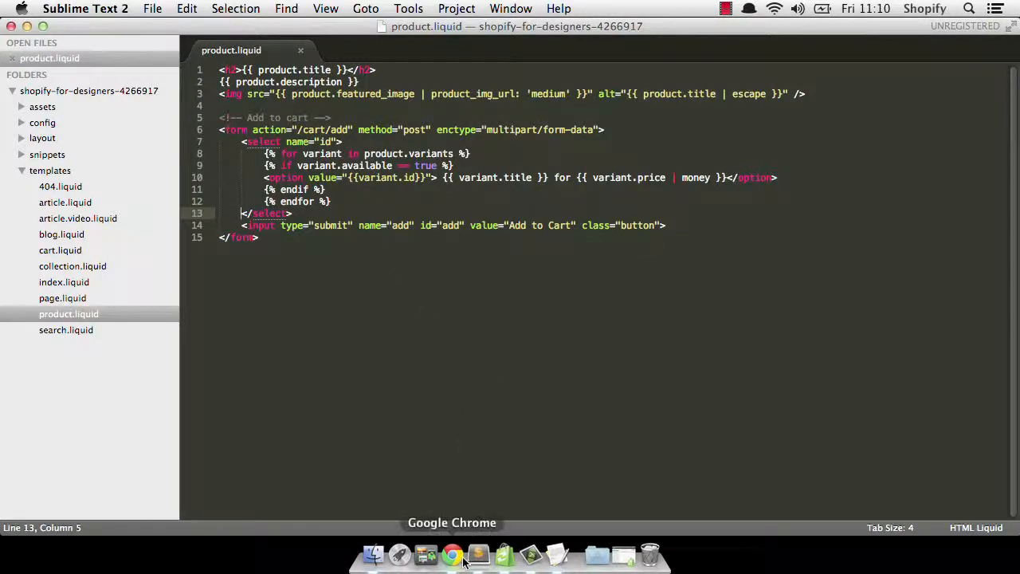
- Add the Chrome grinder variant to the cart, then remove it, leaving the Black one
click(451, 553)
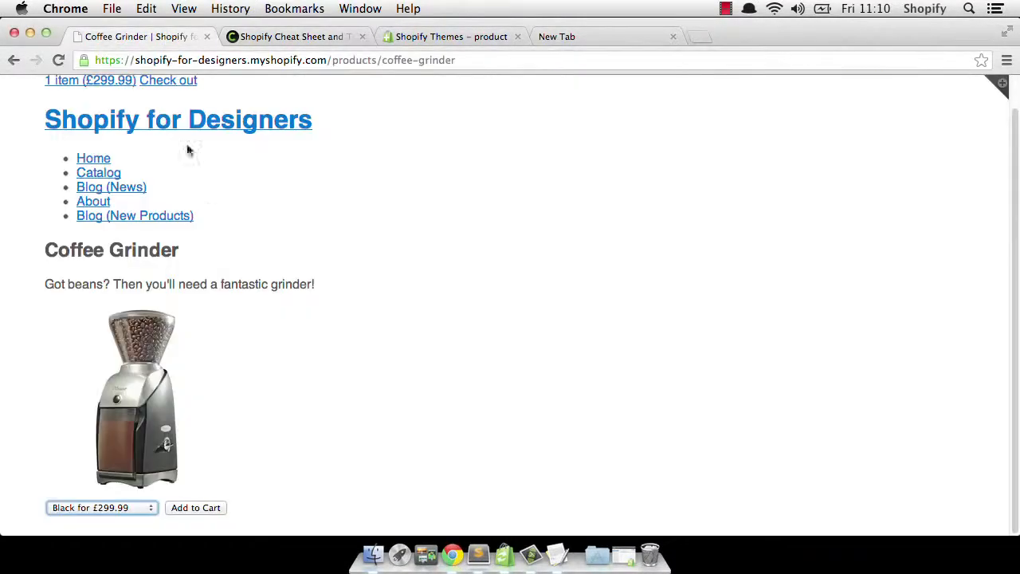
mouse_move(220, 418)
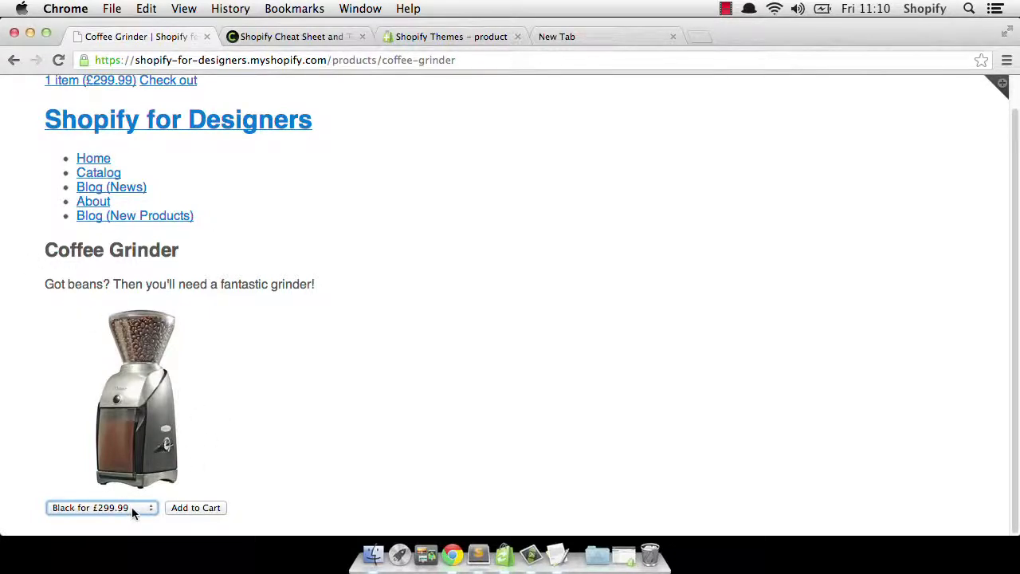
click(101, 508)
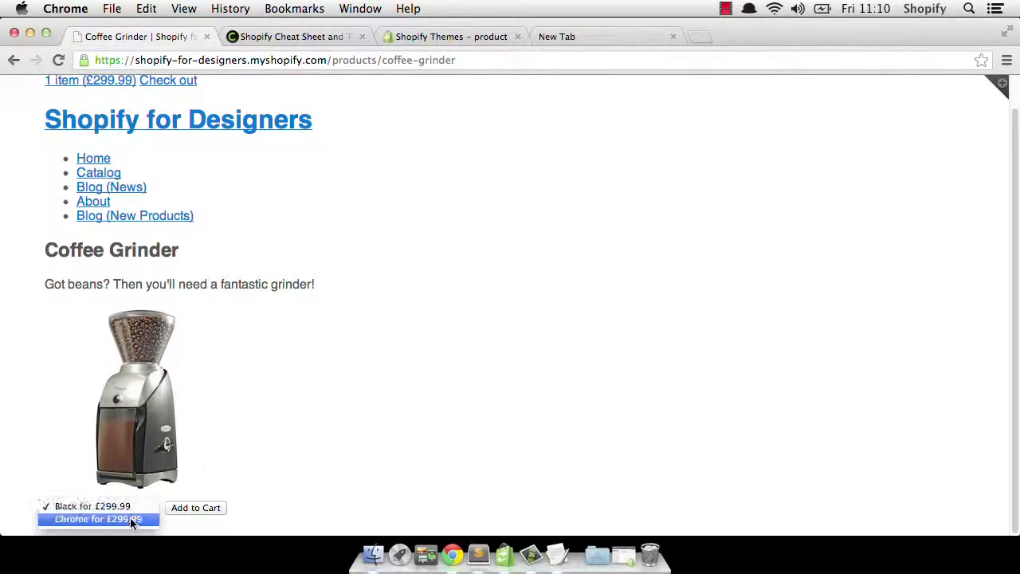
click(196, 508)
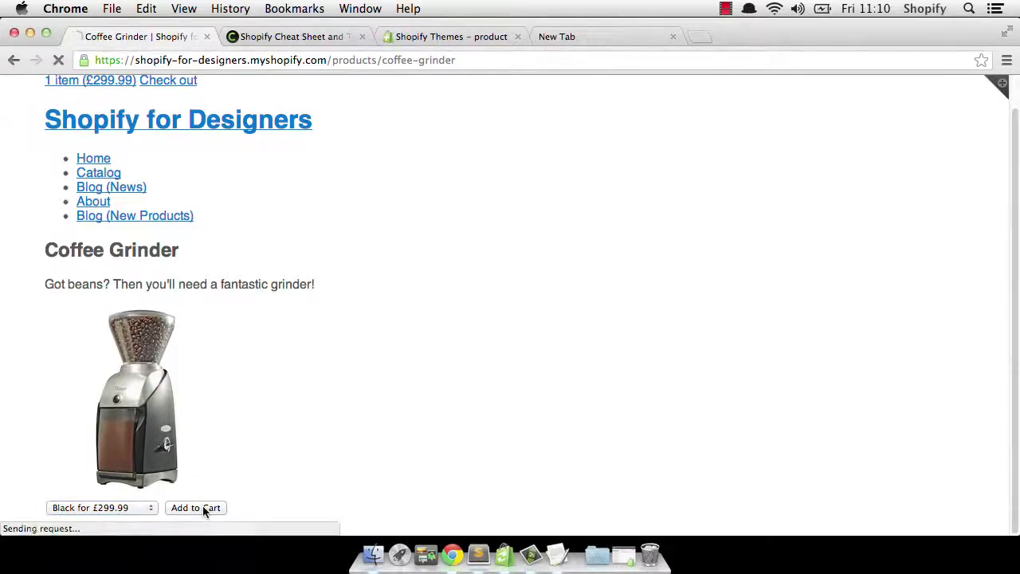
click(195, 507)
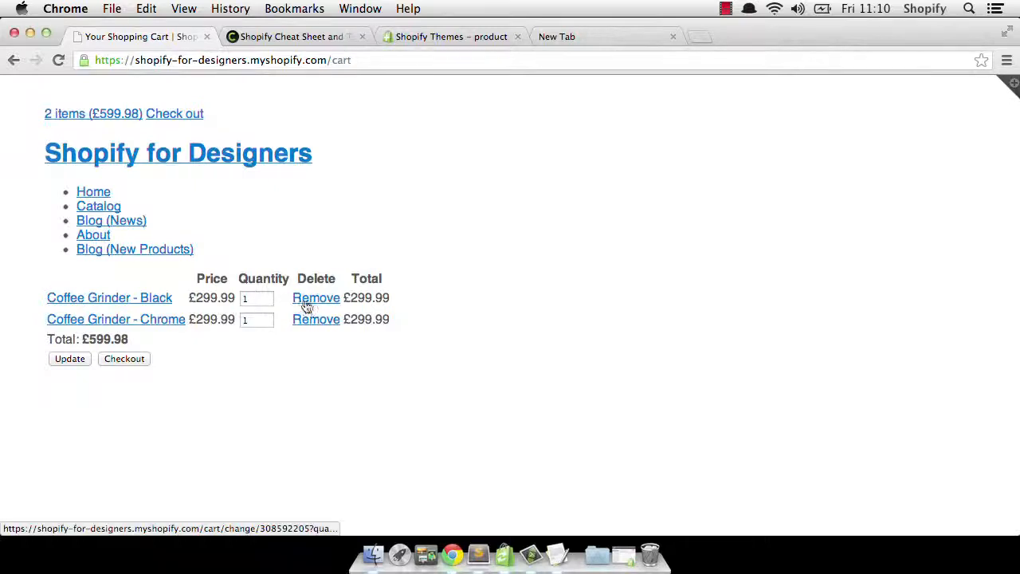
click(316, 319)
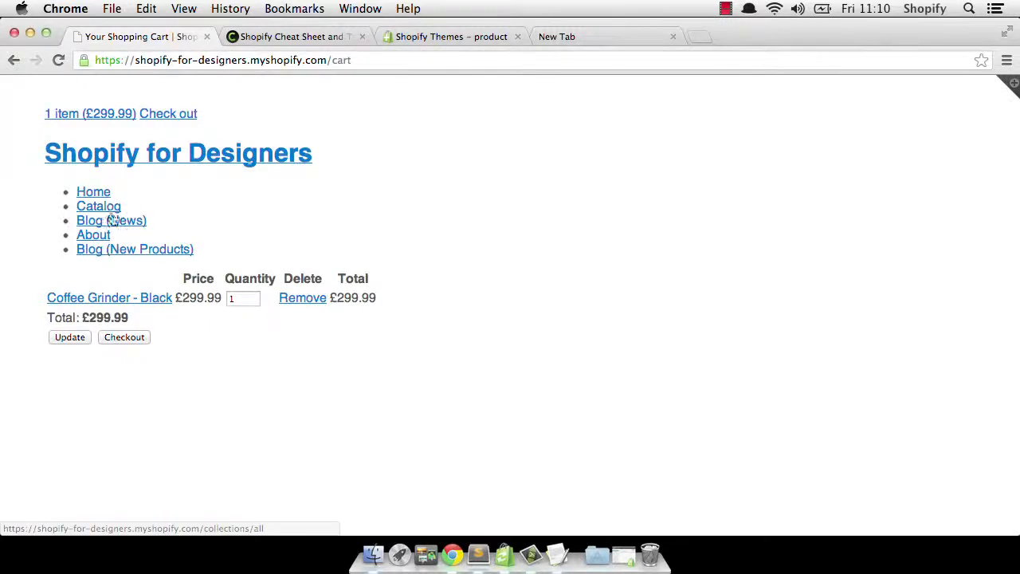
- Go back to the Coffee Grinder product page via Catalog and return to the editor
click(98, 205)
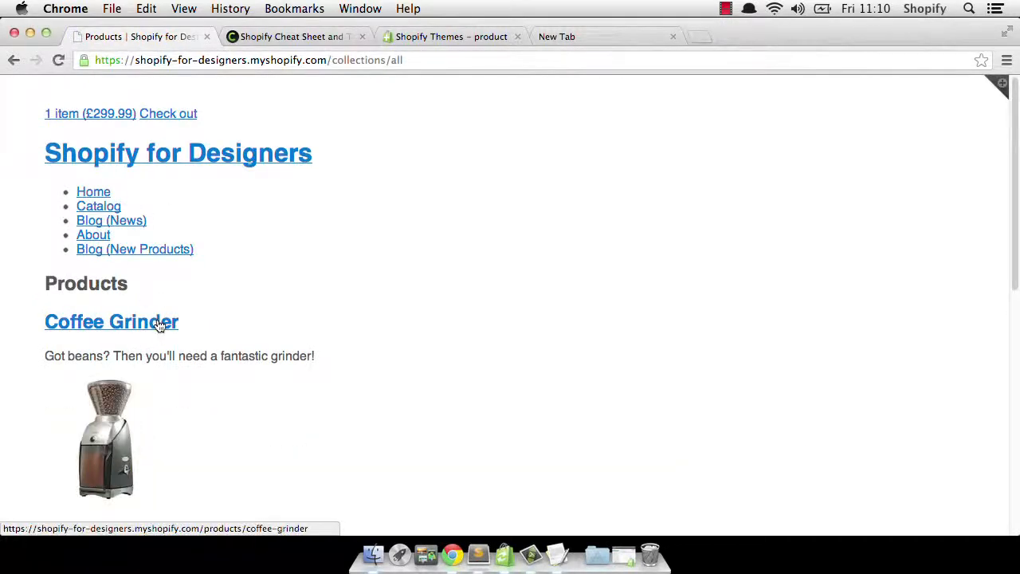
click(110, 321)
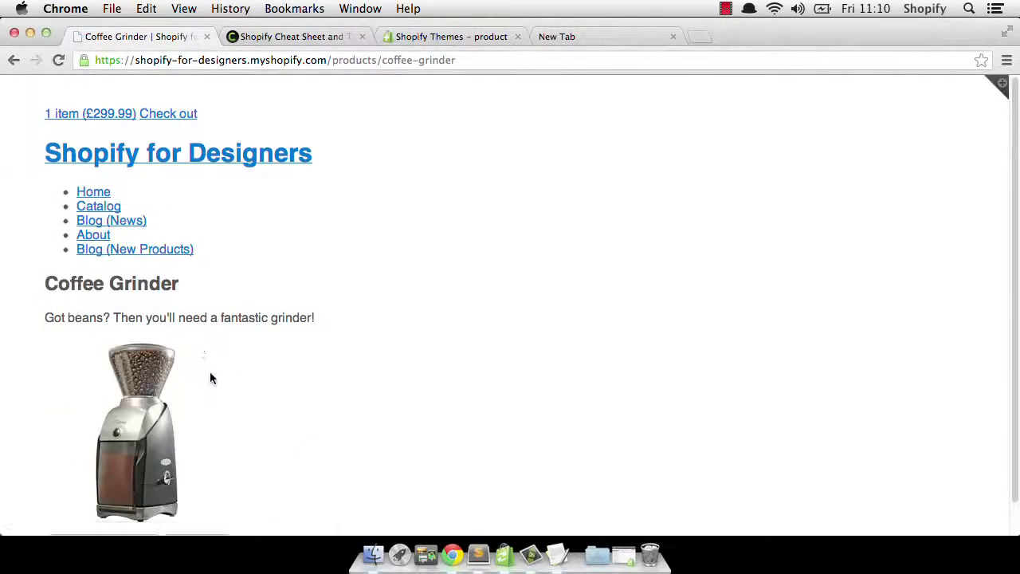
click(478, 554)
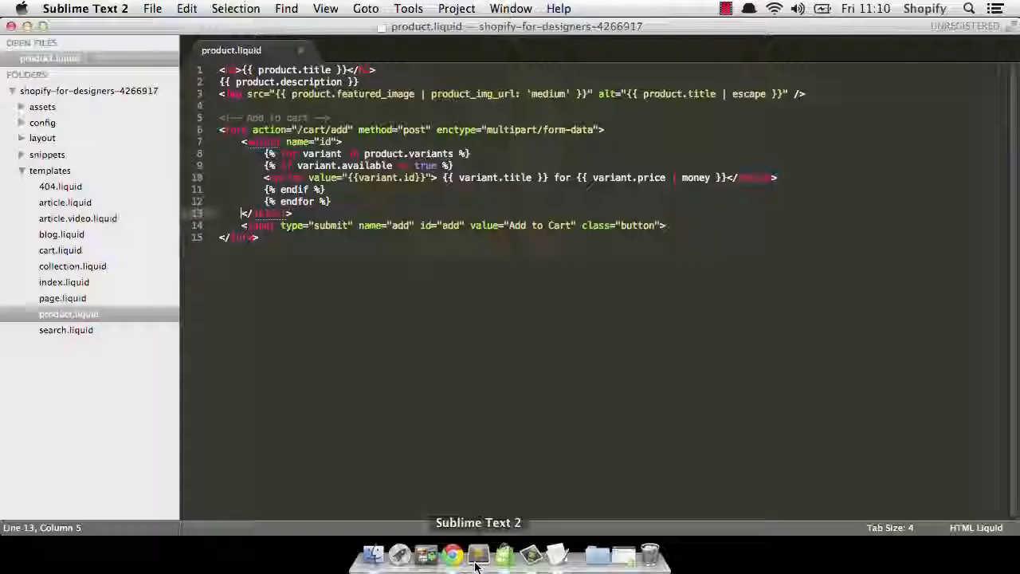
- Open the Shopify Cheat Sheet and expand the variant.inventory_quantity entry
click(331, 201)
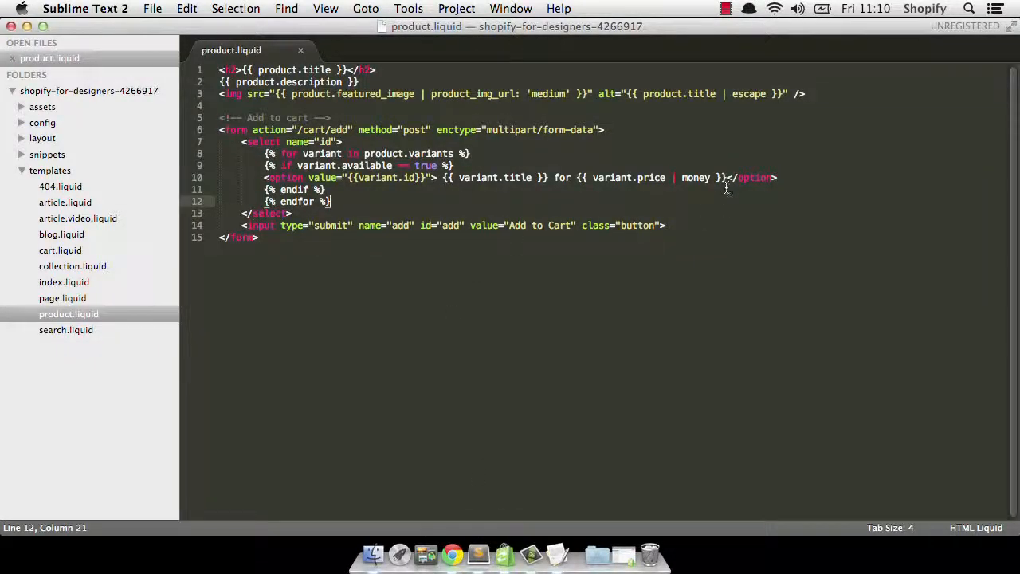
click(730, 178)
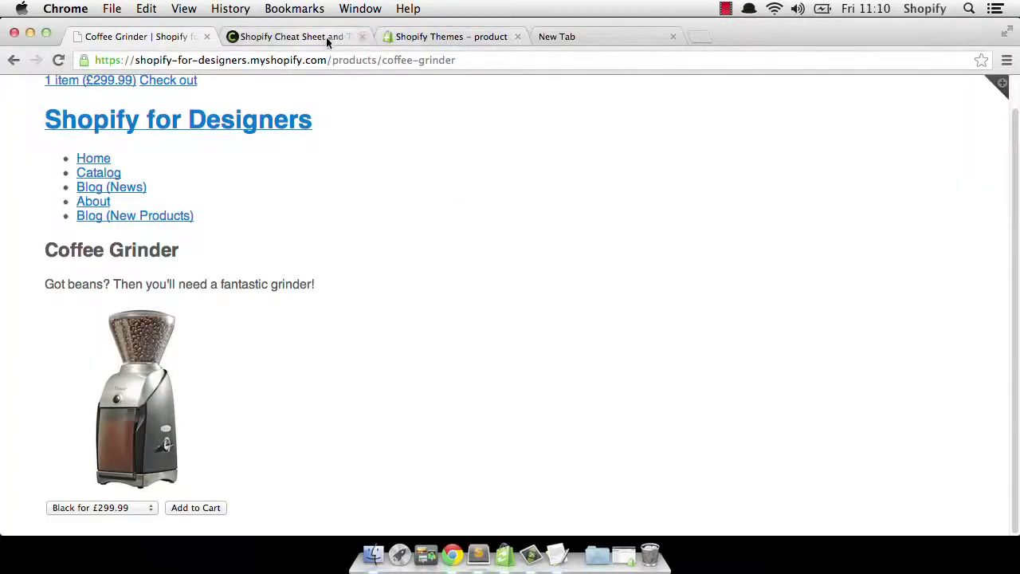
click(292, 37)
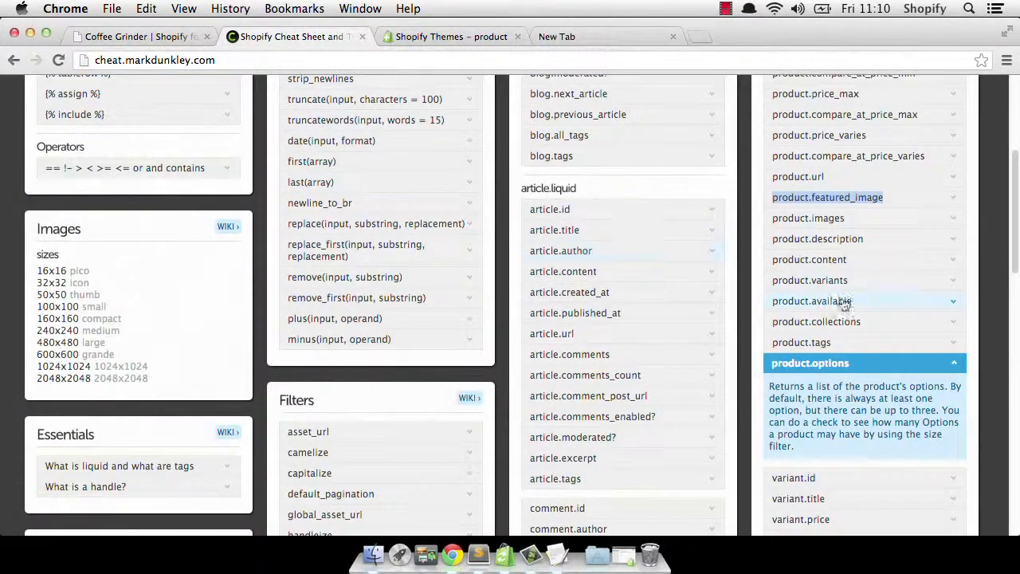
scroll(down, 3)
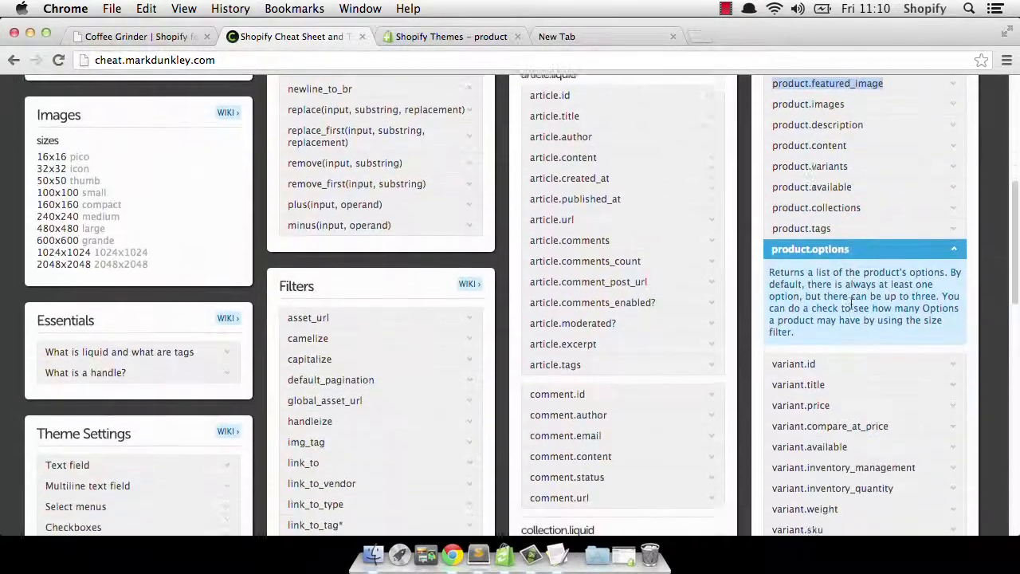
scroll(down, 3)
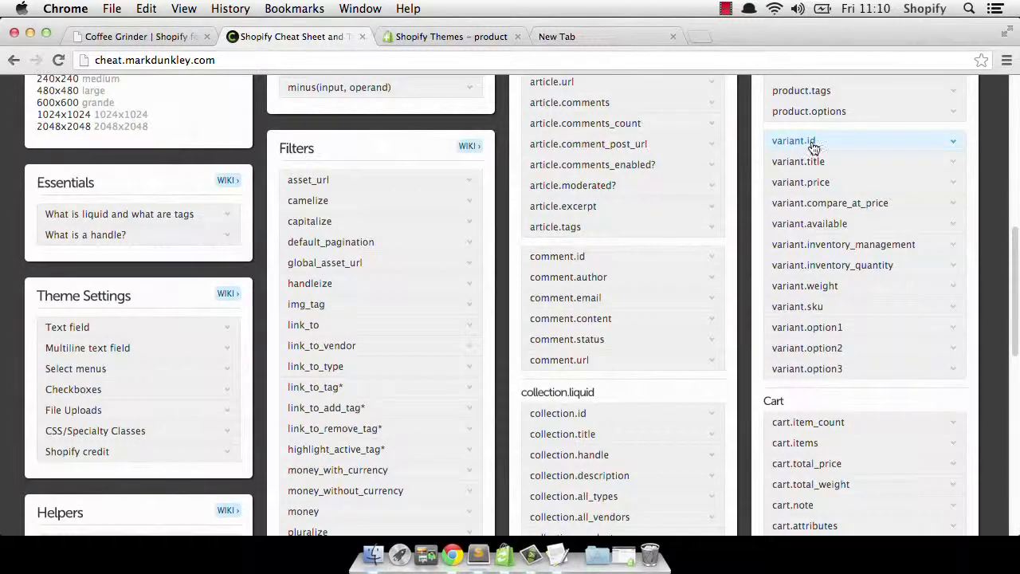
click(832, 265)
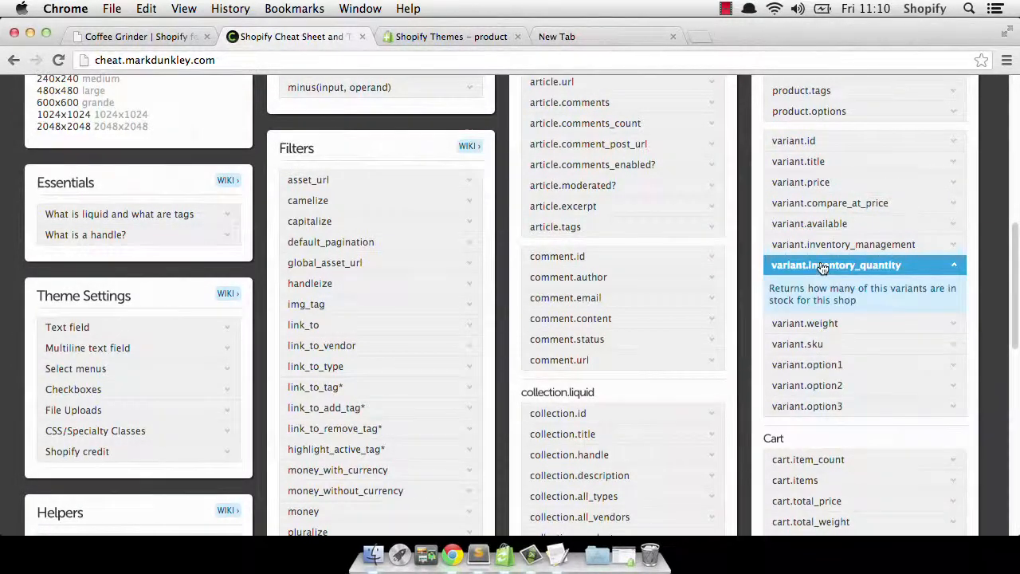
mouse_move(915, 269)
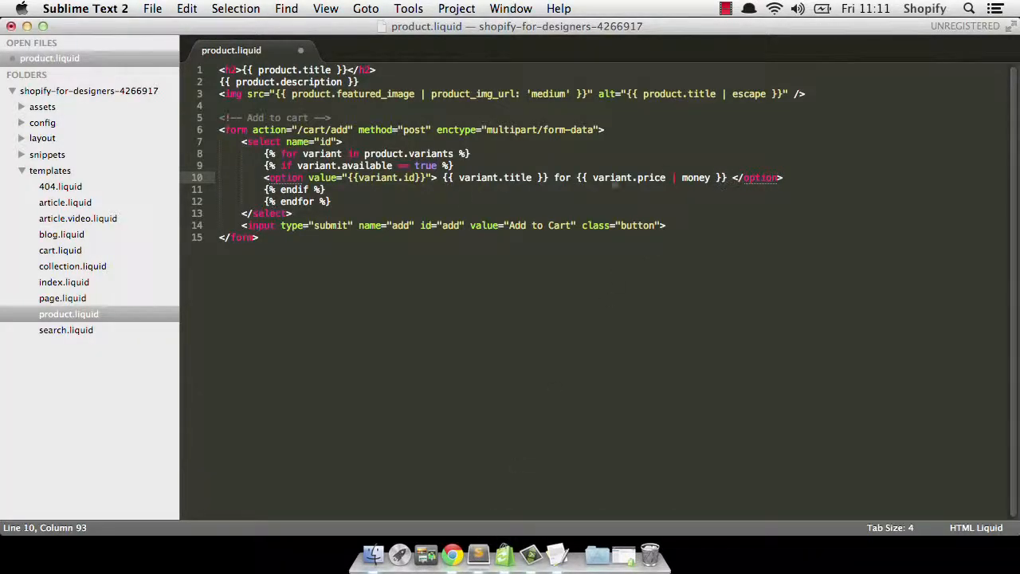
mouse_move(478, 554)
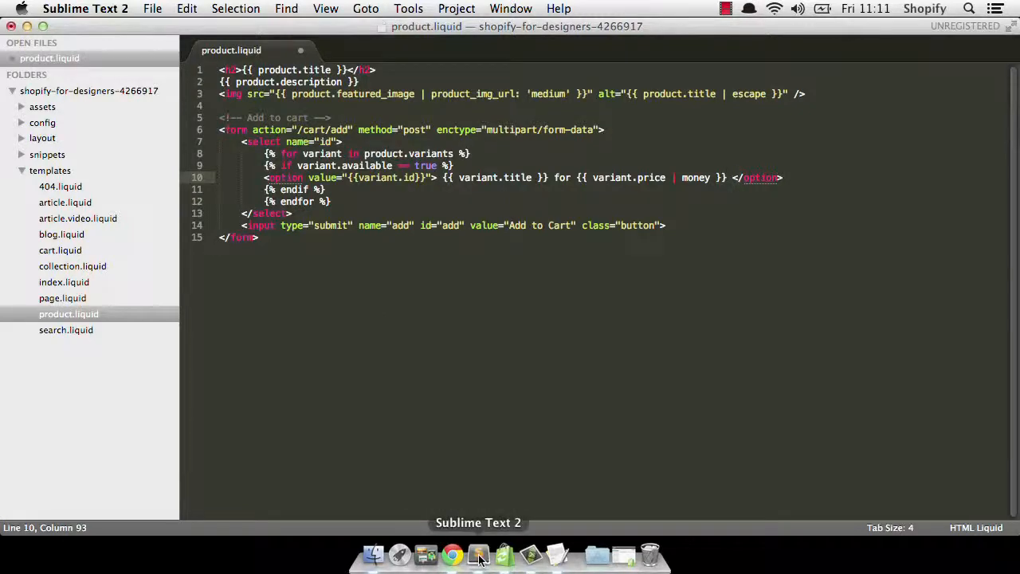
- Check the storefront variant dropdown, then reopen the cheat sheet for variant.inventory_quantity
click(452, 553)
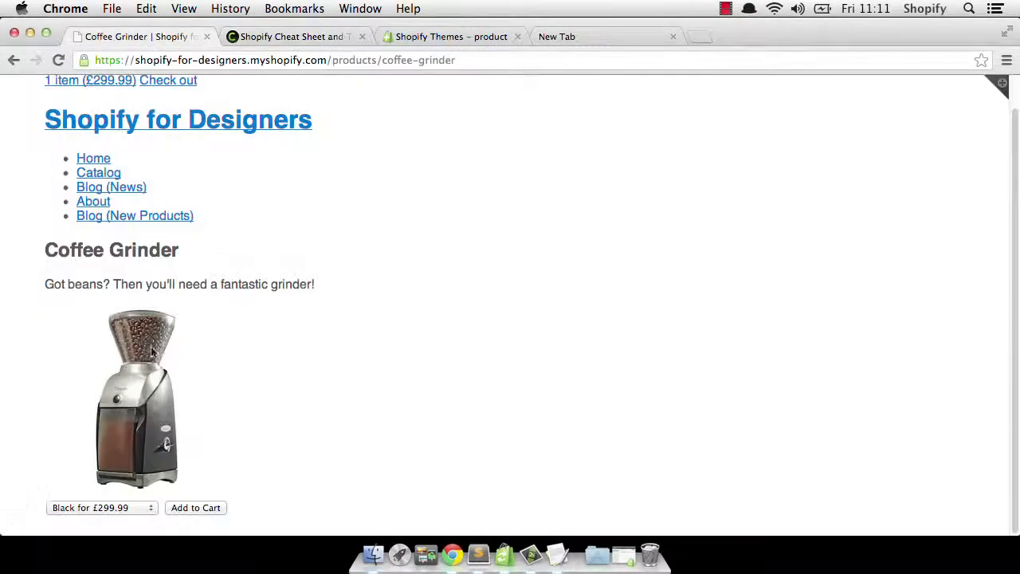
click(101, 507)
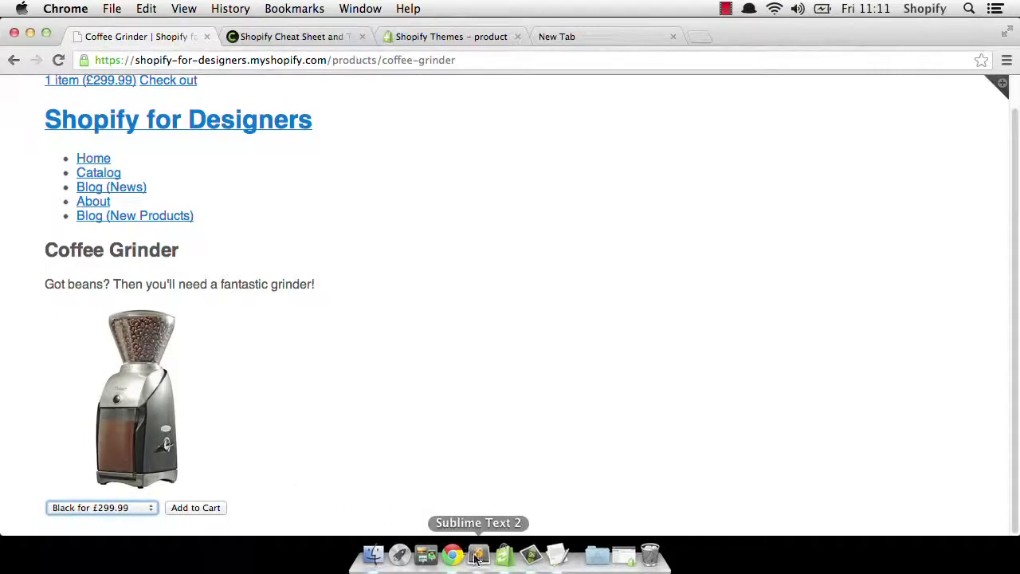
click(478, 552)
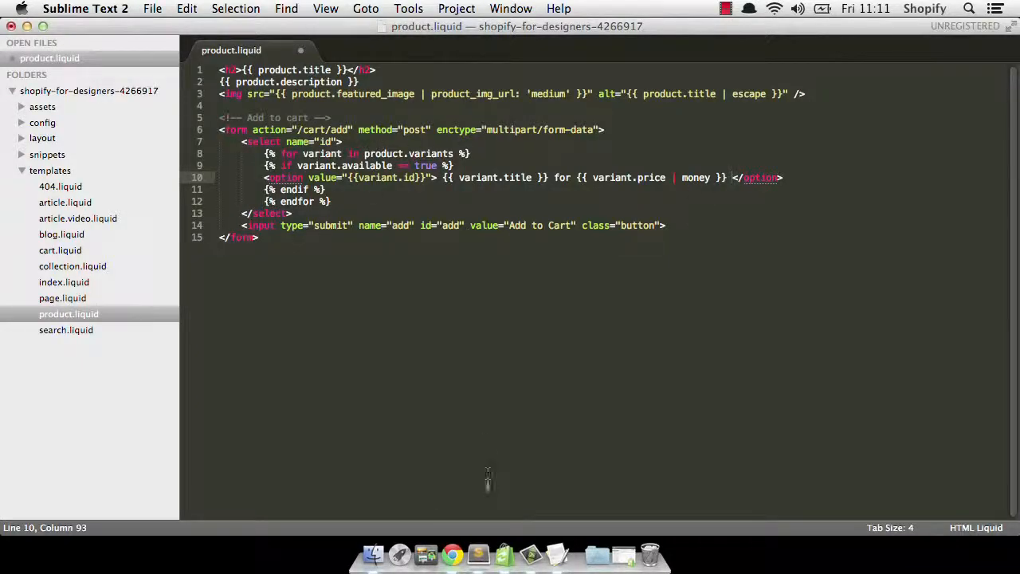
mouse_move(606, 202)
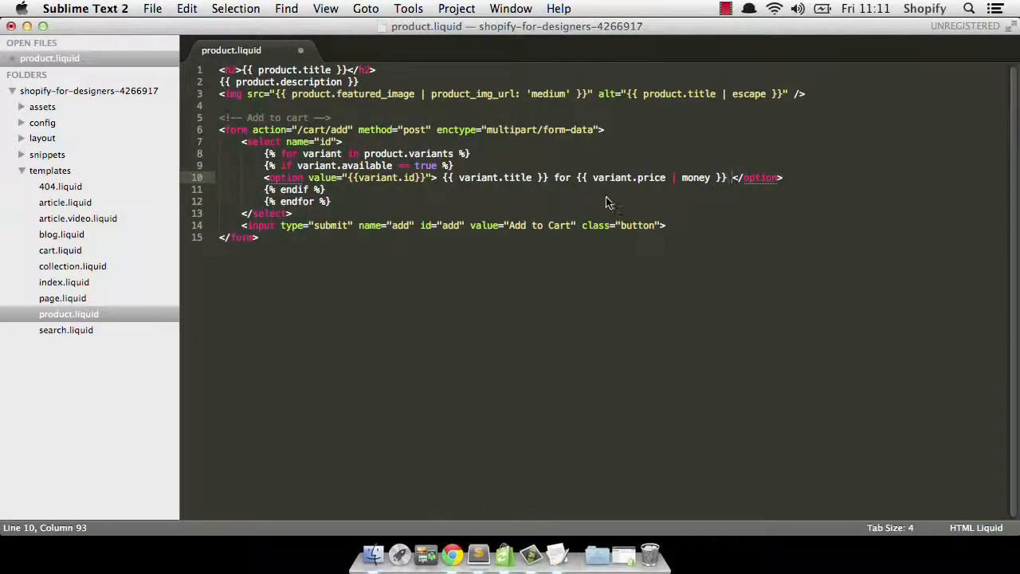
mouse_move(451, 553)
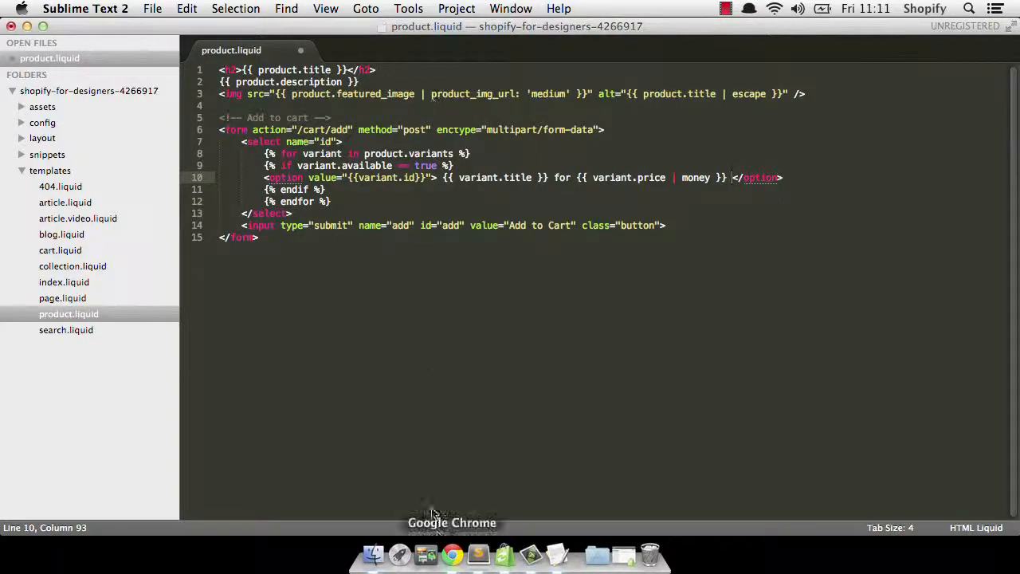
click(451, 554)
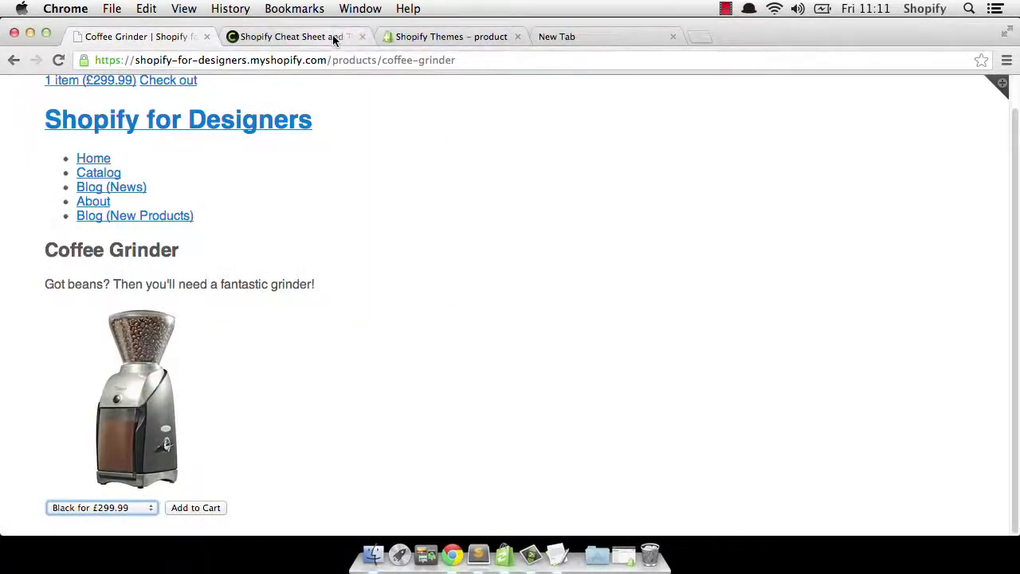
click(287, 37)
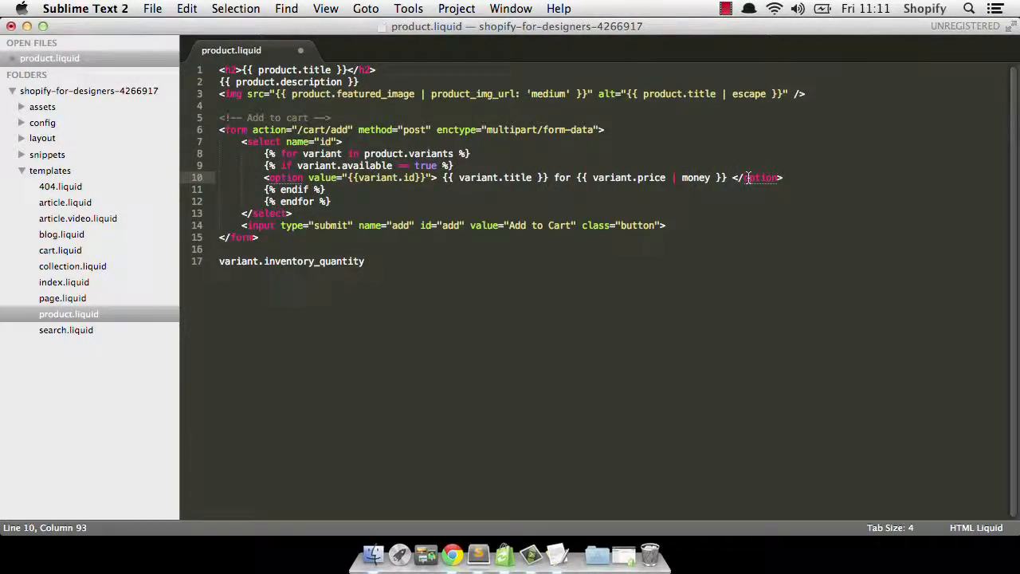
- Type ({{ variant.inventory_quantity }} left before </option>, delete line 17, and save
text(({{)
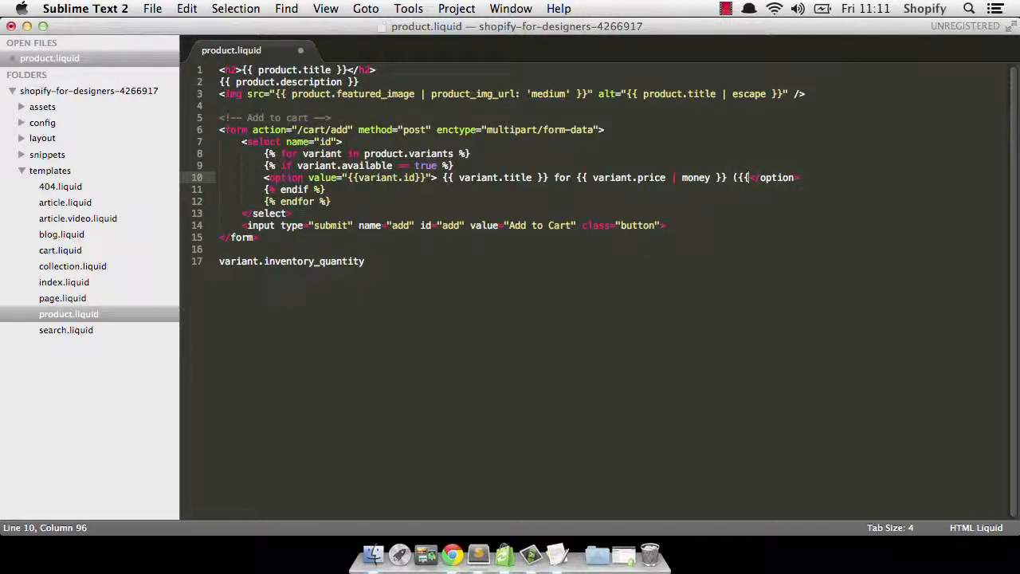
text(variant)
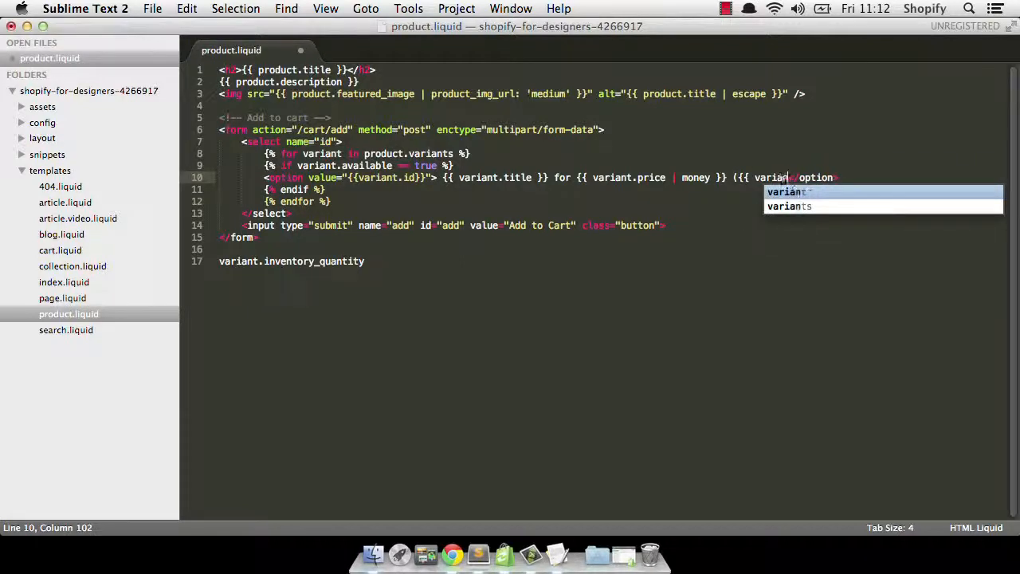
text(inventory_quantity }})
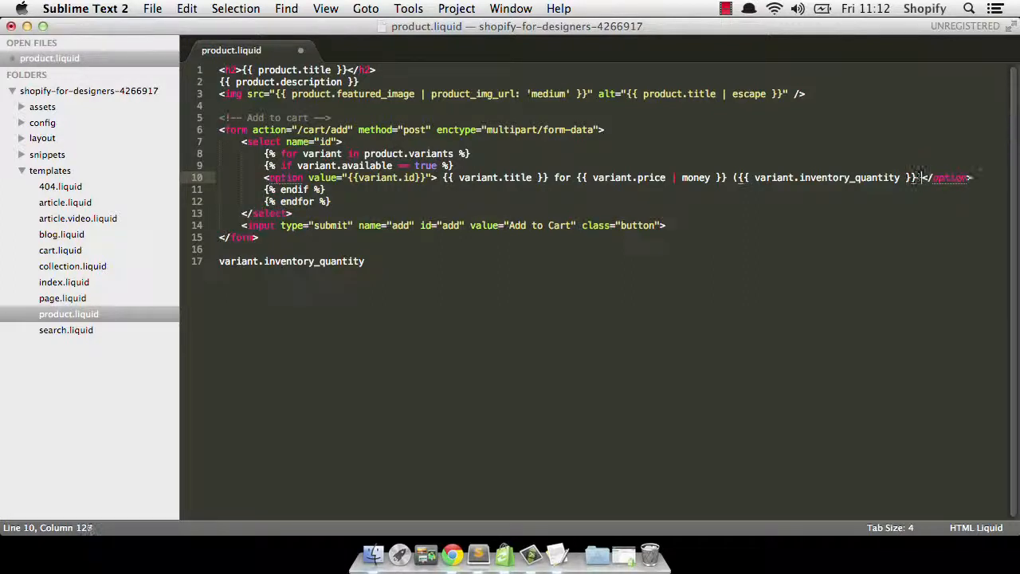
text(left)
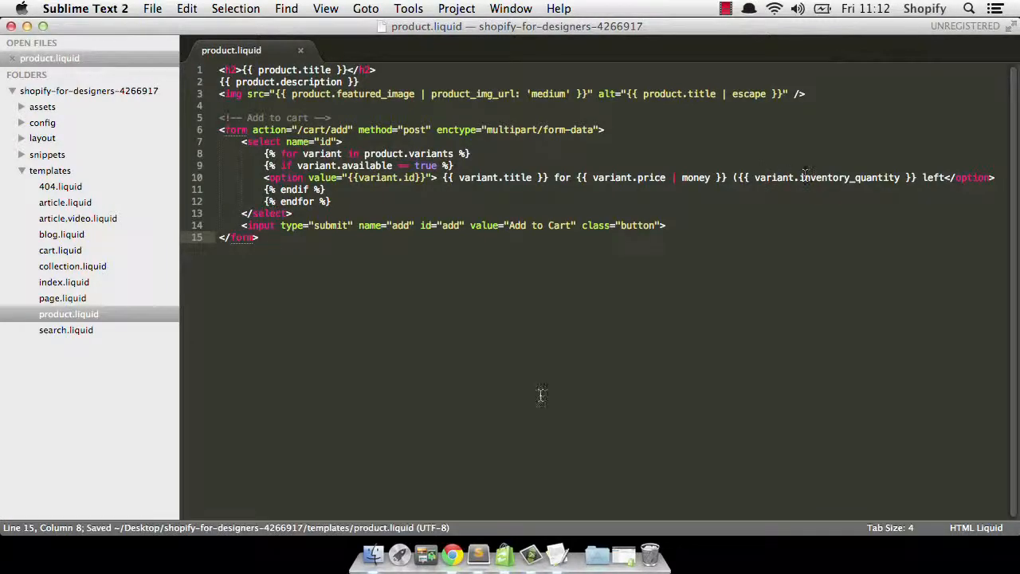
- Check the Coffee Grinder variant dropdown's stock counts and dismiss Sublime's license prompt
click(451, 554)
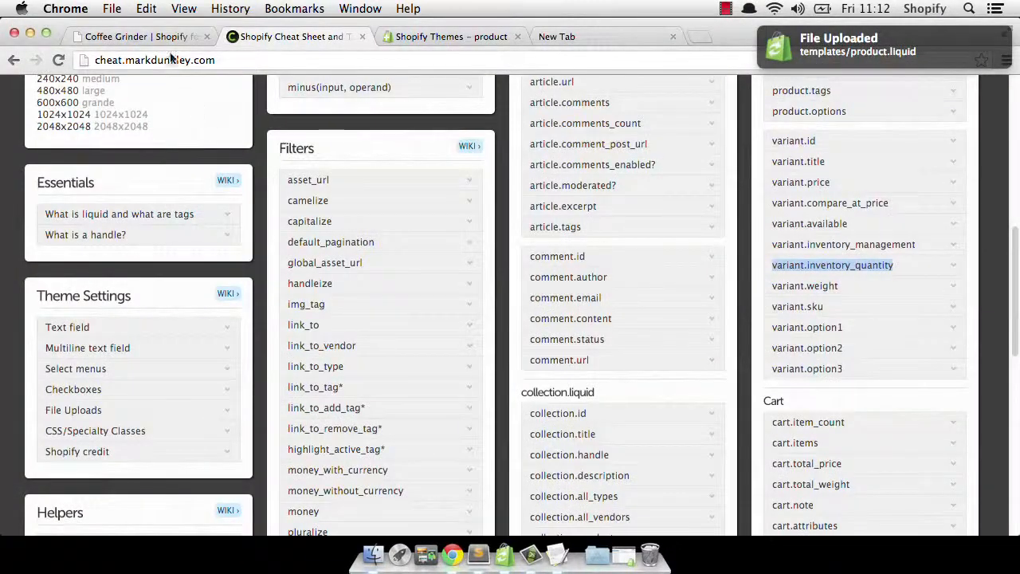
click(136, 36)
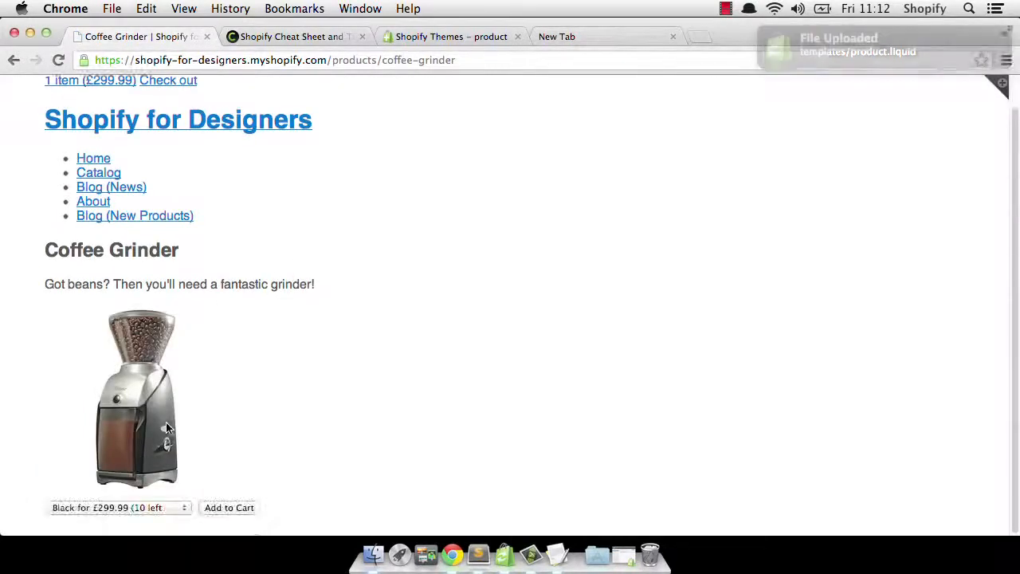
click(120, 507)
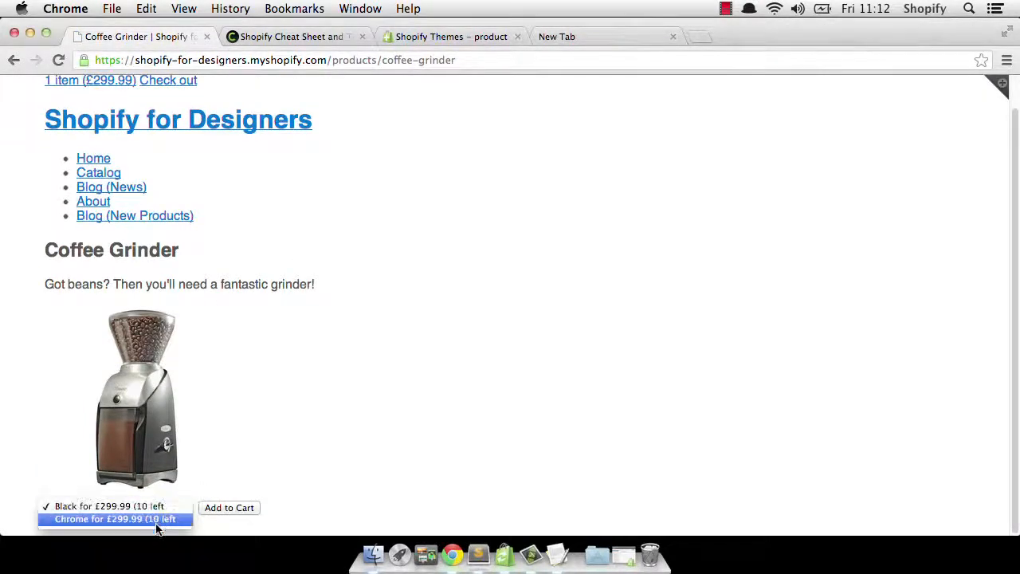
click(118, 508)
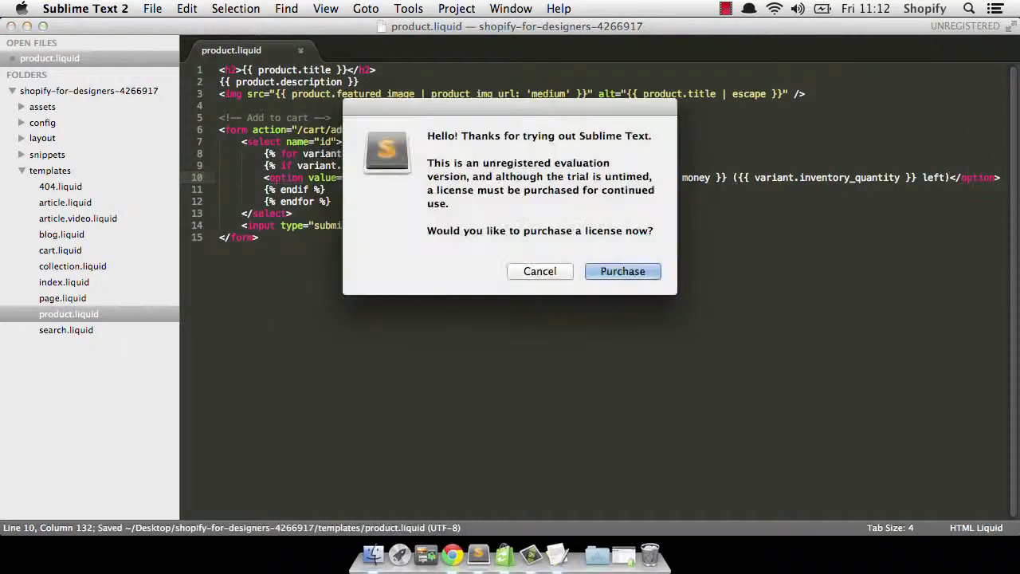
click(452, 554)
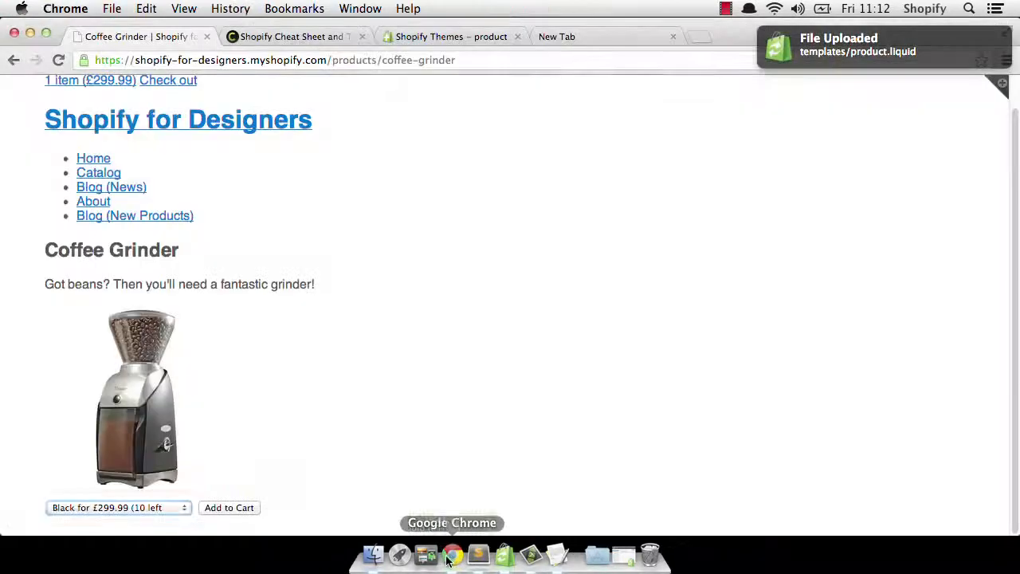
- Recheck the variant counts, add the featured image tag's missing bracket, and return to the storefront
click(58, 60)
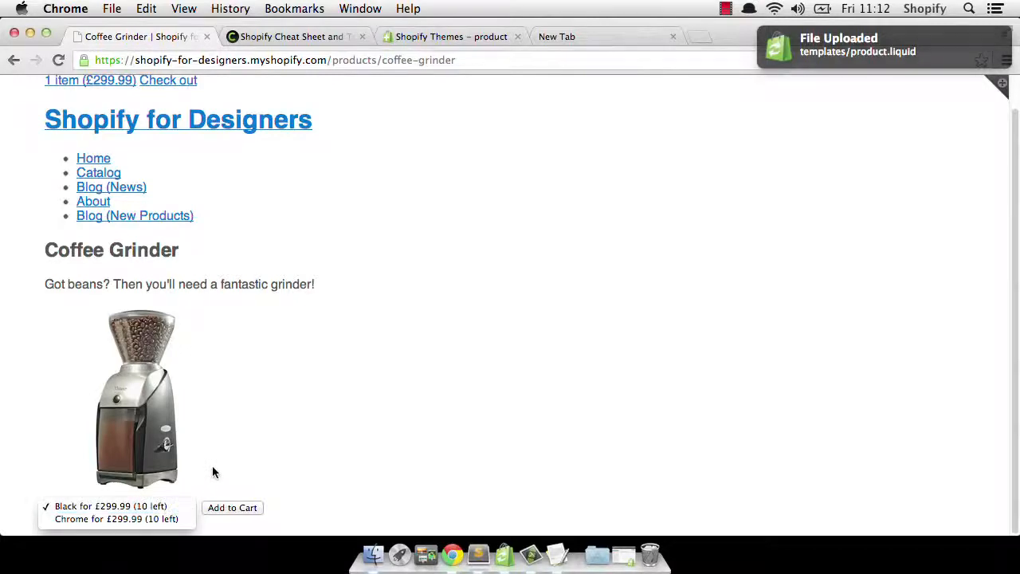
click(117, 507)
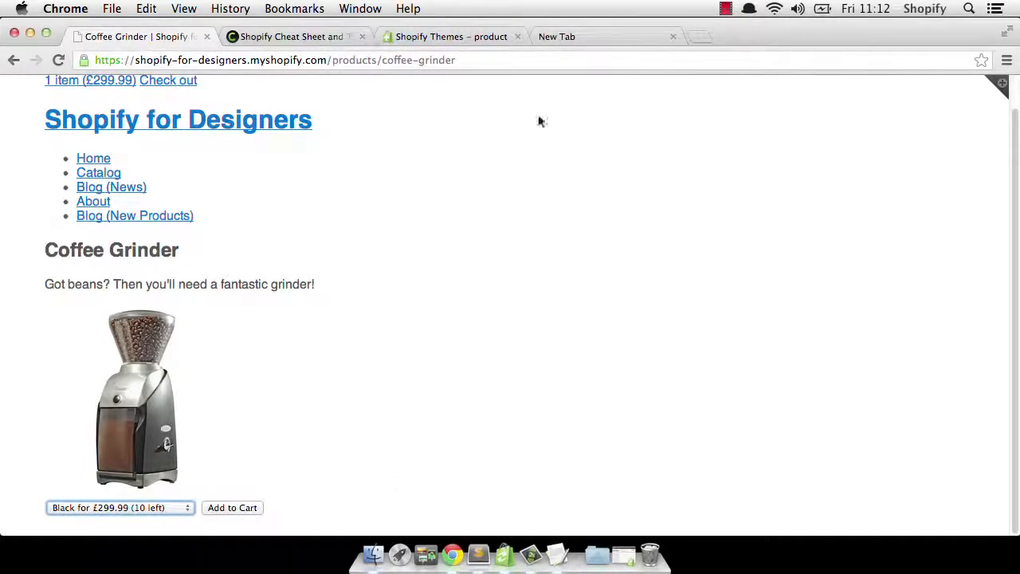
mouse_move(479, 553)
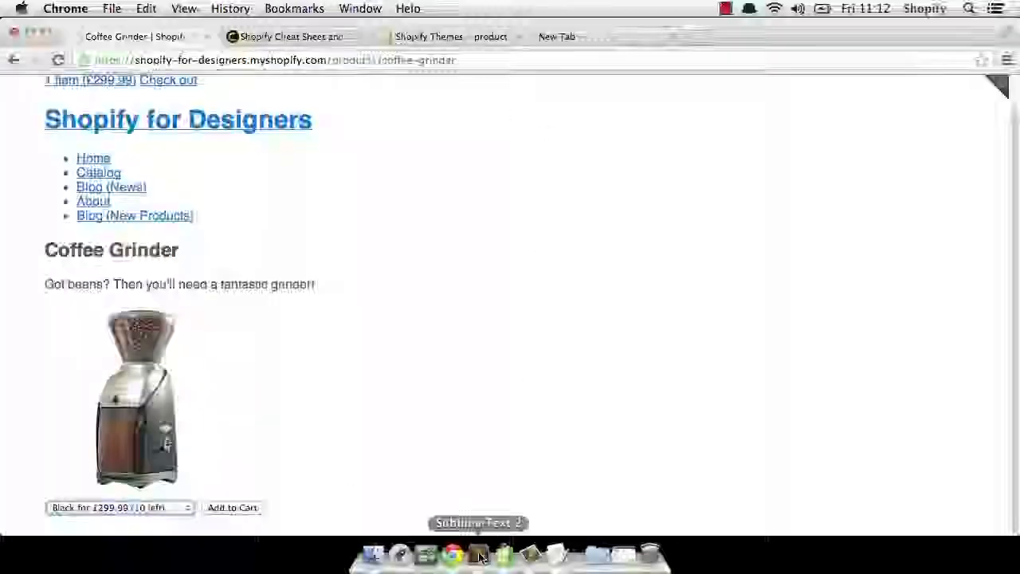
click(478, 553)
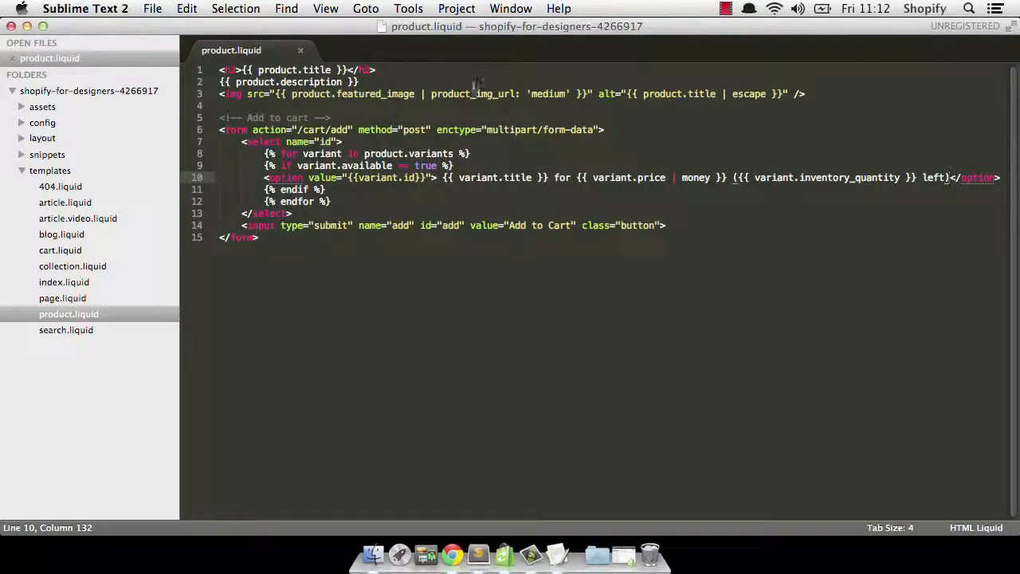
click(785, 94)
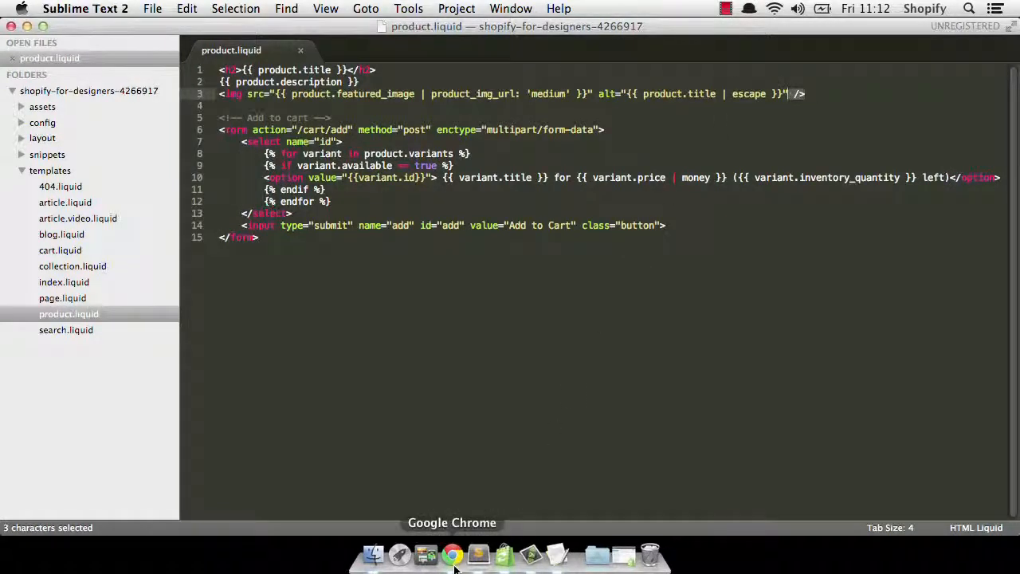
click(452, 552)
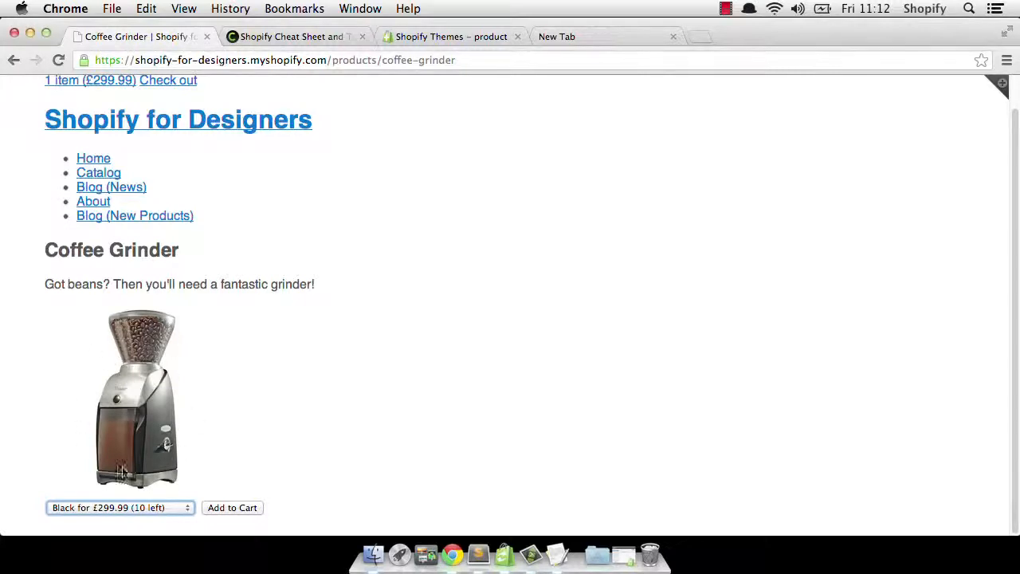
mouse_move(465, 514)
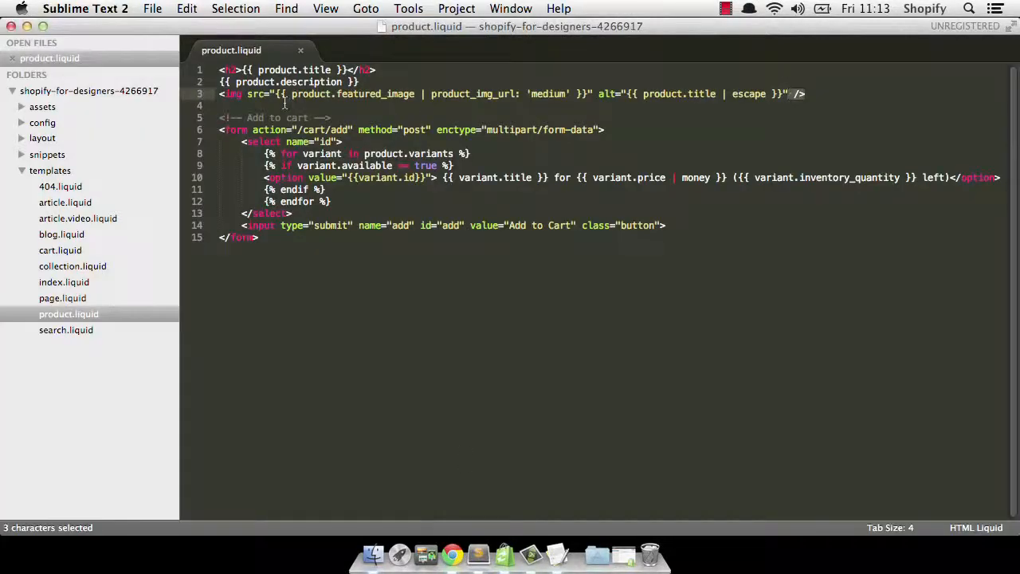
- Swap the featured image line for the product.images loop under an '<!-- Output product images -->' comment
click(805, 93)
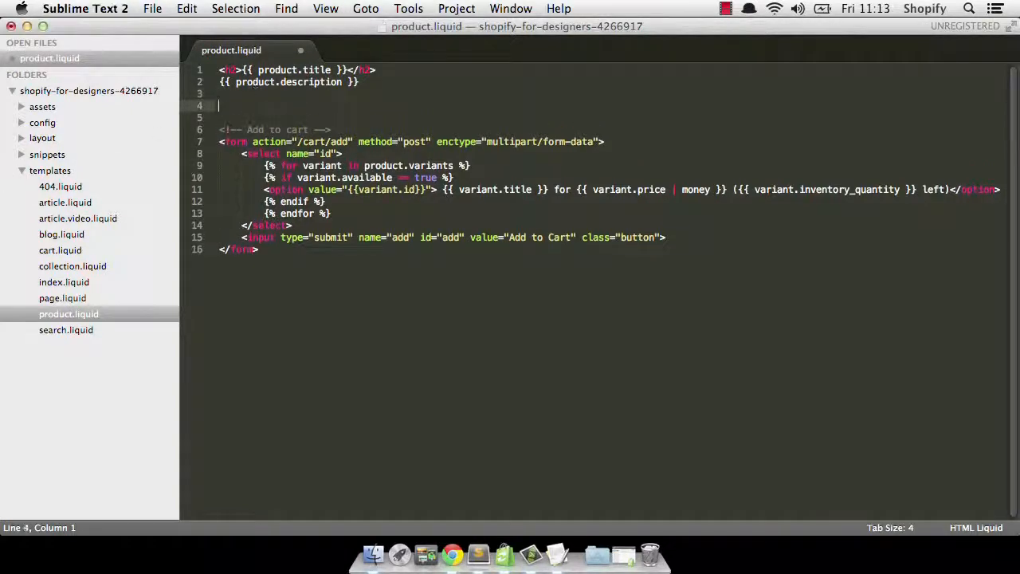
text(variant.inventory_quantity)
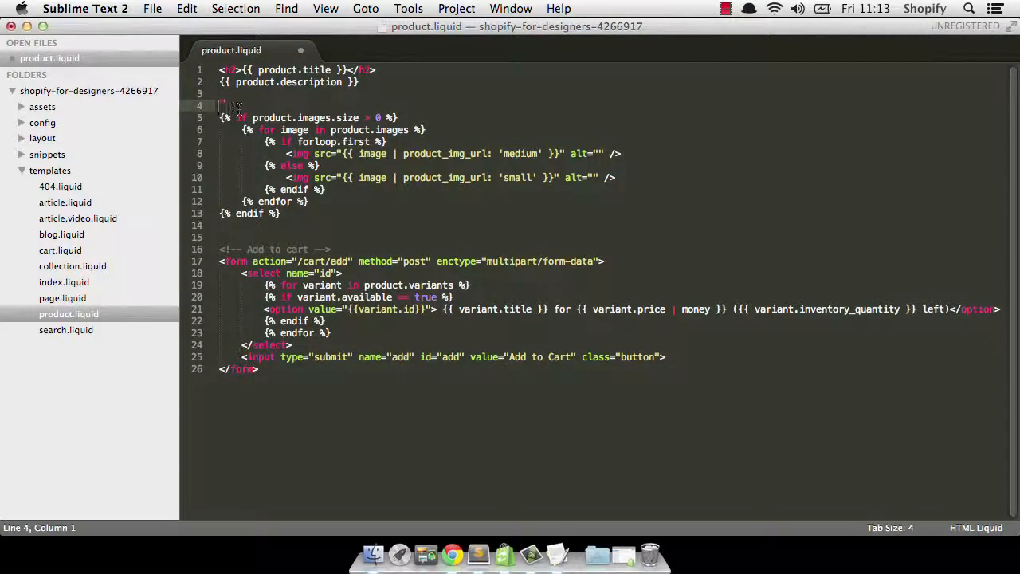
text(<!-- Our)
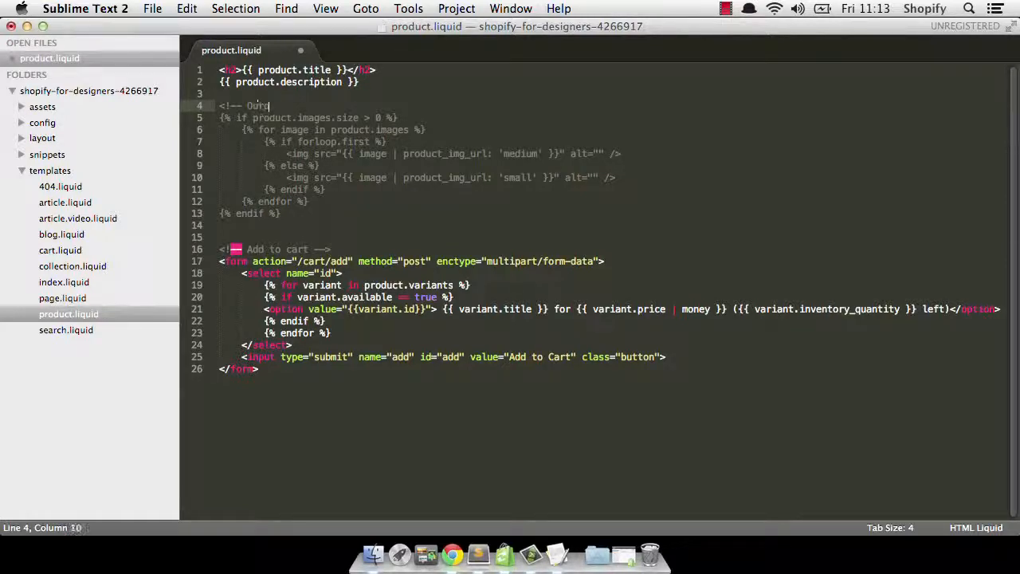
text(put product)
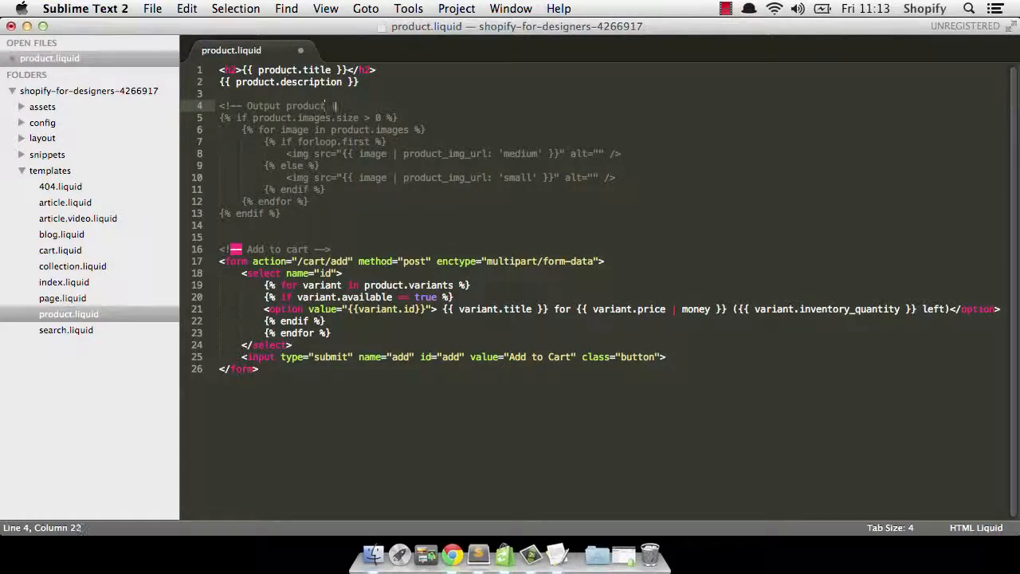
text(images -->)
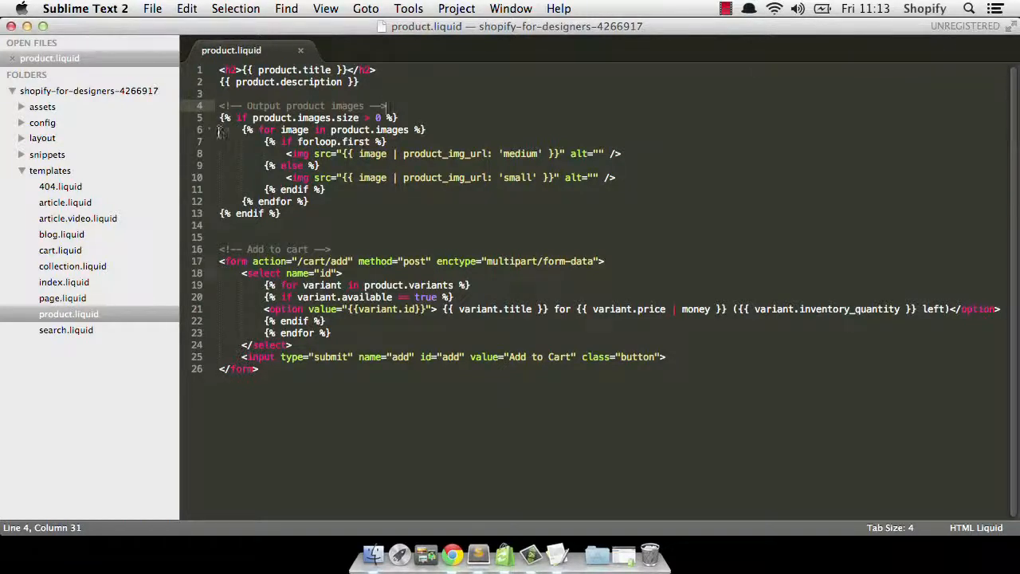
mouse_move(532, 145)
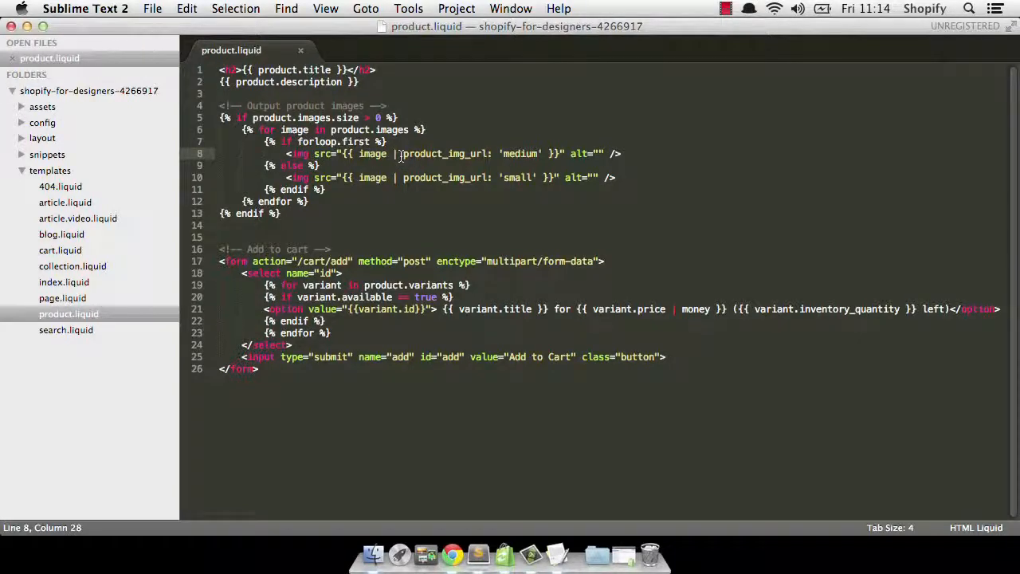
double_click(445, 154)
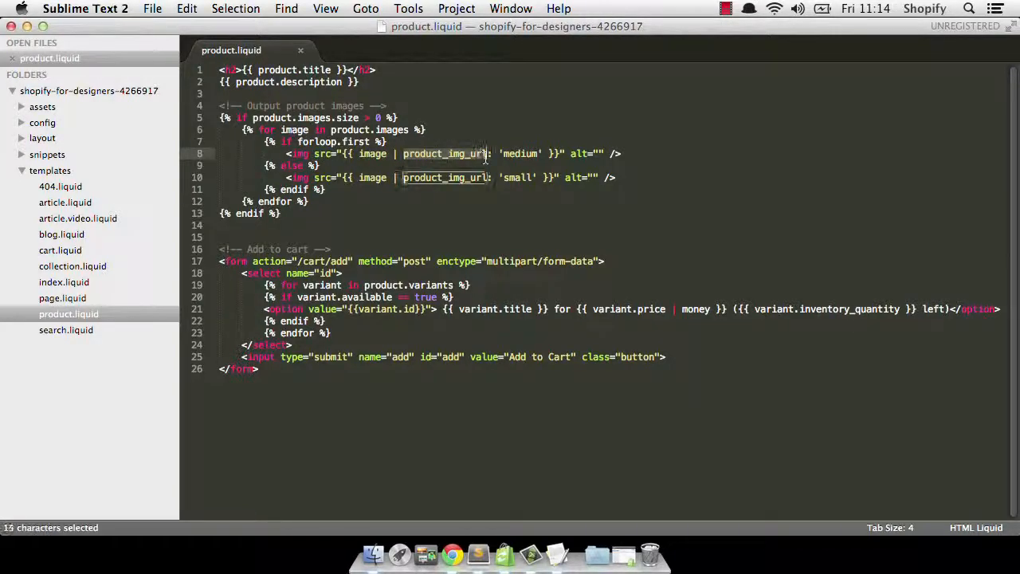
click(510, 154)
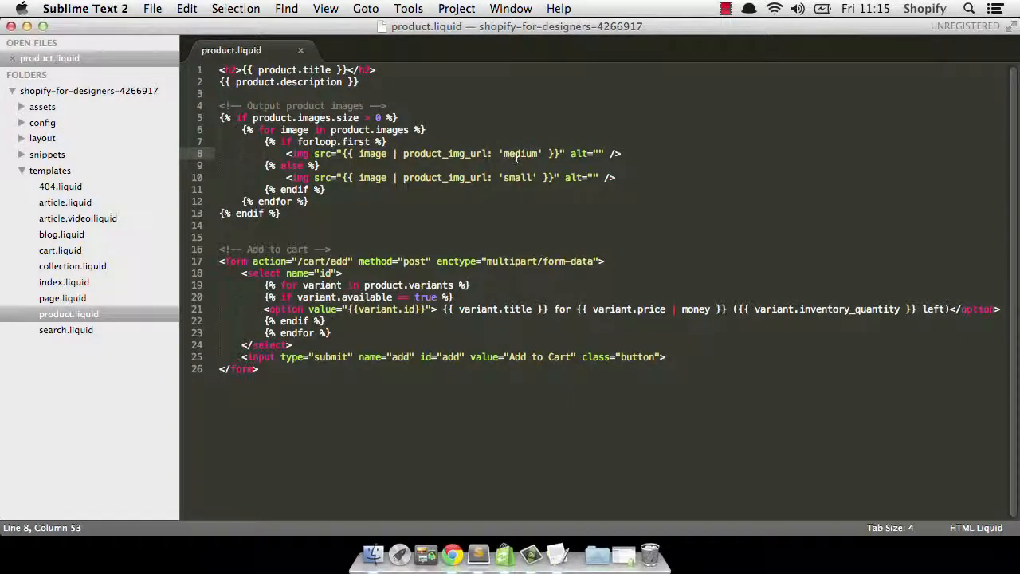
click(622, 154)
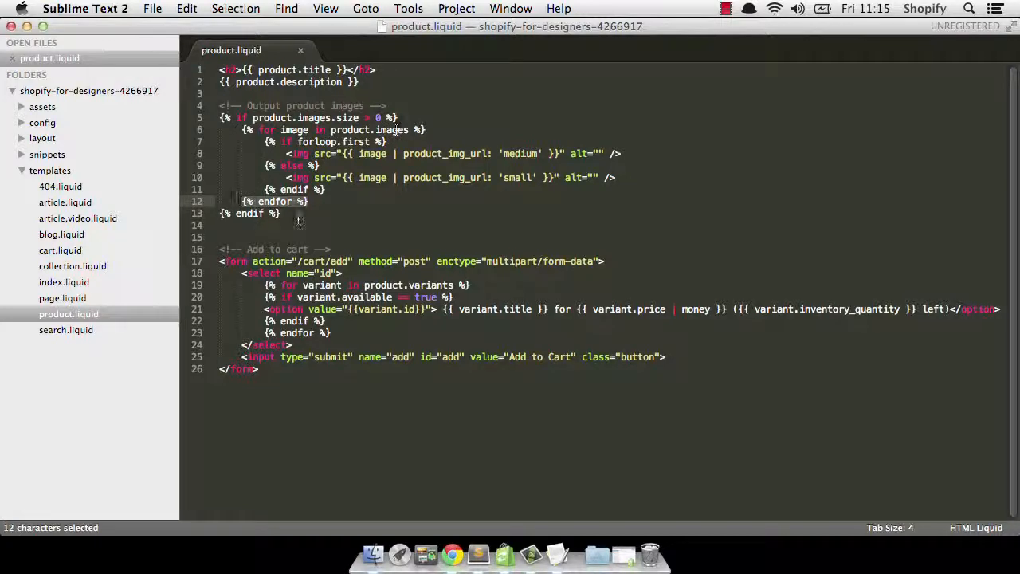
click(231, 212)
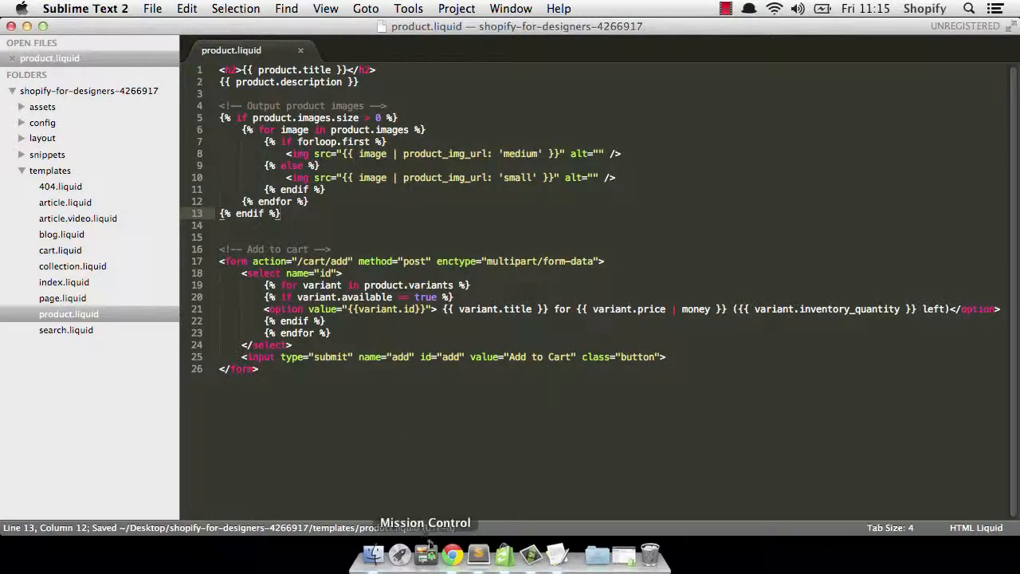
- Reload the storefront with the new template and go to the Catalog of all products
click(452, 553)
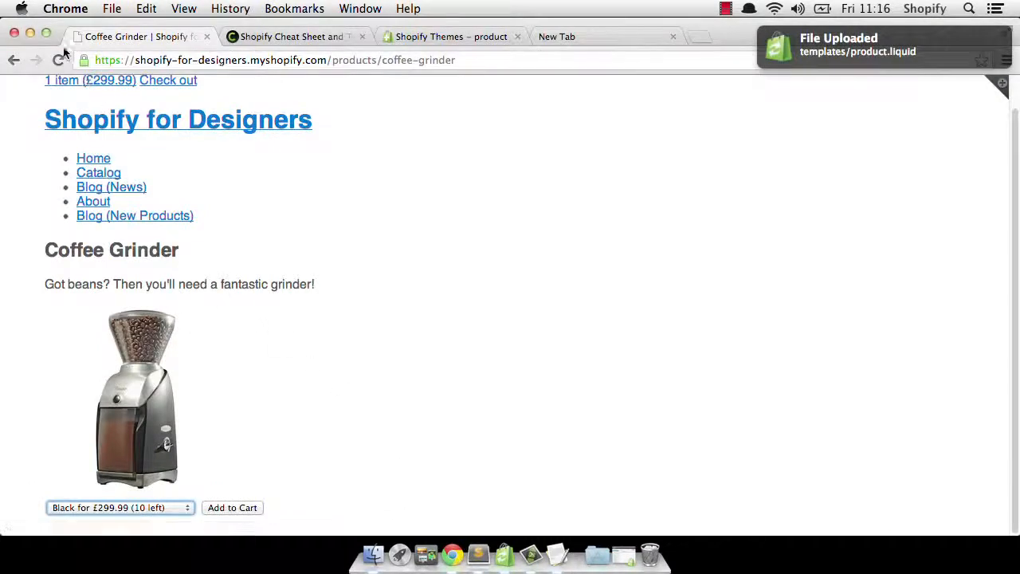
click(60, 60)
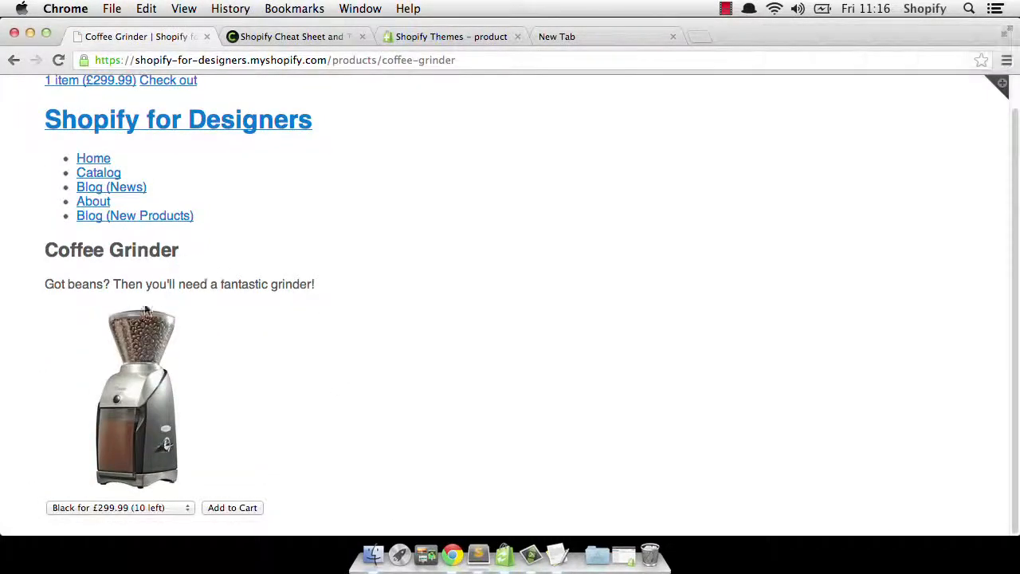
mouse_move(246, 429)
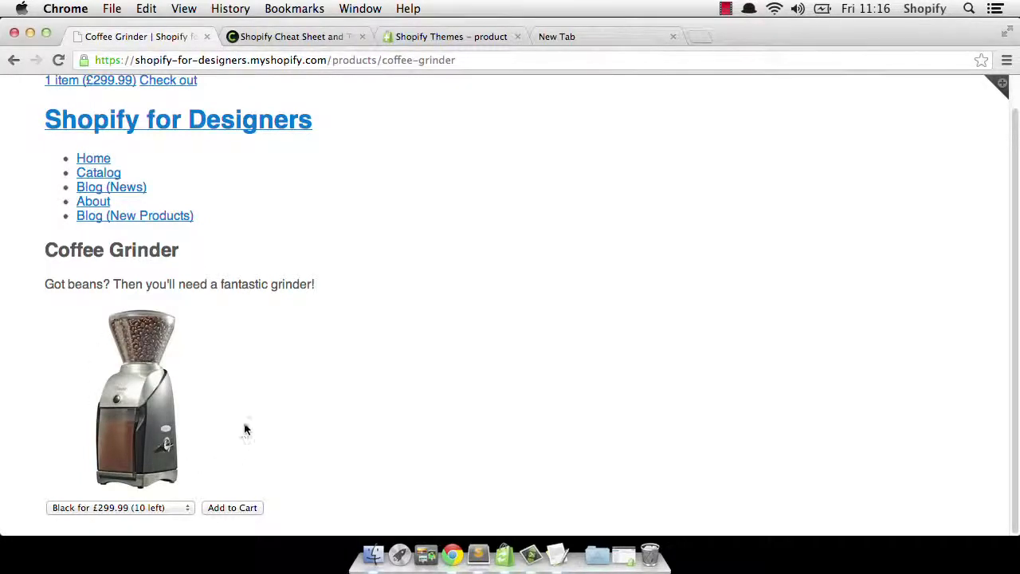
mouse_move(174, 365)
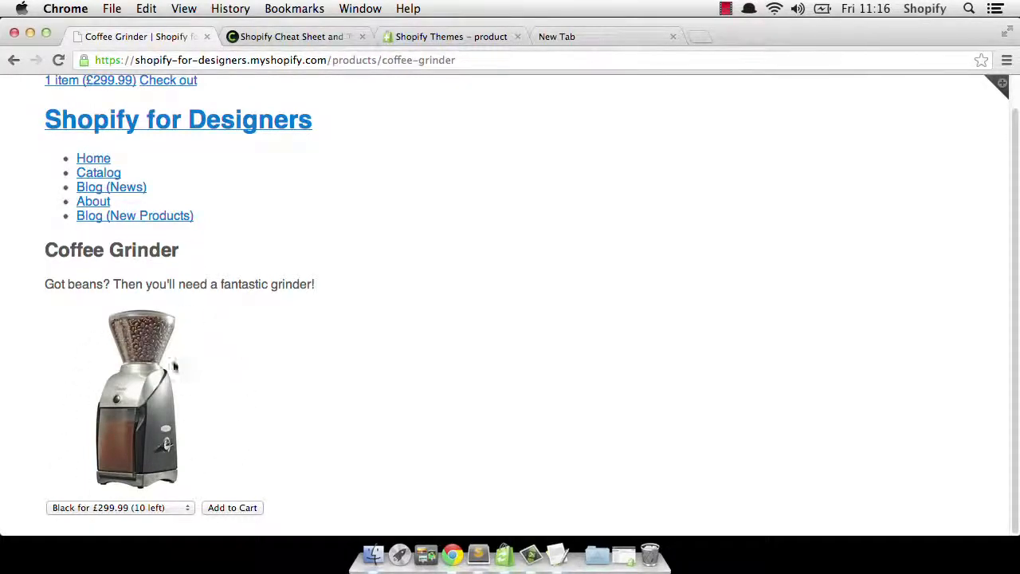
mouse_move(98, 172)
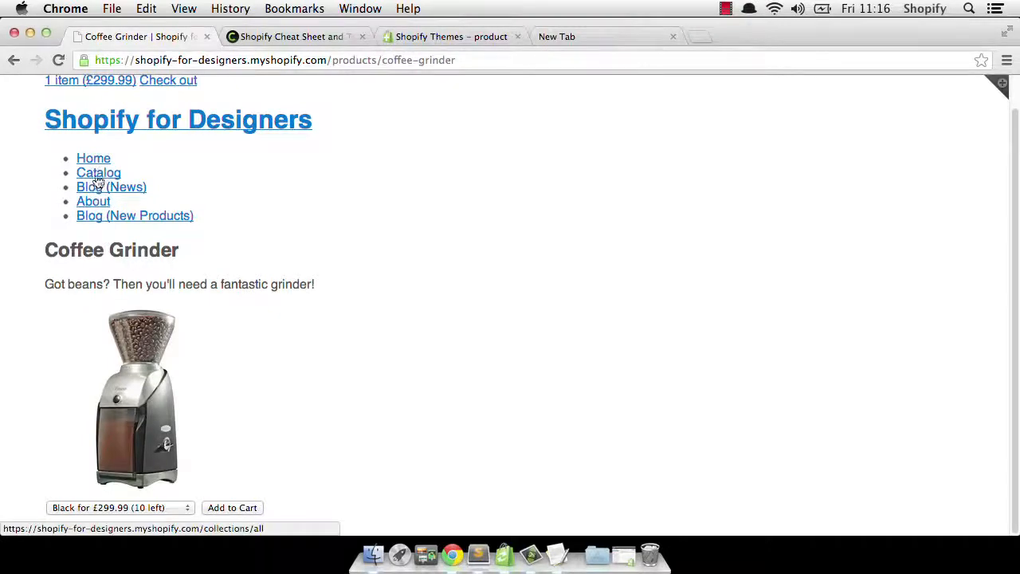
click(98, 172)
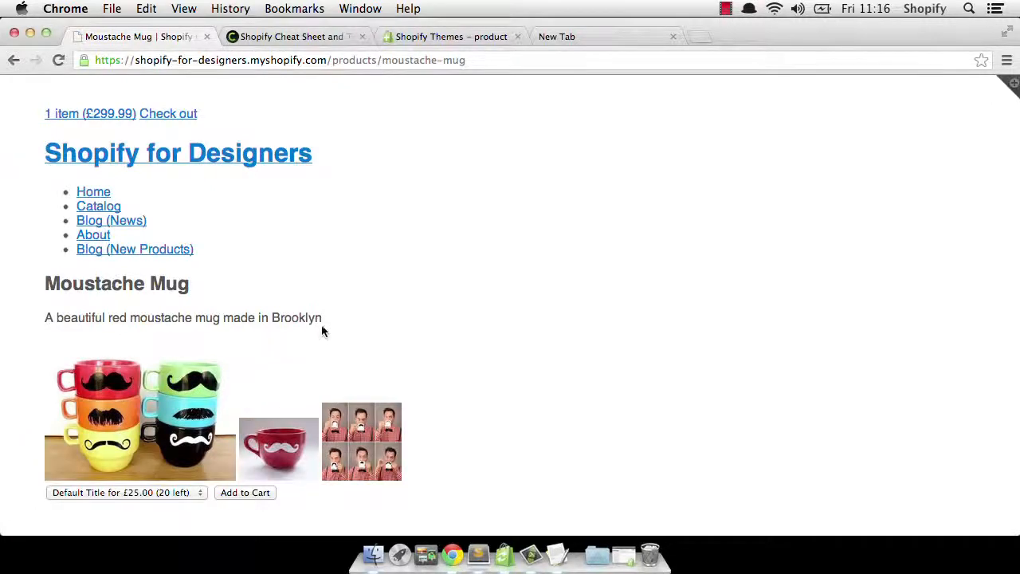
mouse_move(203, 452)
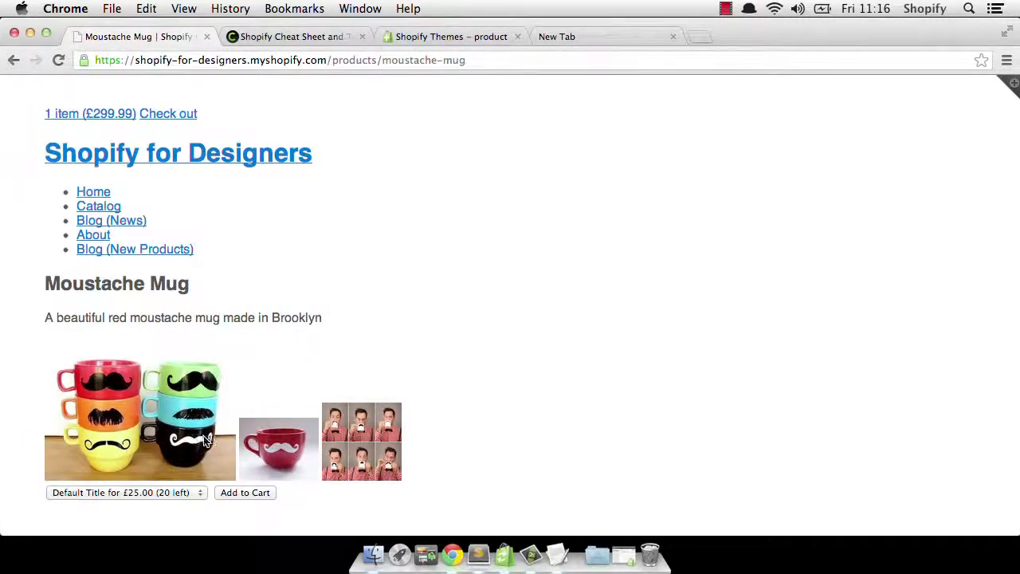
mouse_move(110, 432)
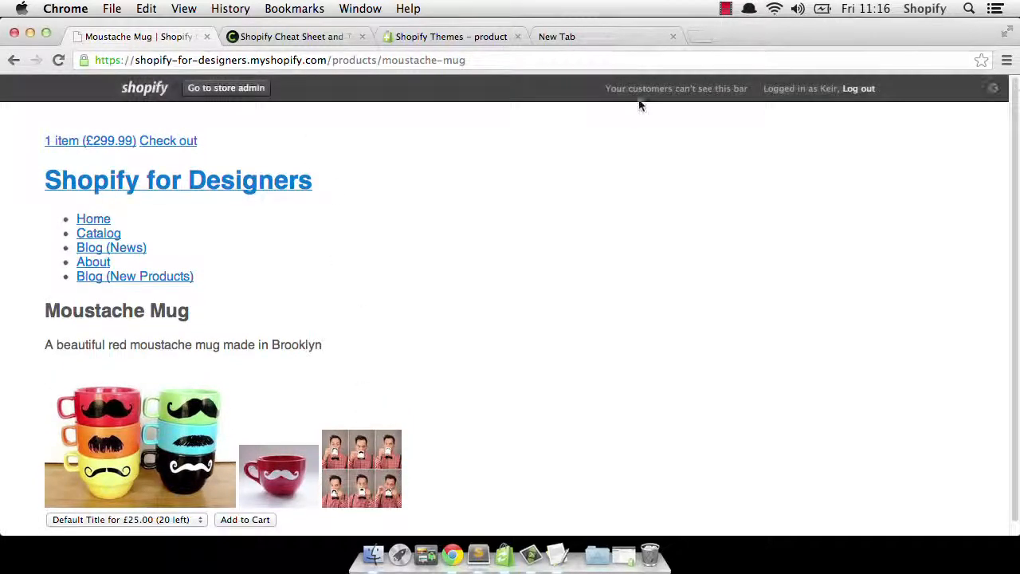
- Open the Moustache Mug product details from the store admin's product list
click(226, 87)
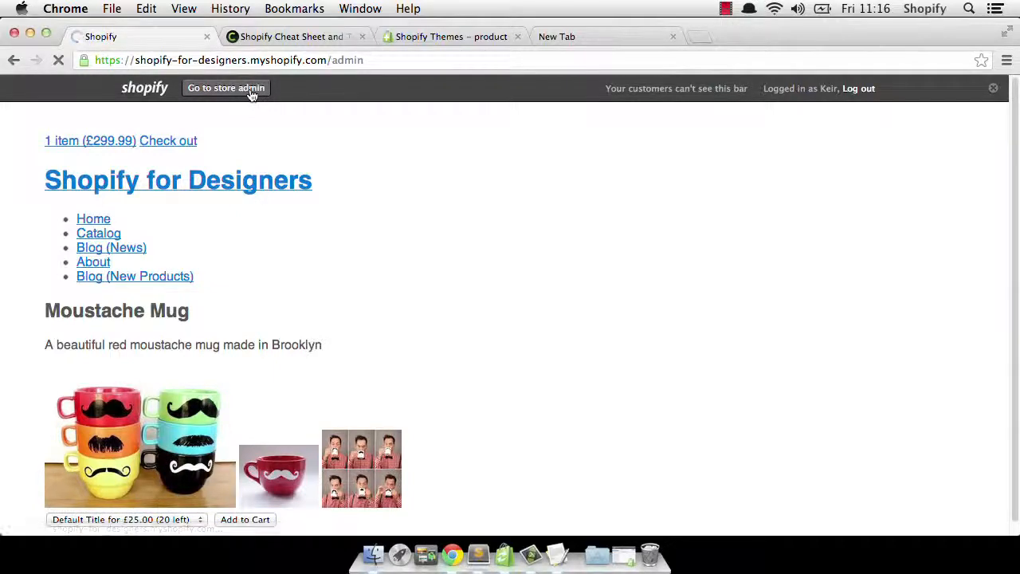
click(226, 88)
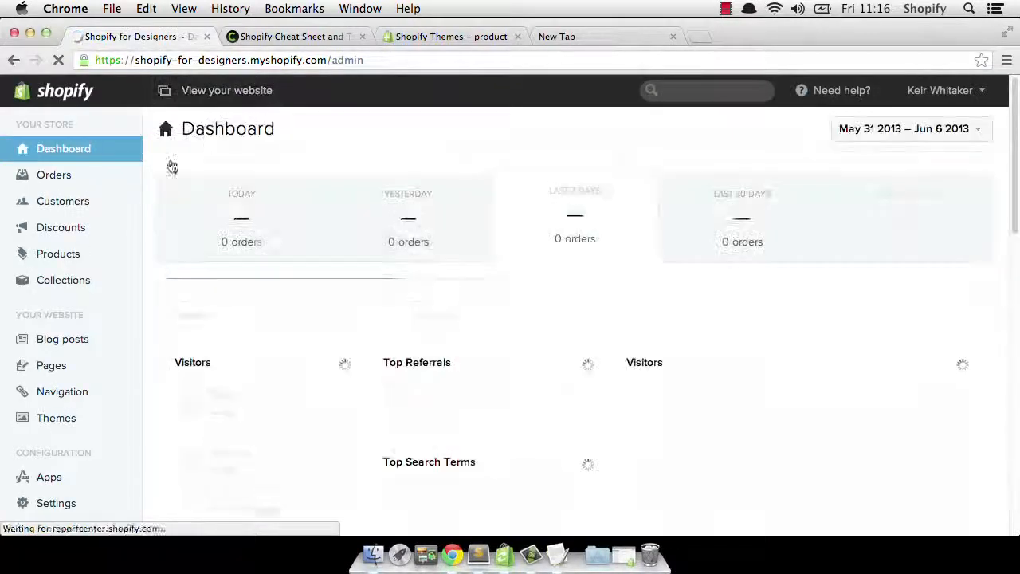
click(57, 254)
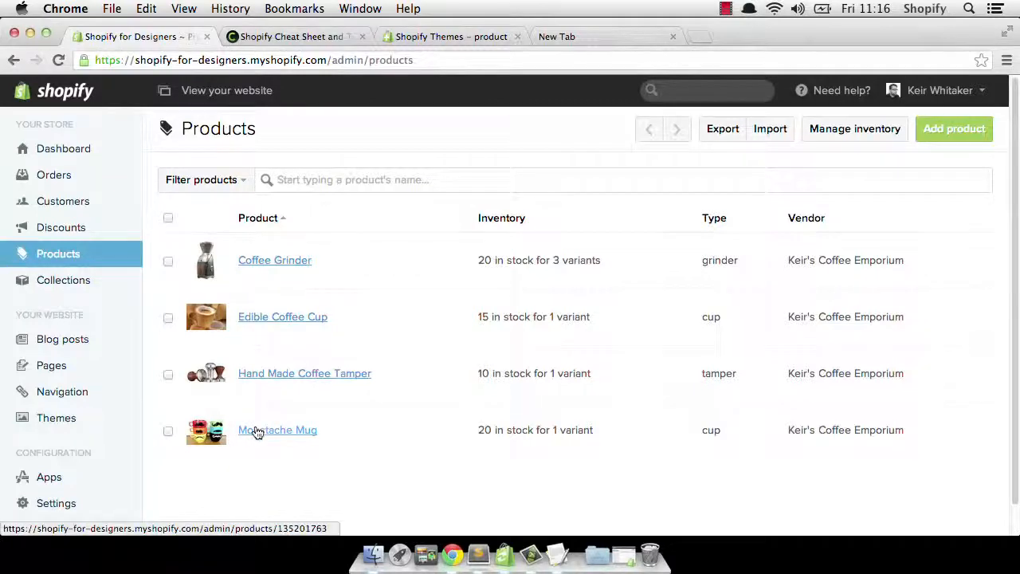
click(277, 430)
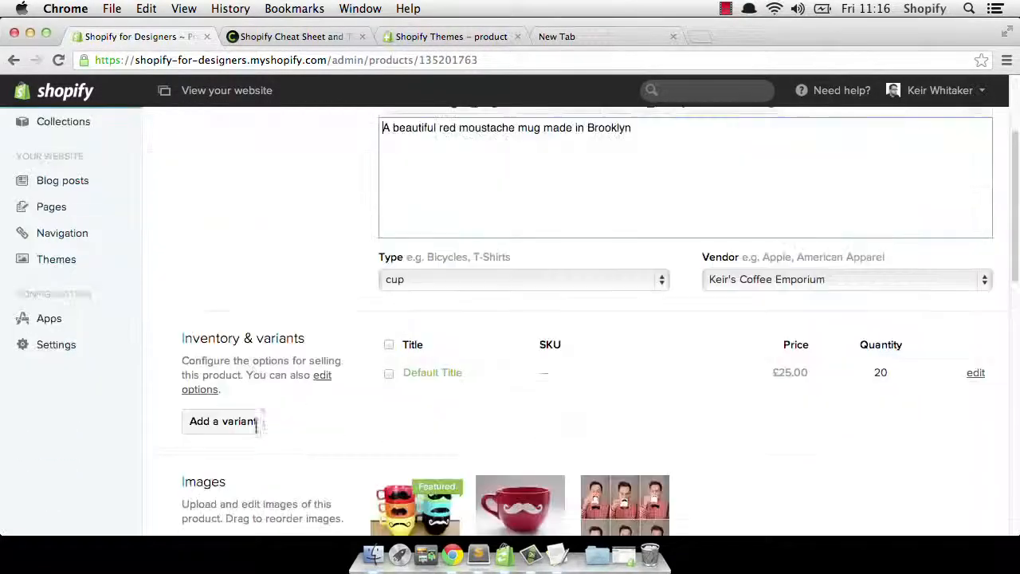
- Drag the photo-grid image into the first slot and view the mug in the store
scroll(down, 3)
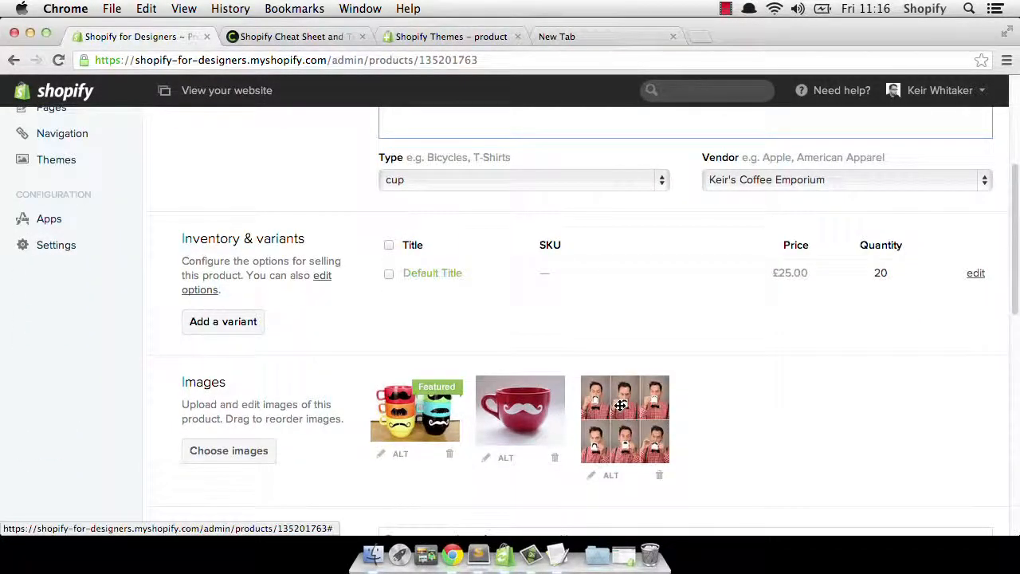
drag(625, 418, 402, 418)
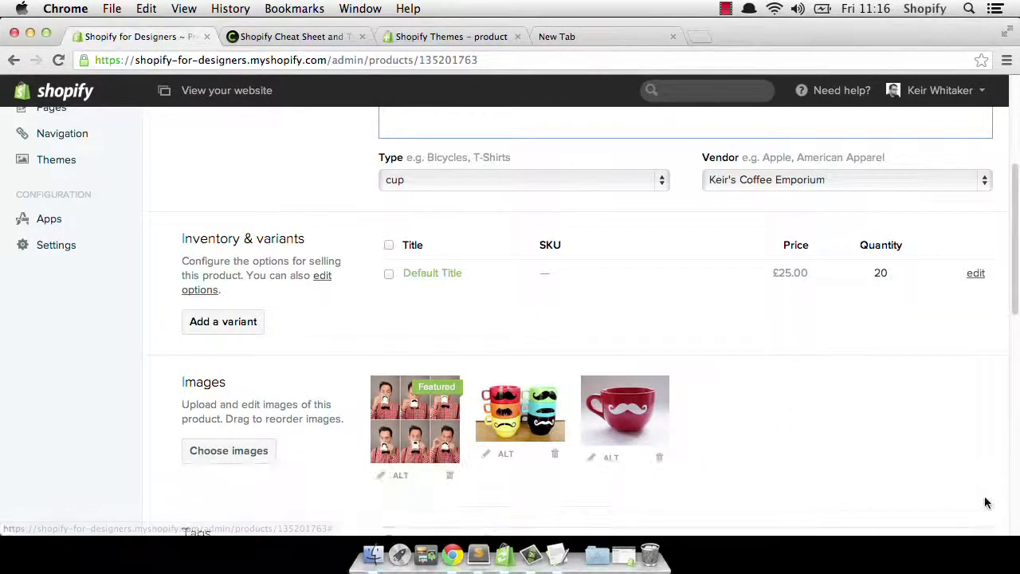
scroll(up, 3)
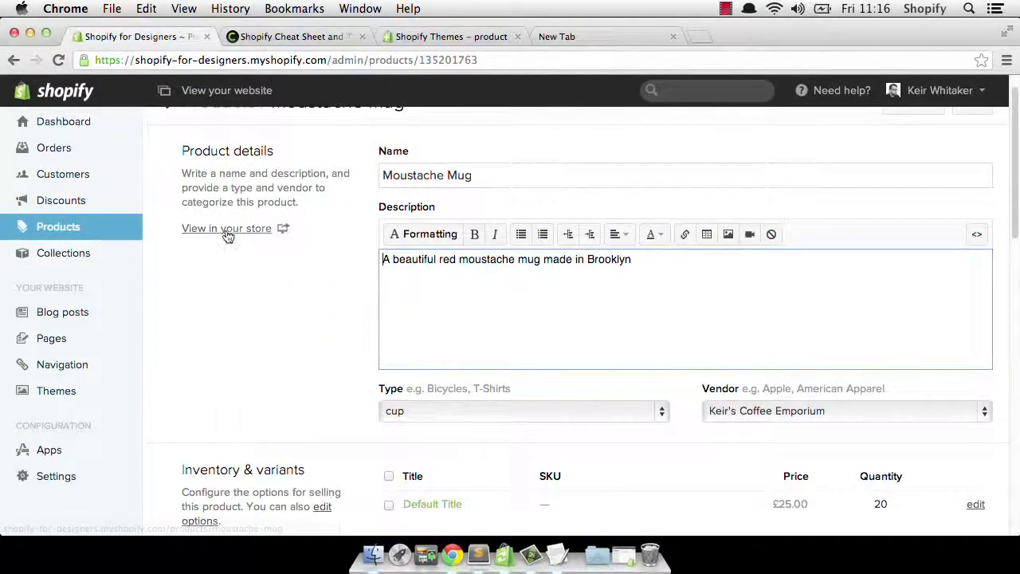
click(226, 228)
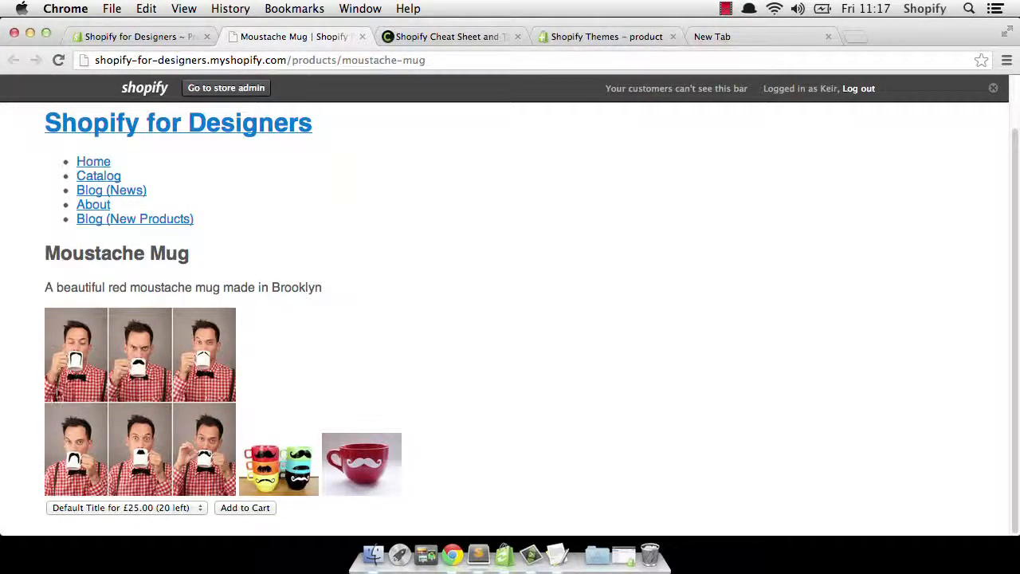
mouse_move(133, 335)
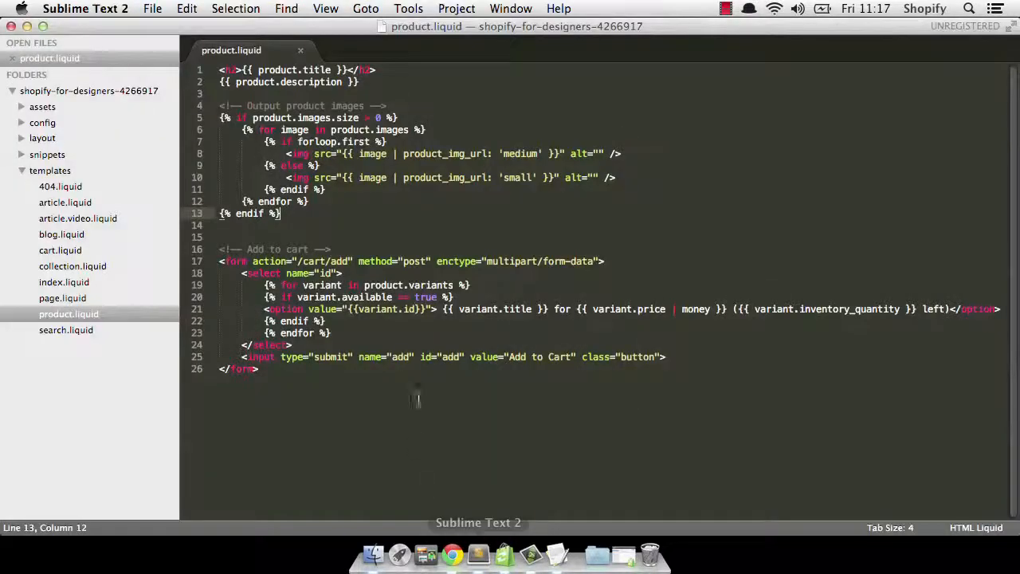
mouse_move(461, 224)
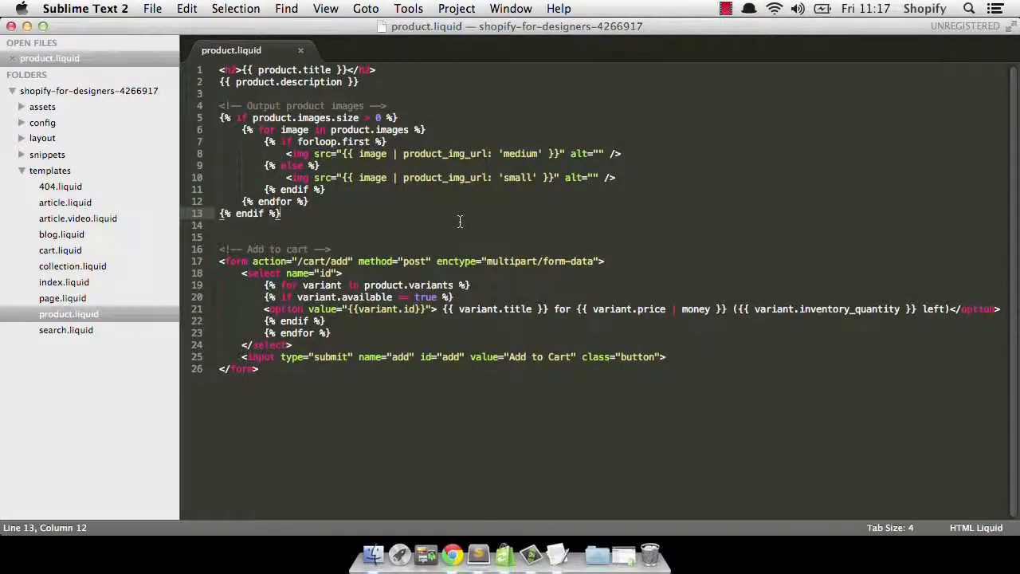
- Switch from product.liquid in Sublime Text to the docs.shopify.com/themes page in Chrome
click(451, 552)
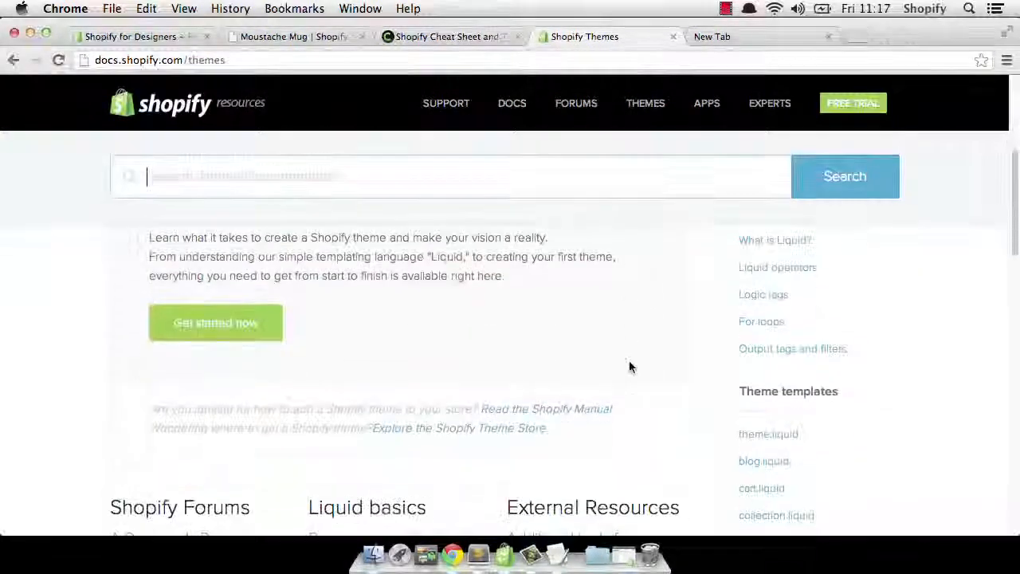
- Open the product.liquid template reference and follow its 'product' variable link
scroll(down, 3)
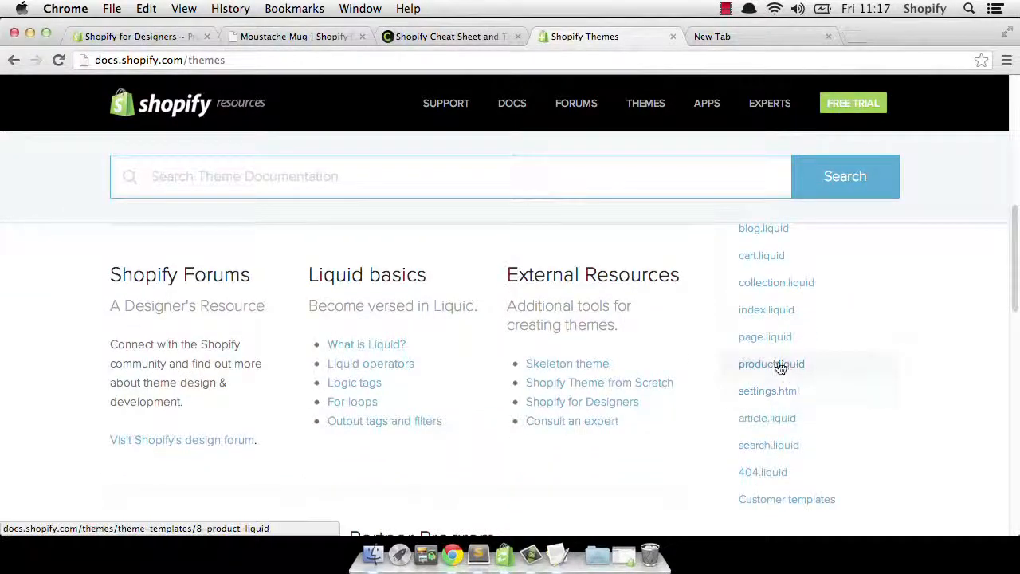
click(772, 363)
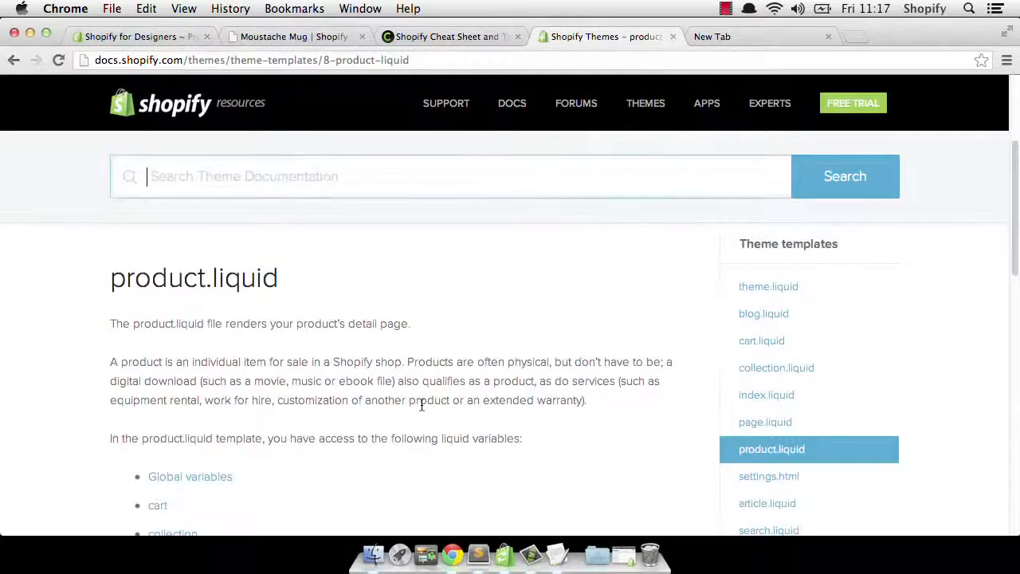
scroll(down, 3)
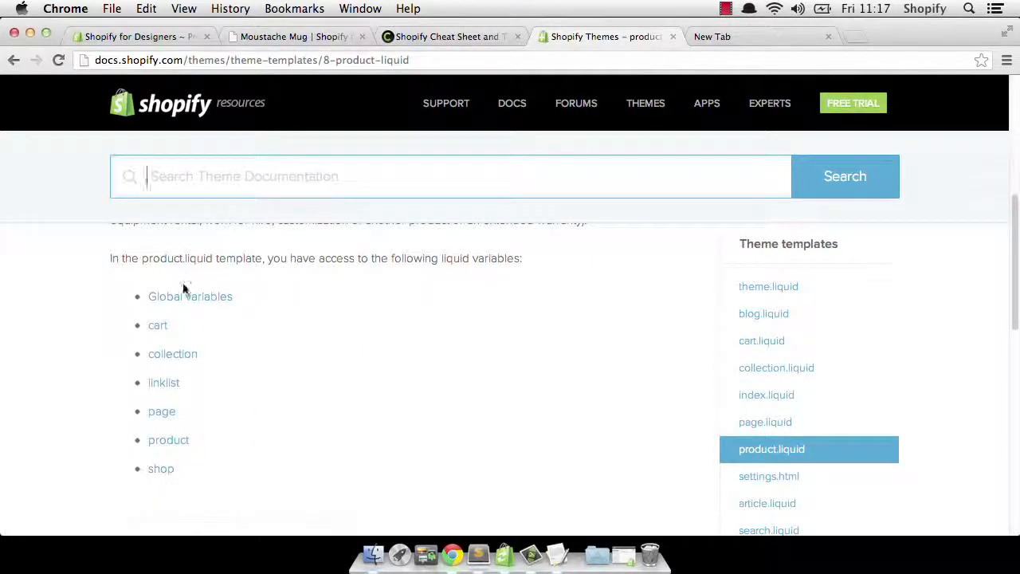
mouse_move(158, 325)
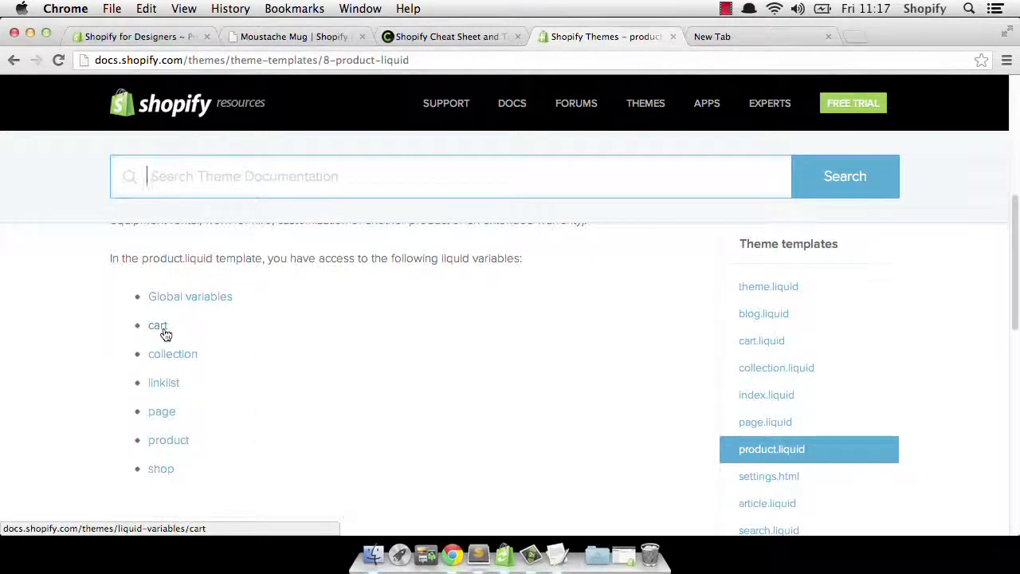
mouse_move(168, 439)
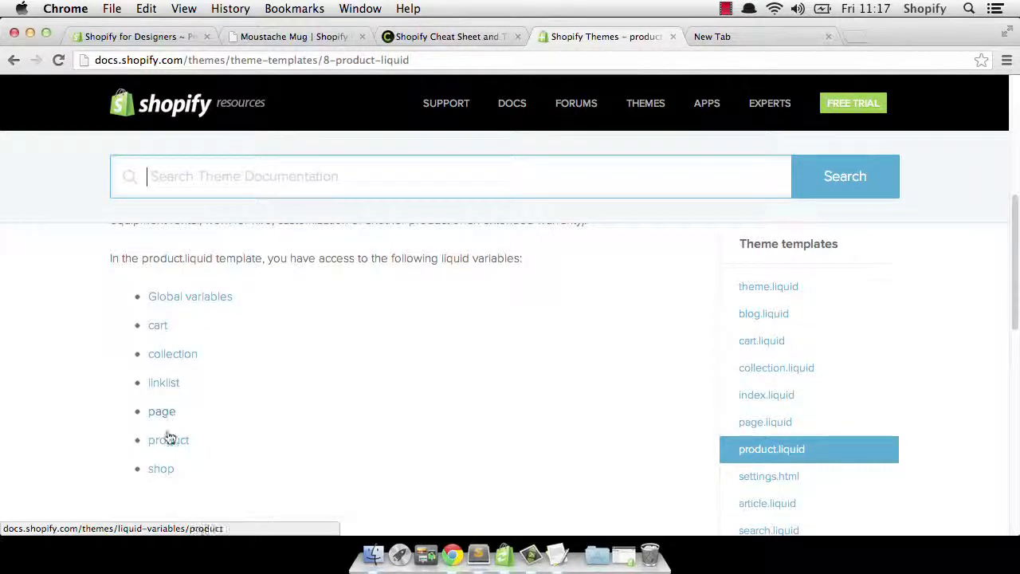
click(168, 439)
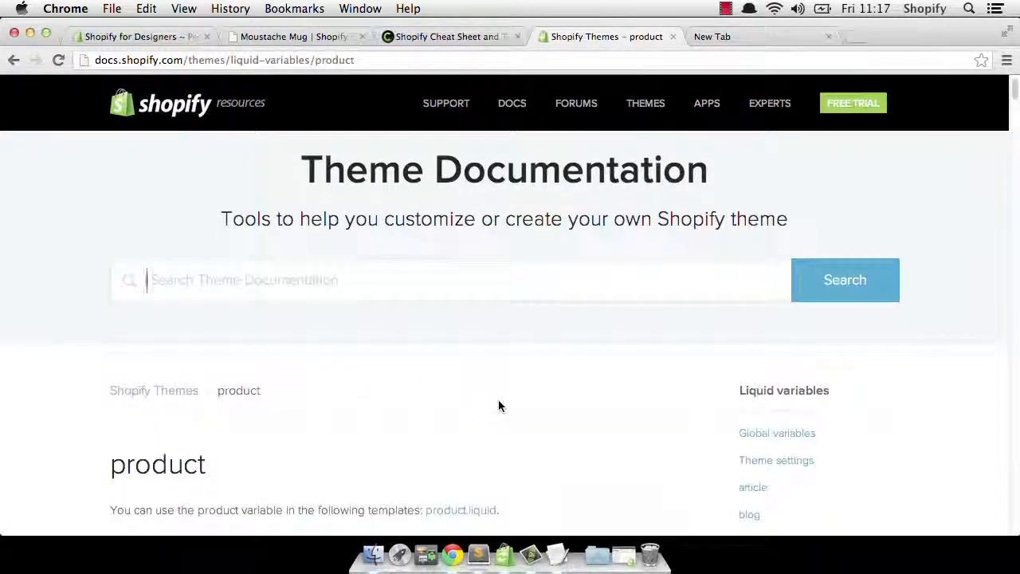
- Read through the product variable's attributes down to compare_at price, then return to Sublime Text
scroll(down, 3)
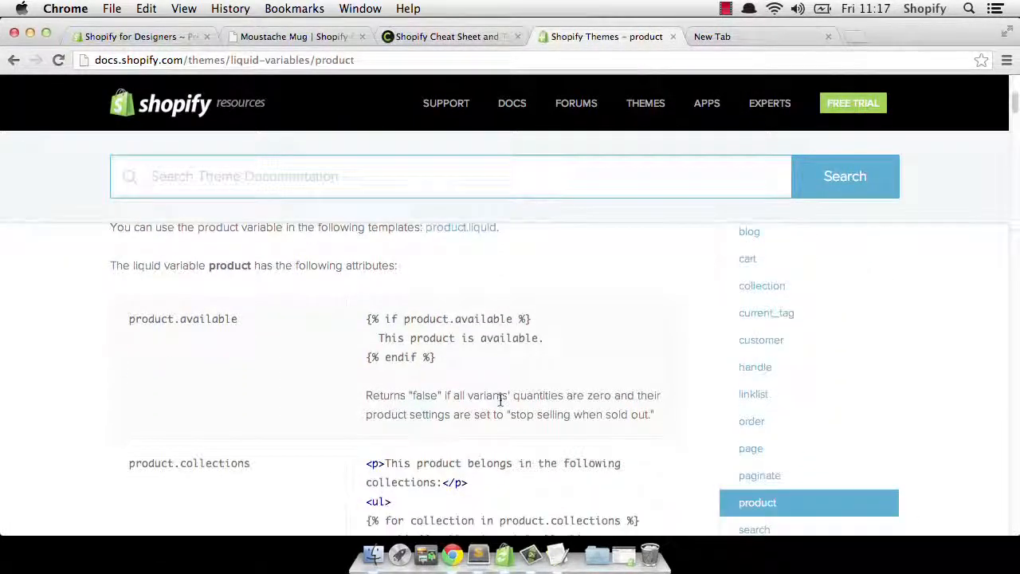
scroll(down, 3)
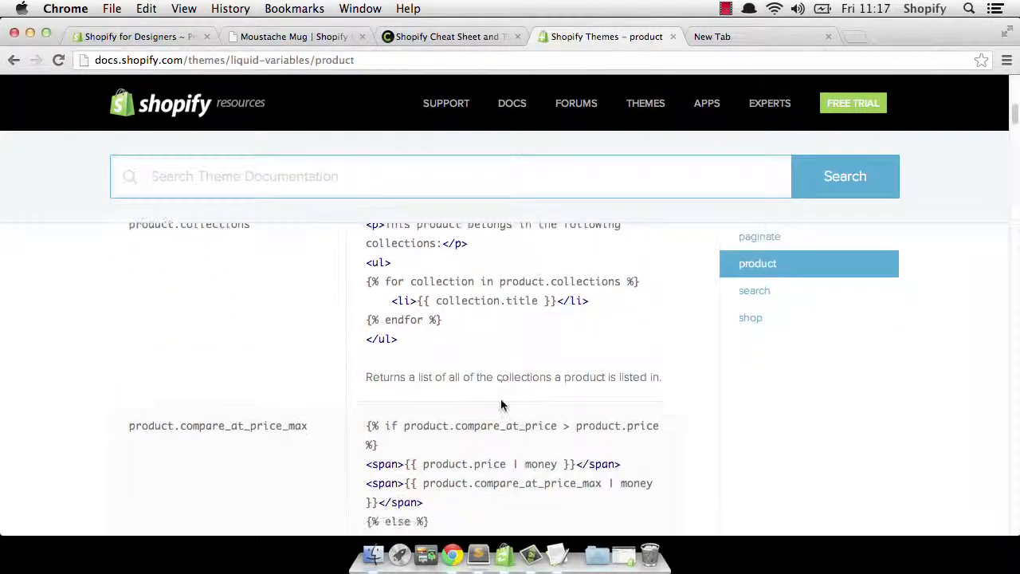
scroll(down, 3)
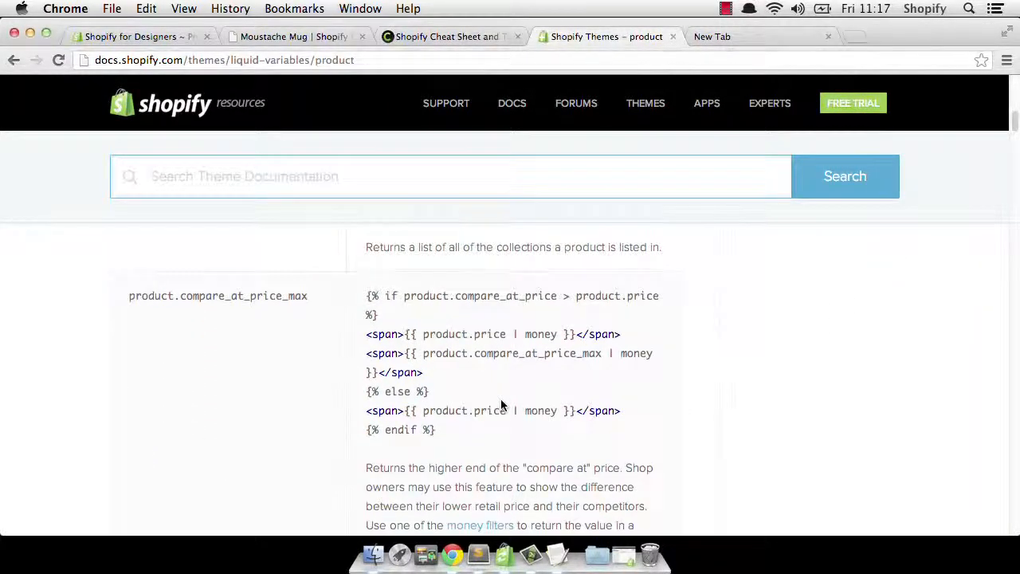
scroll(down, 3)
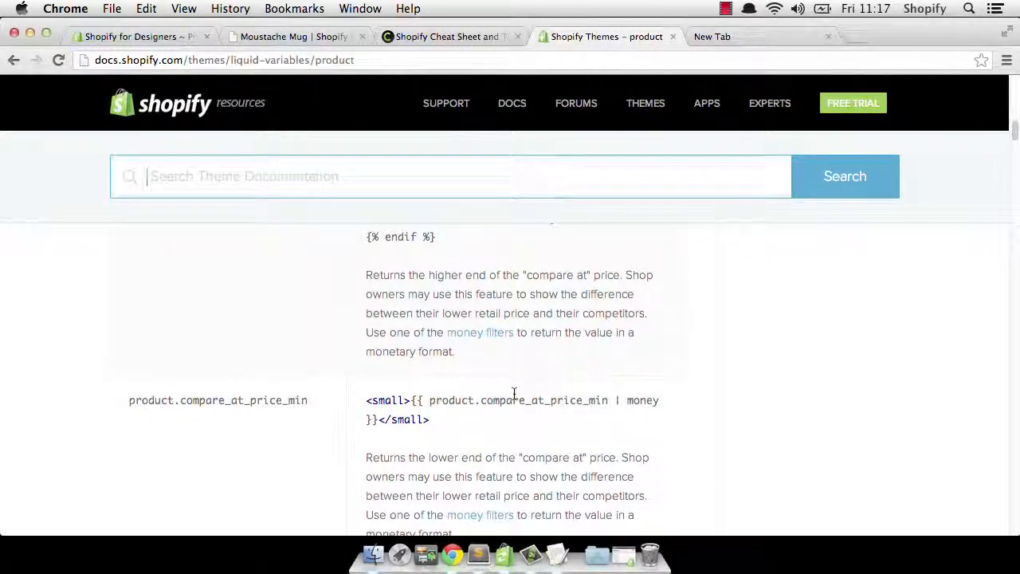
scroll(down, 3)
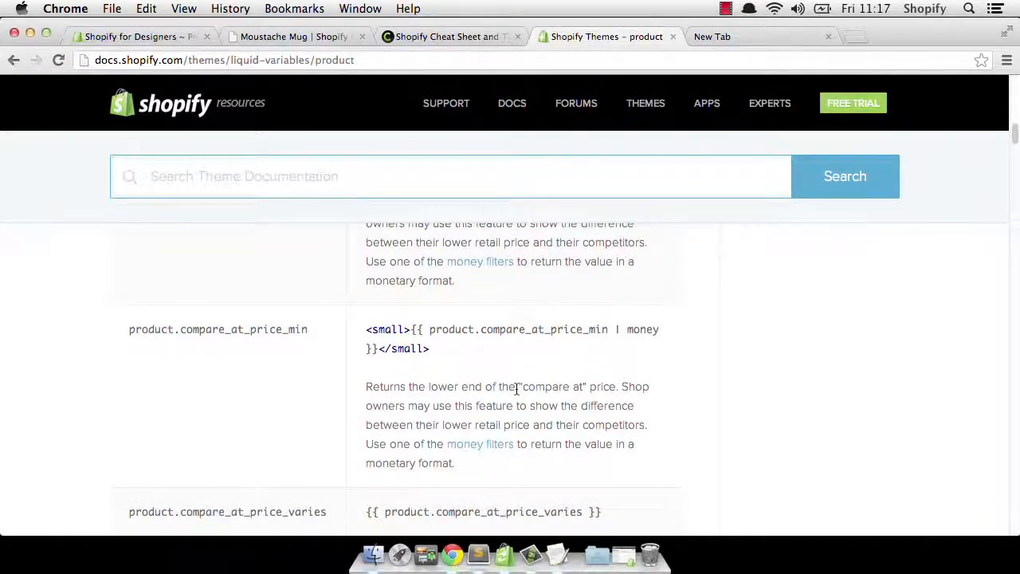
scroll(up, 3)
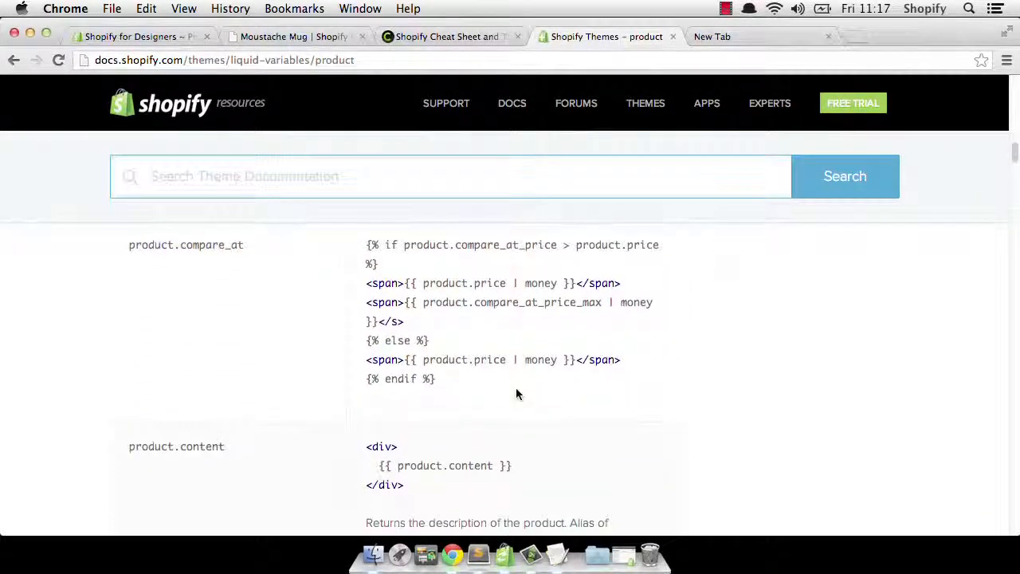
scroll(up, 3)
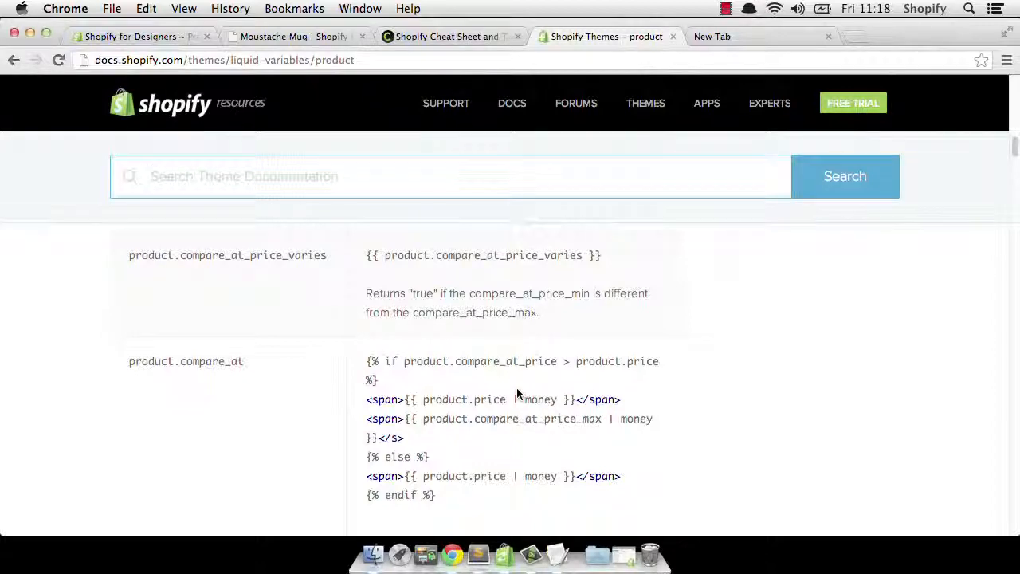
scroll(up, 3)
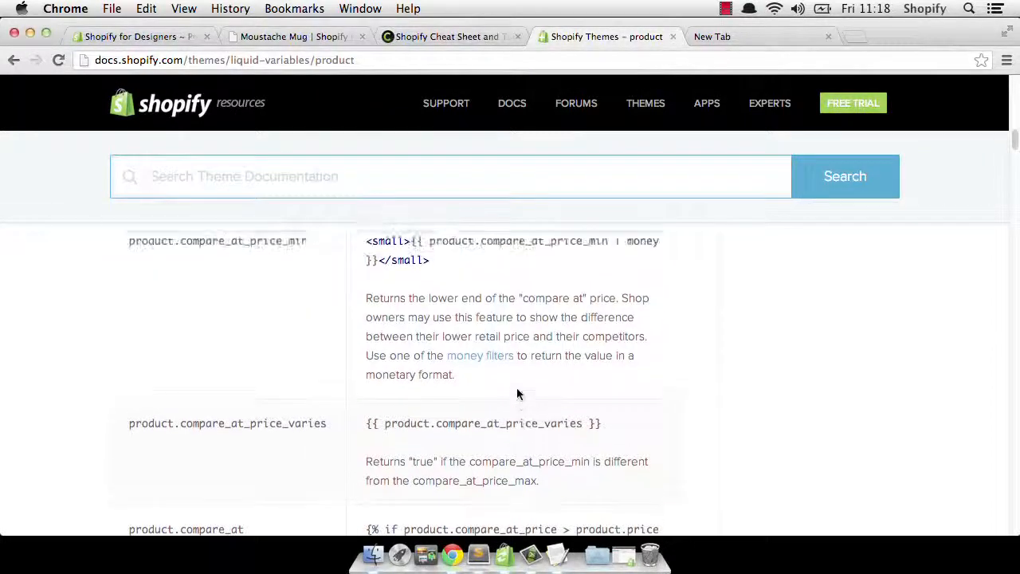
click(478, 554)
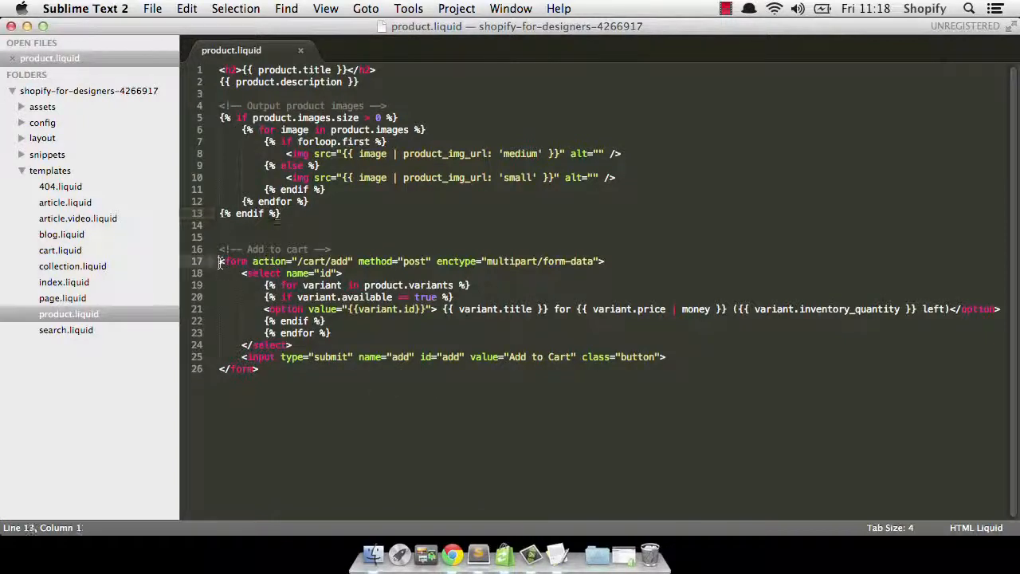
click(222, 261)
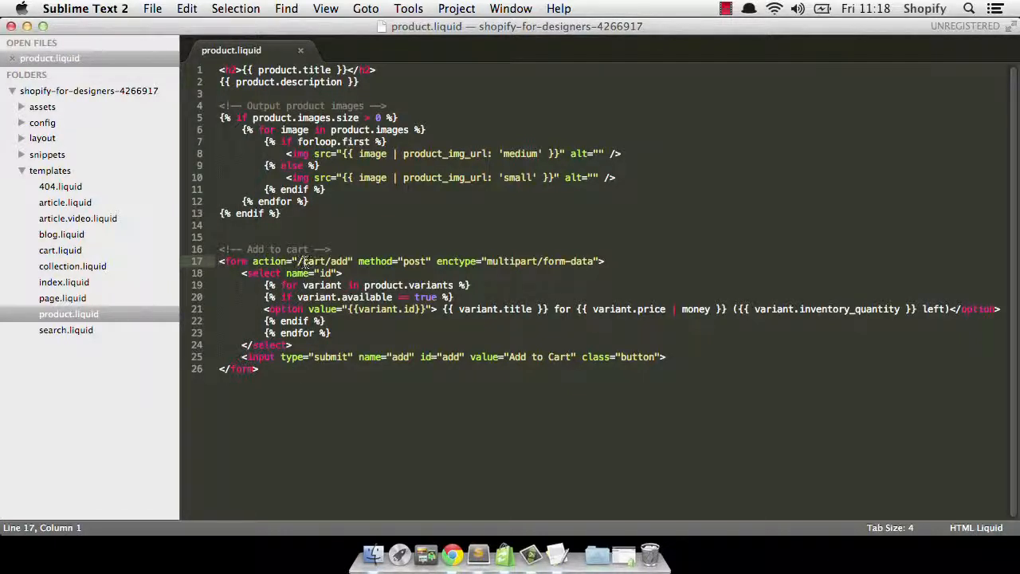
double_click(315, 260)
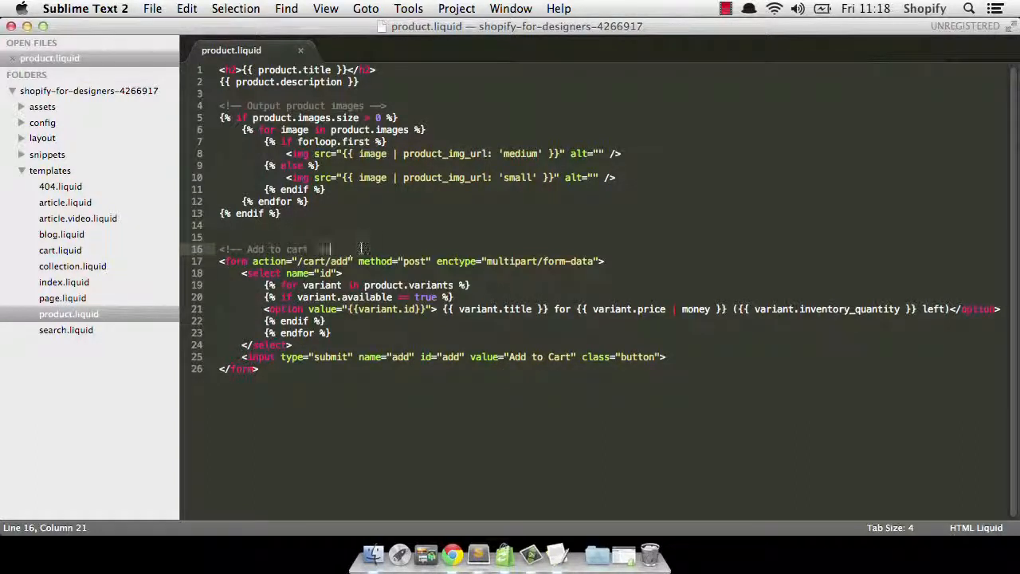
click(349, 225)
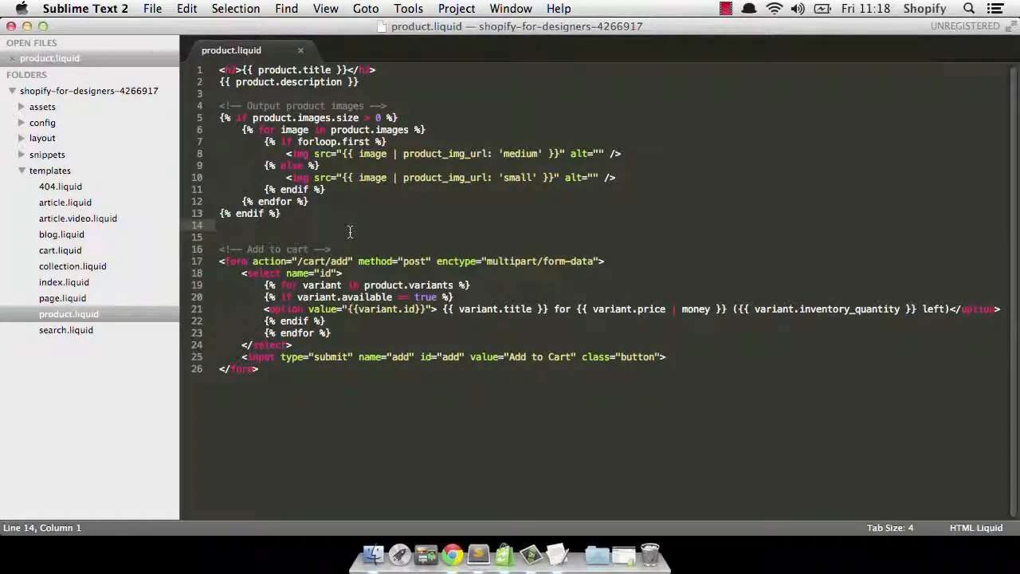